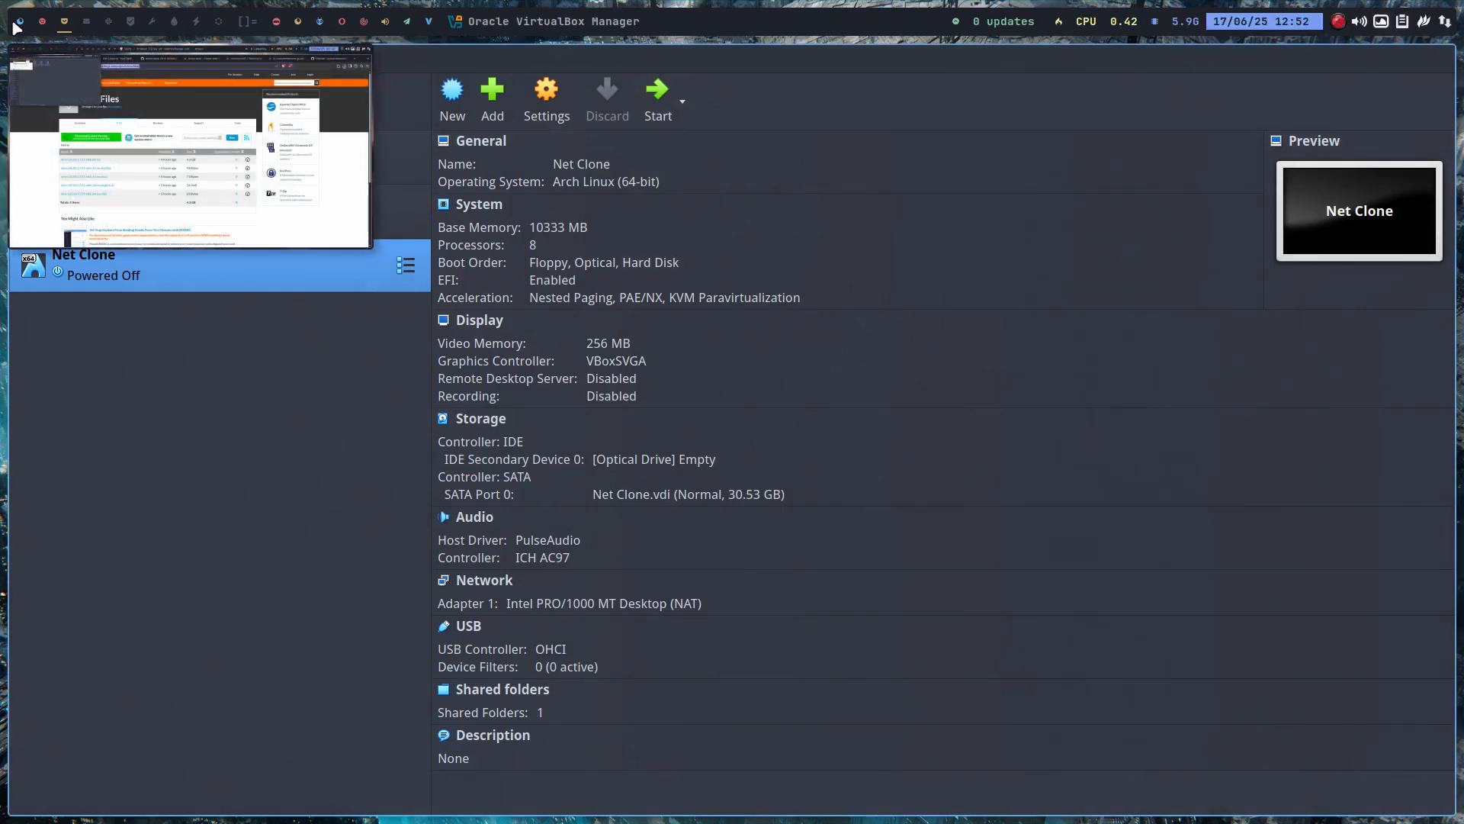
Select the 'template' virtual machine to show its details.
click(191, 137)
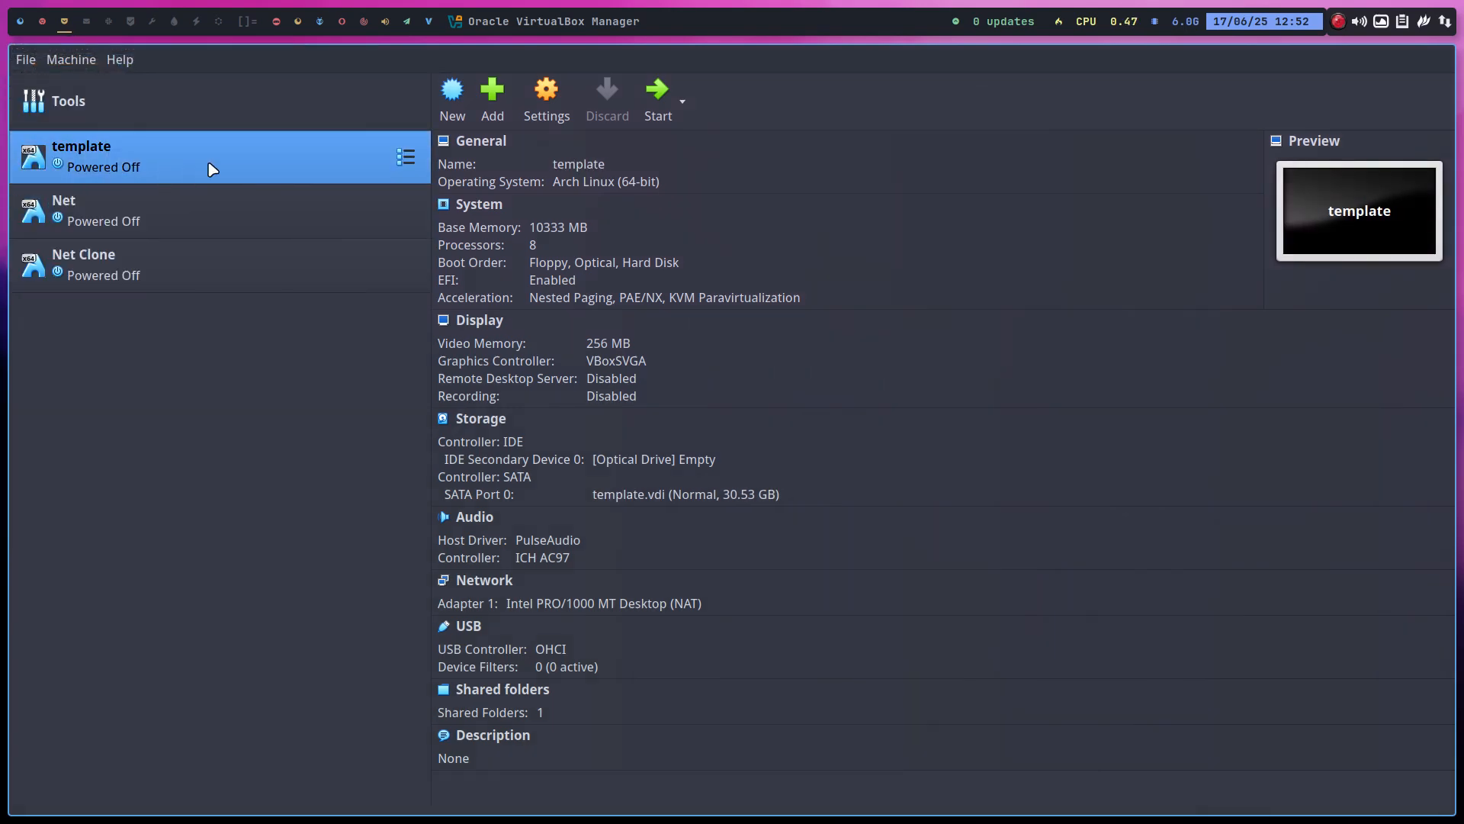
mouse_move(213, 171)
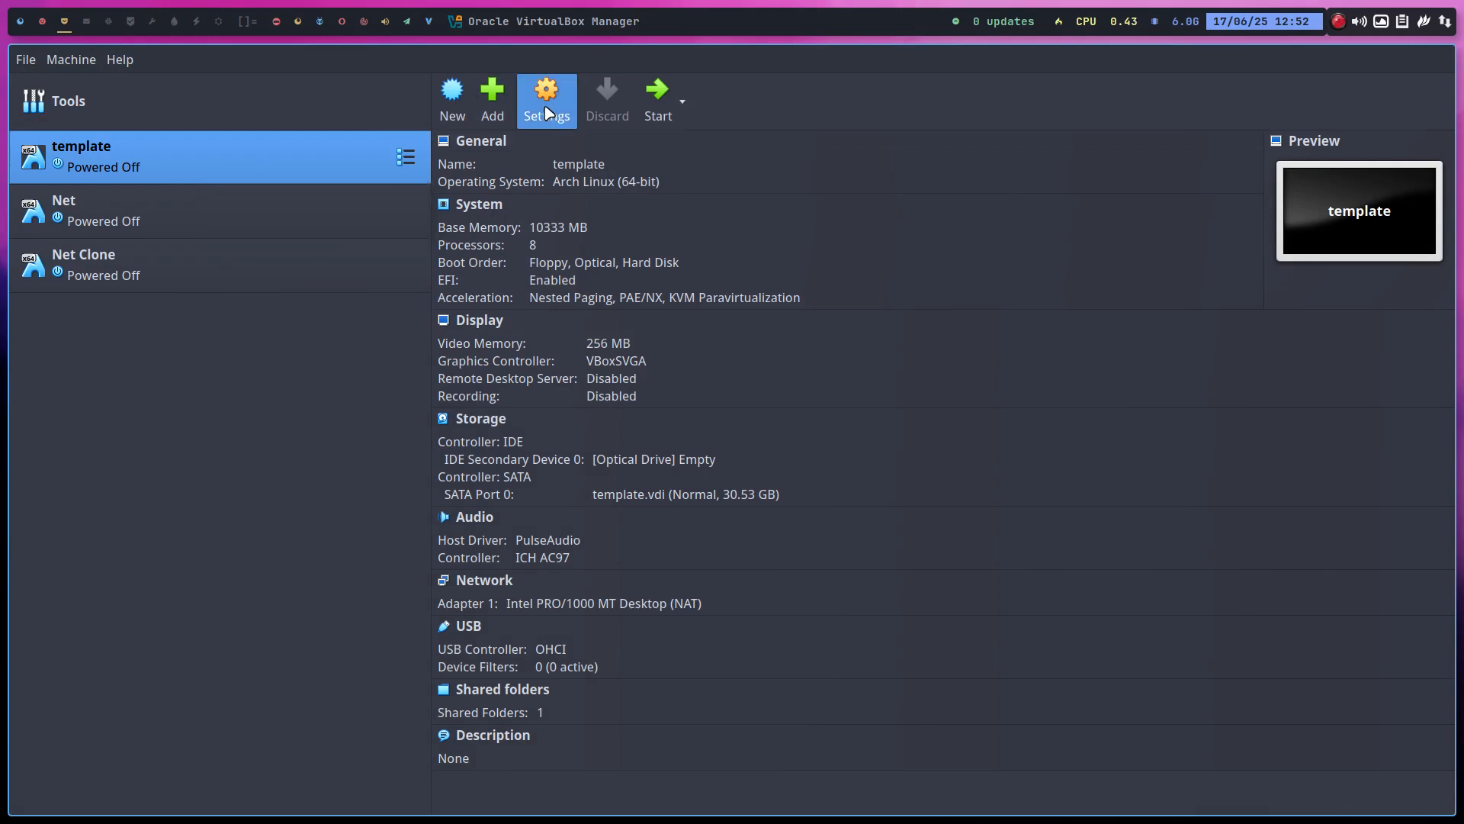
Show the template machine's System settings at the Processor options (8 processors).
click(546, 90)
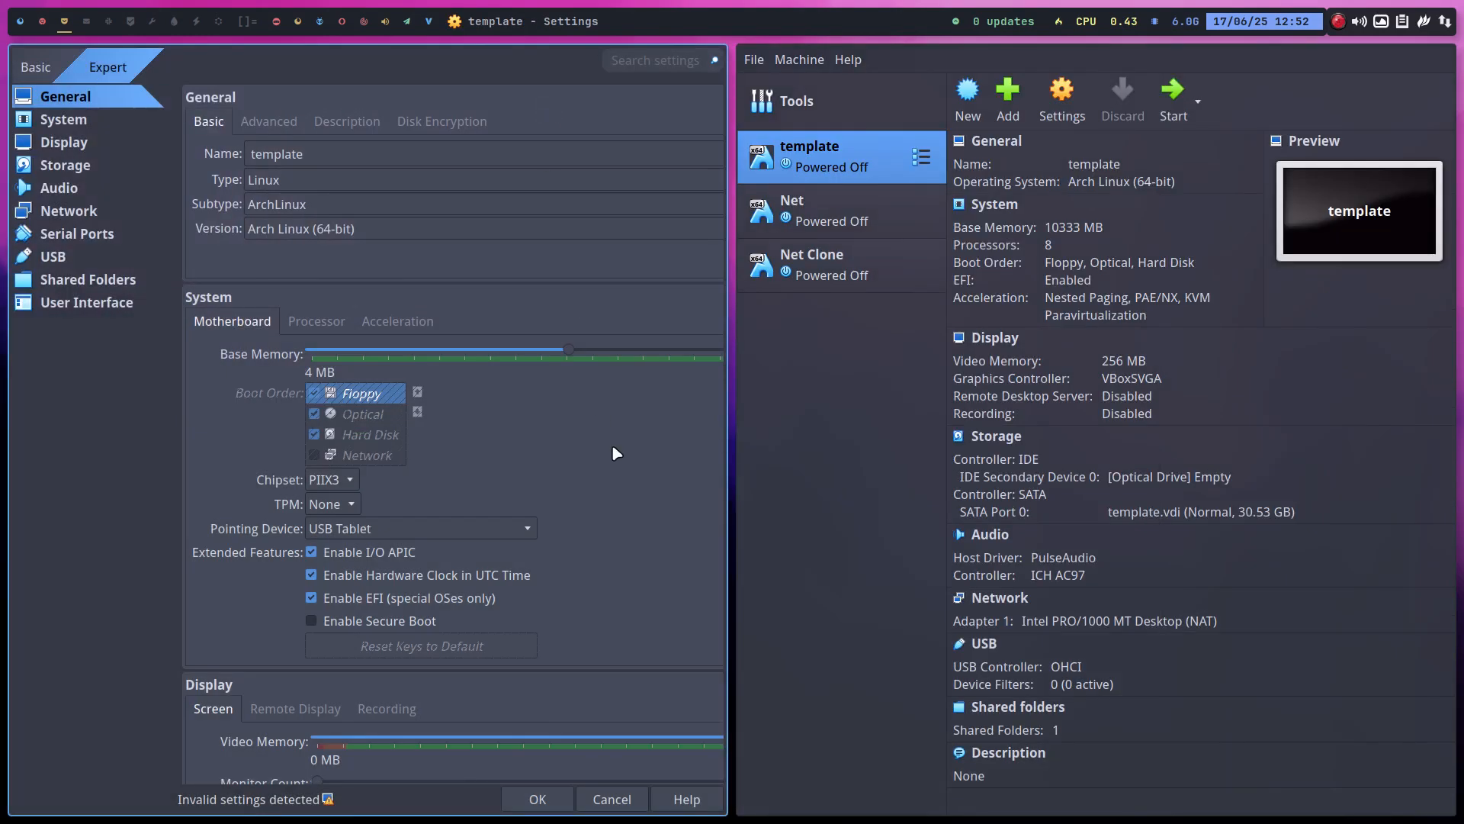
scroll(down, 3)
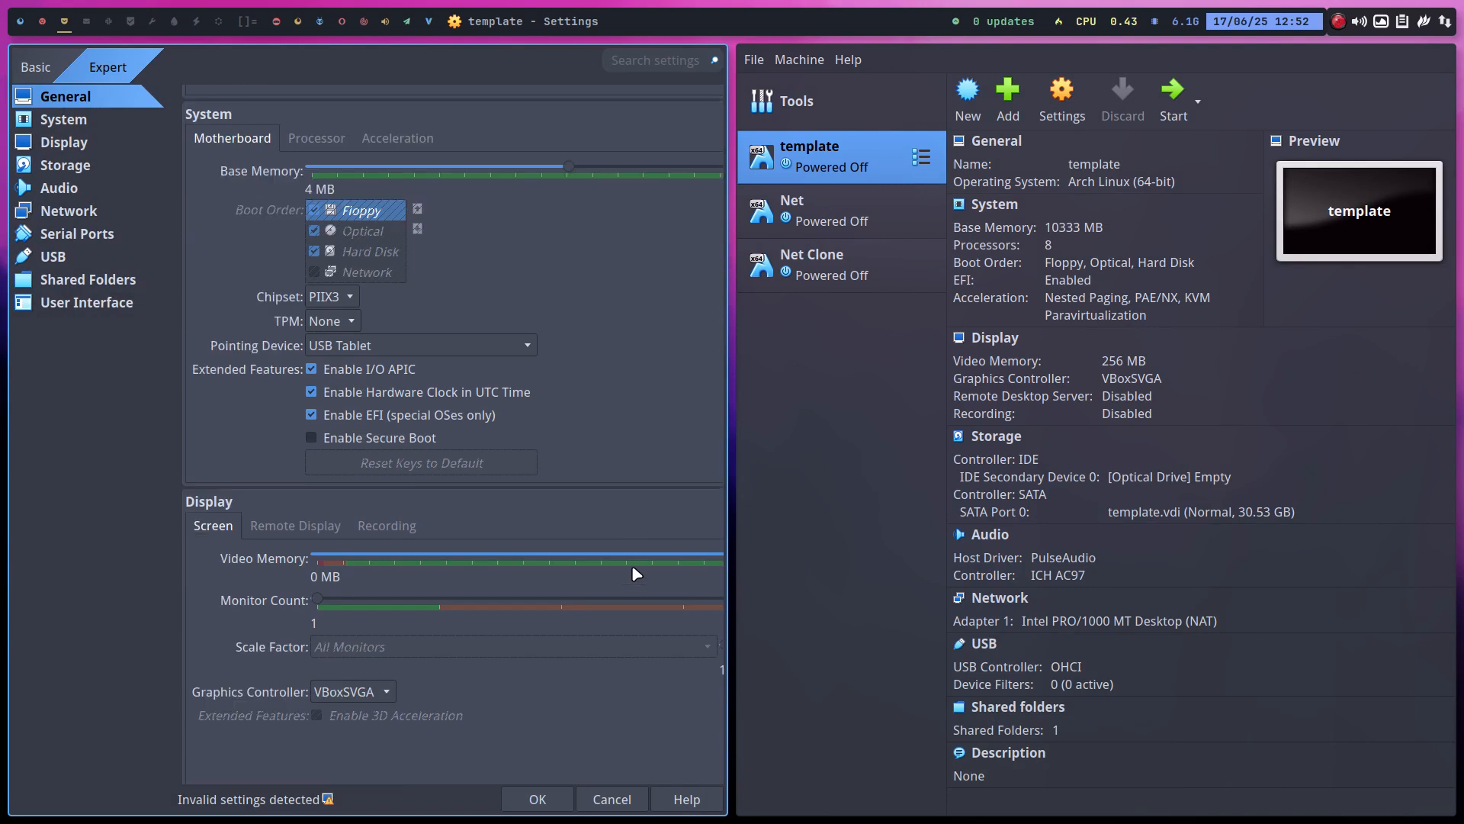
click(64, 119)
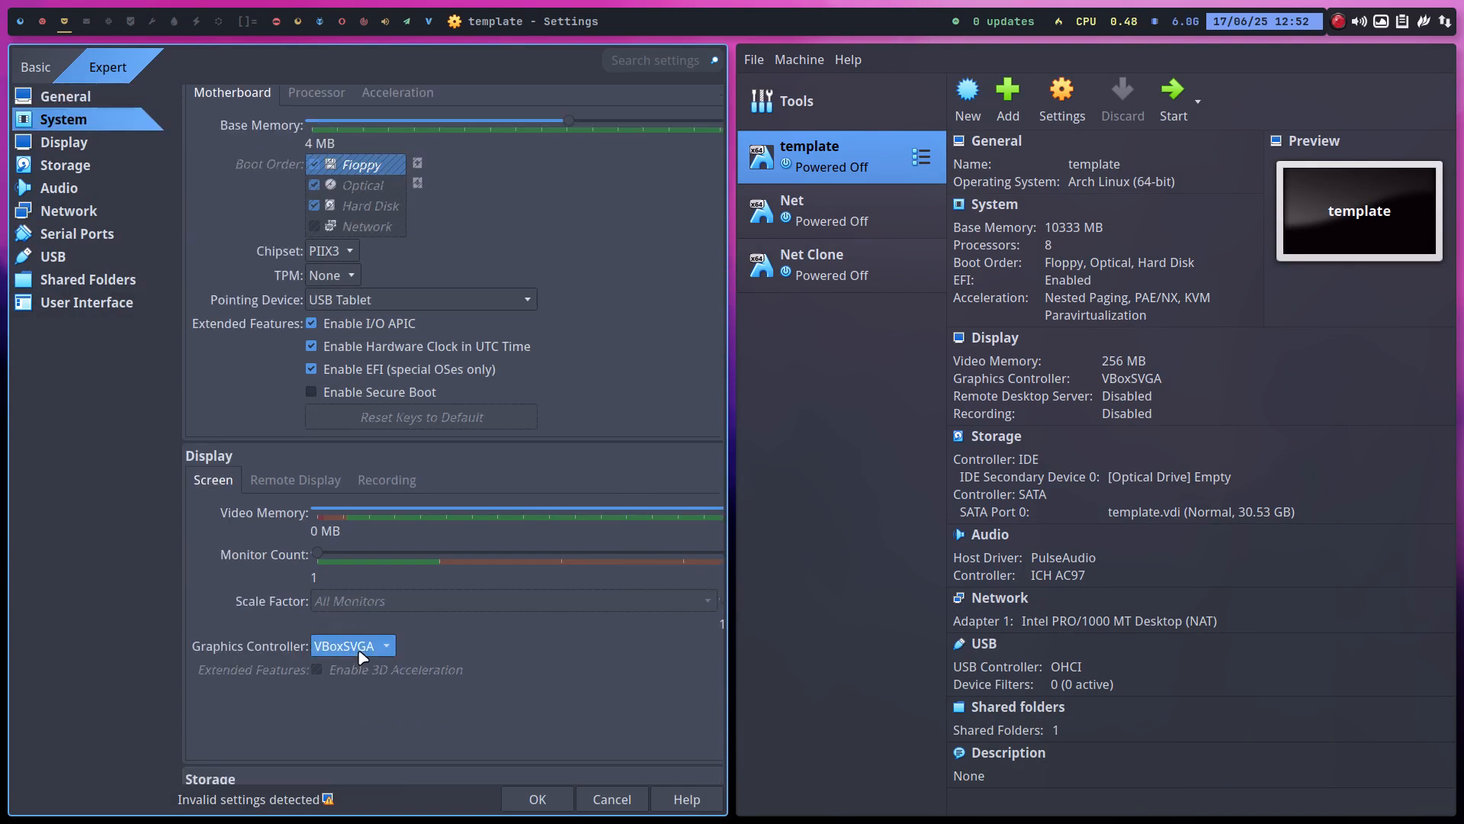
click(386, 647)
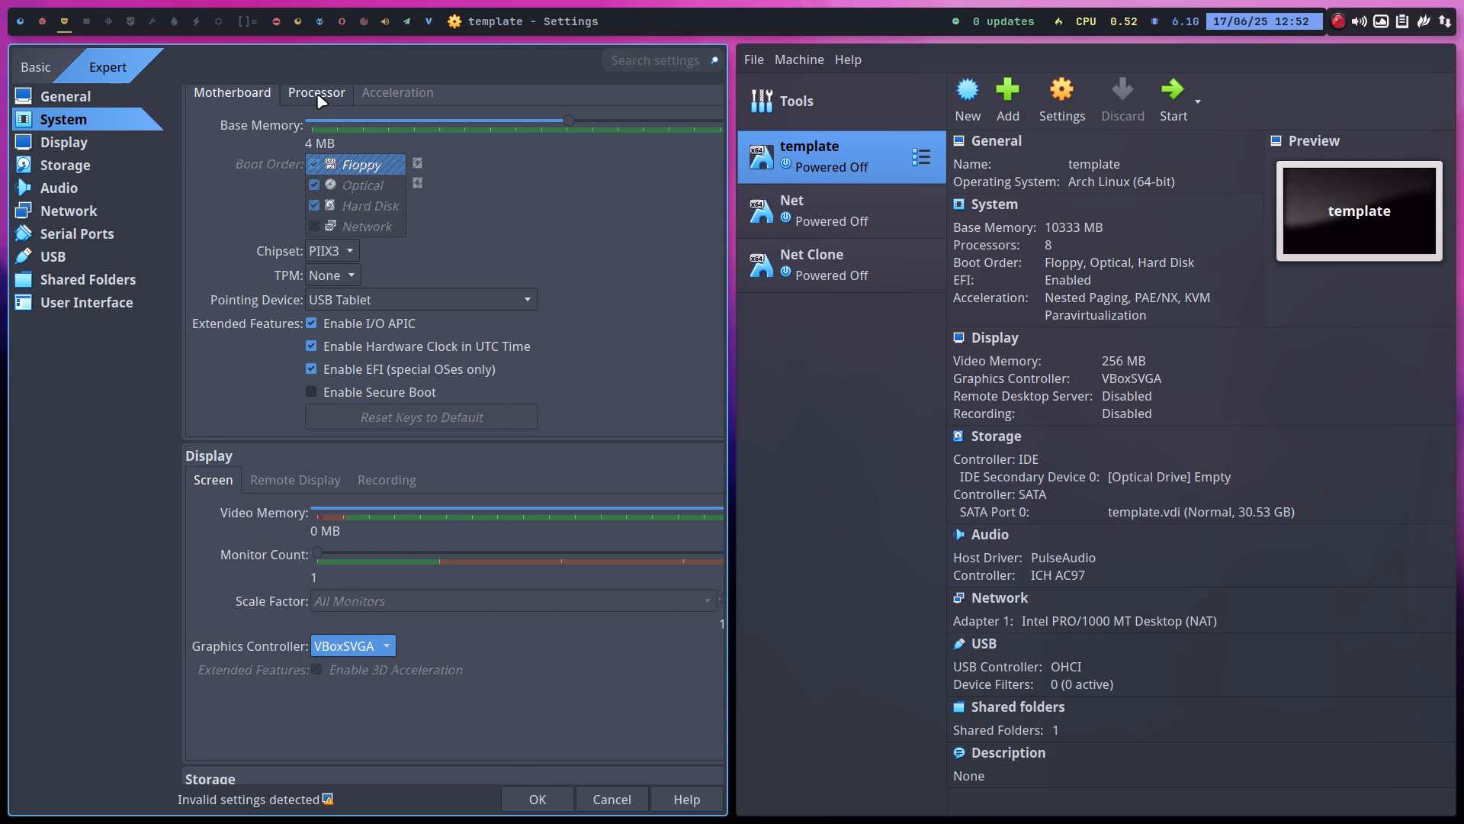
click(317, 91)
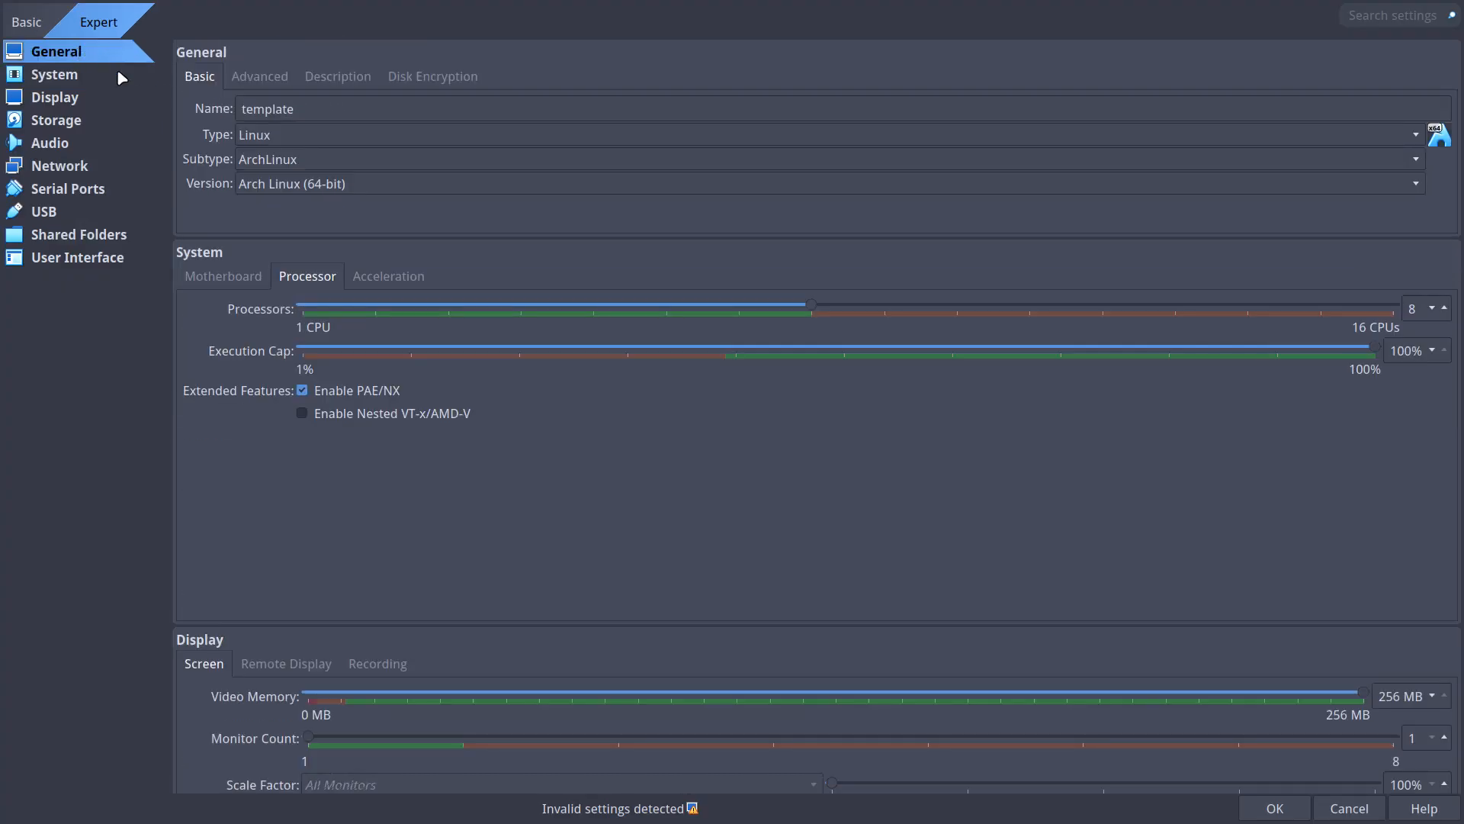
Review the General description and disk encryption pages and the System acceleration options.
click(259, 77)
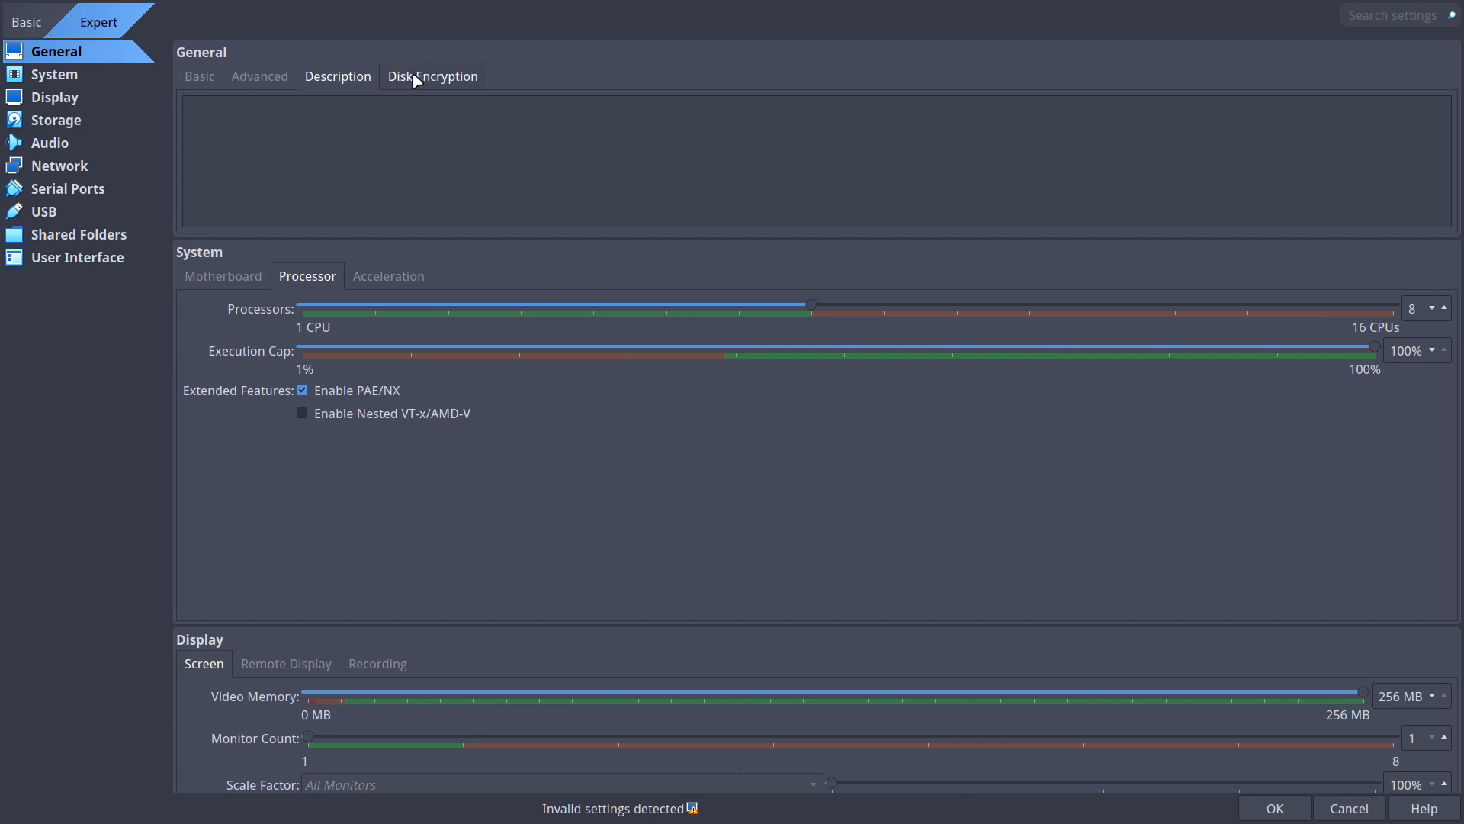
click(433, 77)
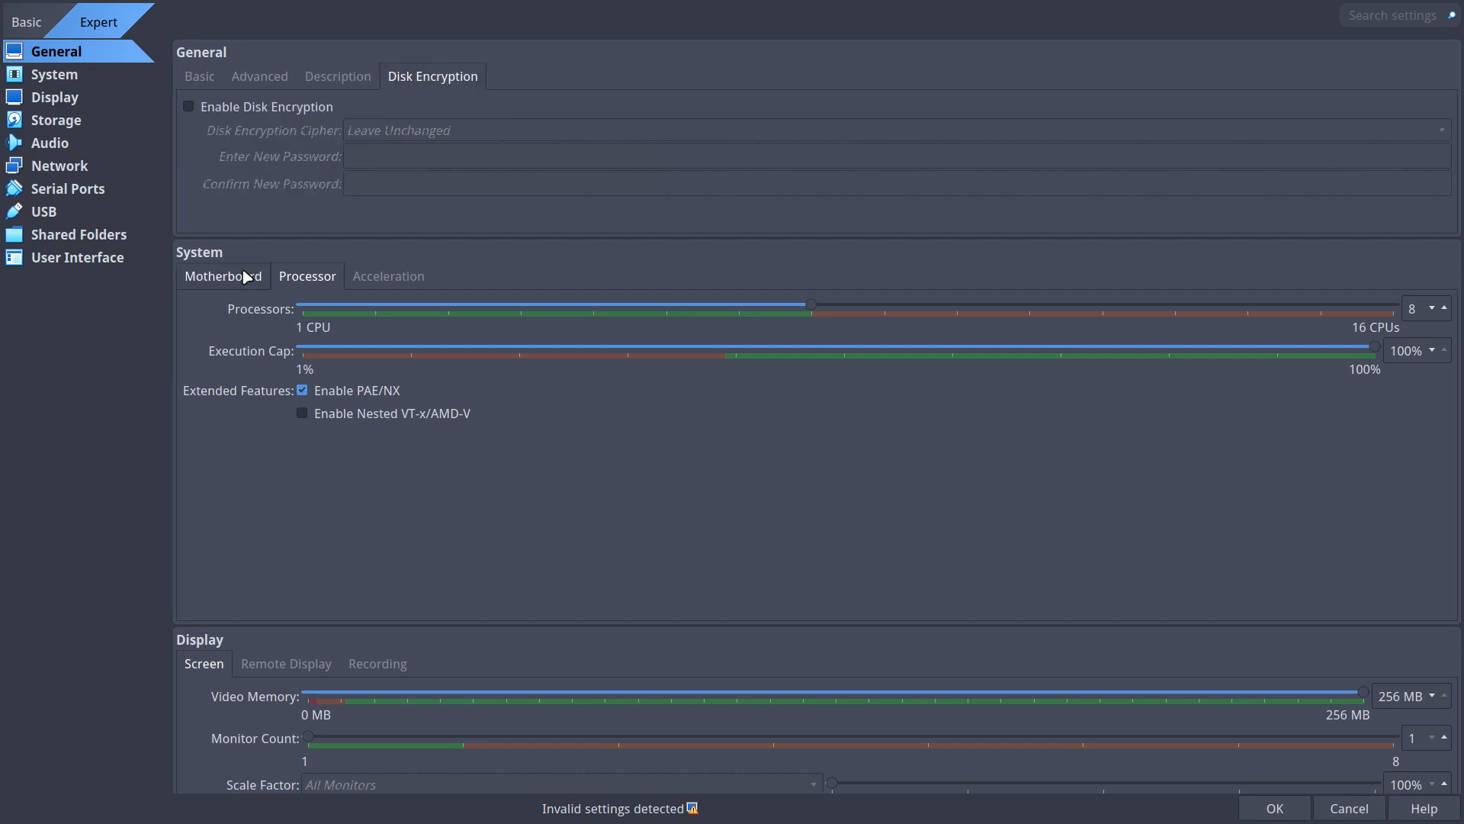
click(223, 276)
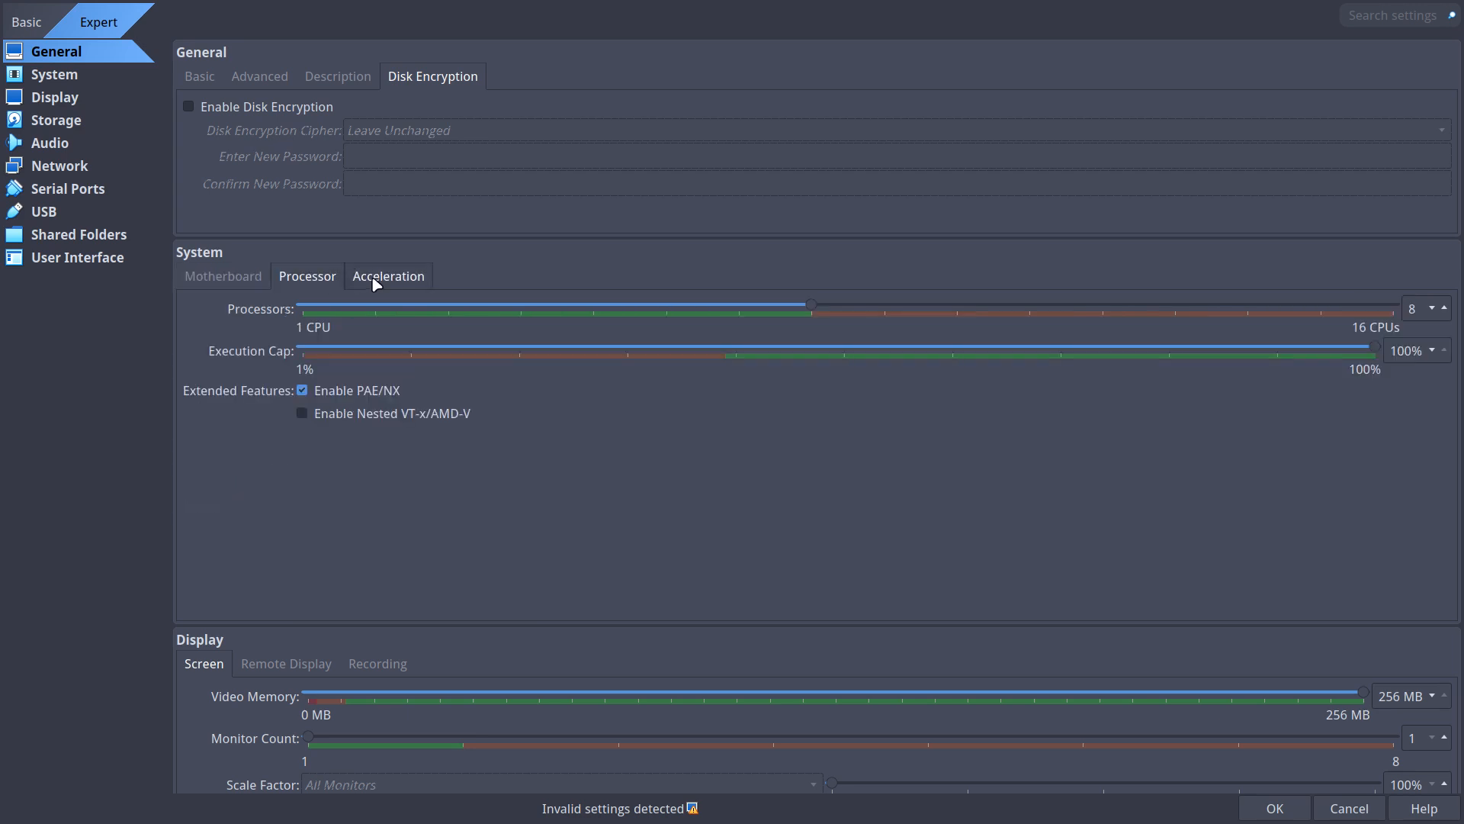
click(389, 276)
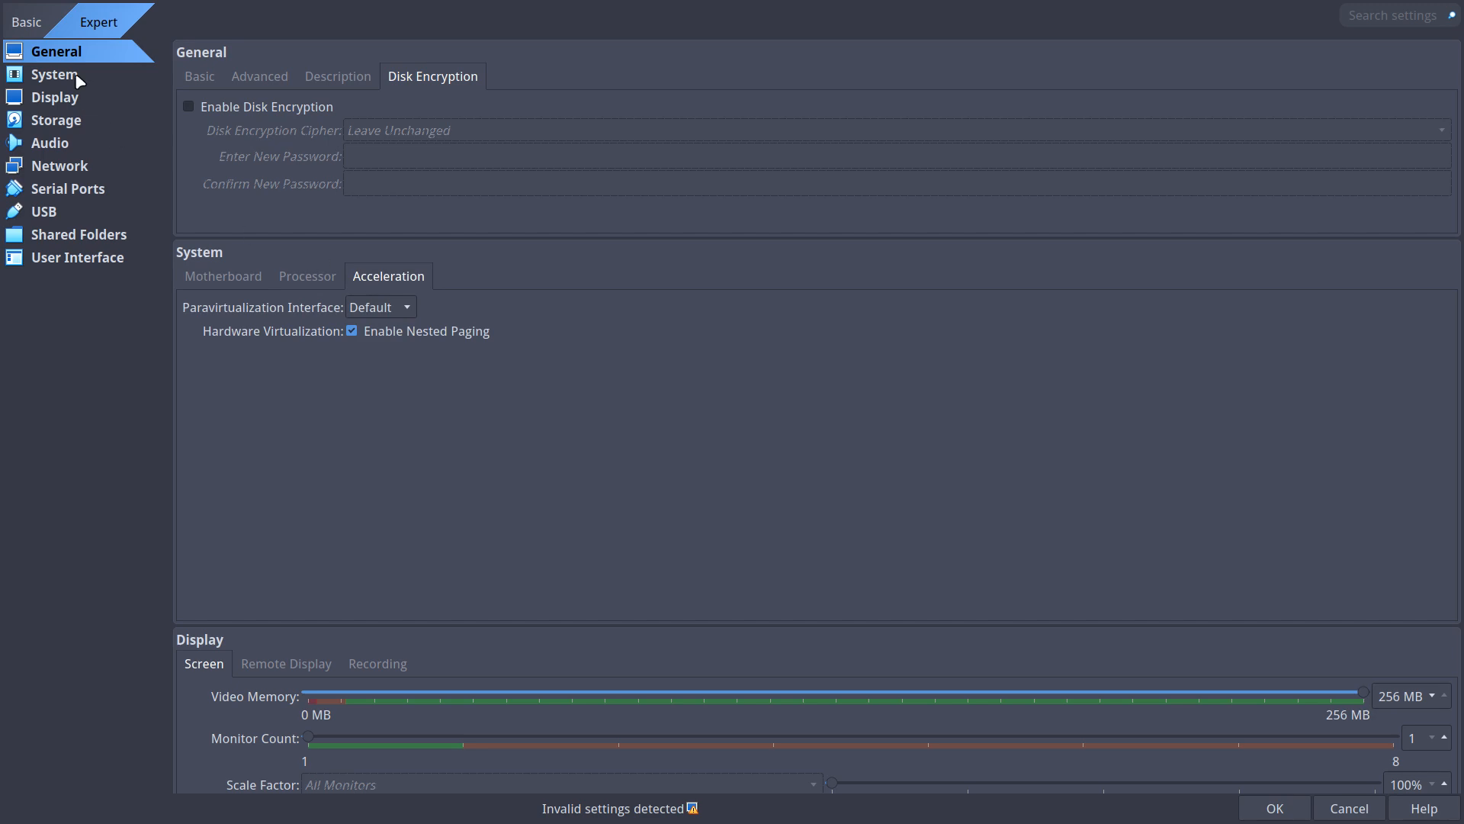
Walk each sidebar section from System through Display, Storage, Audio, Network, Serial, USB, Shared Folders to User Interface.
click(55, 74)
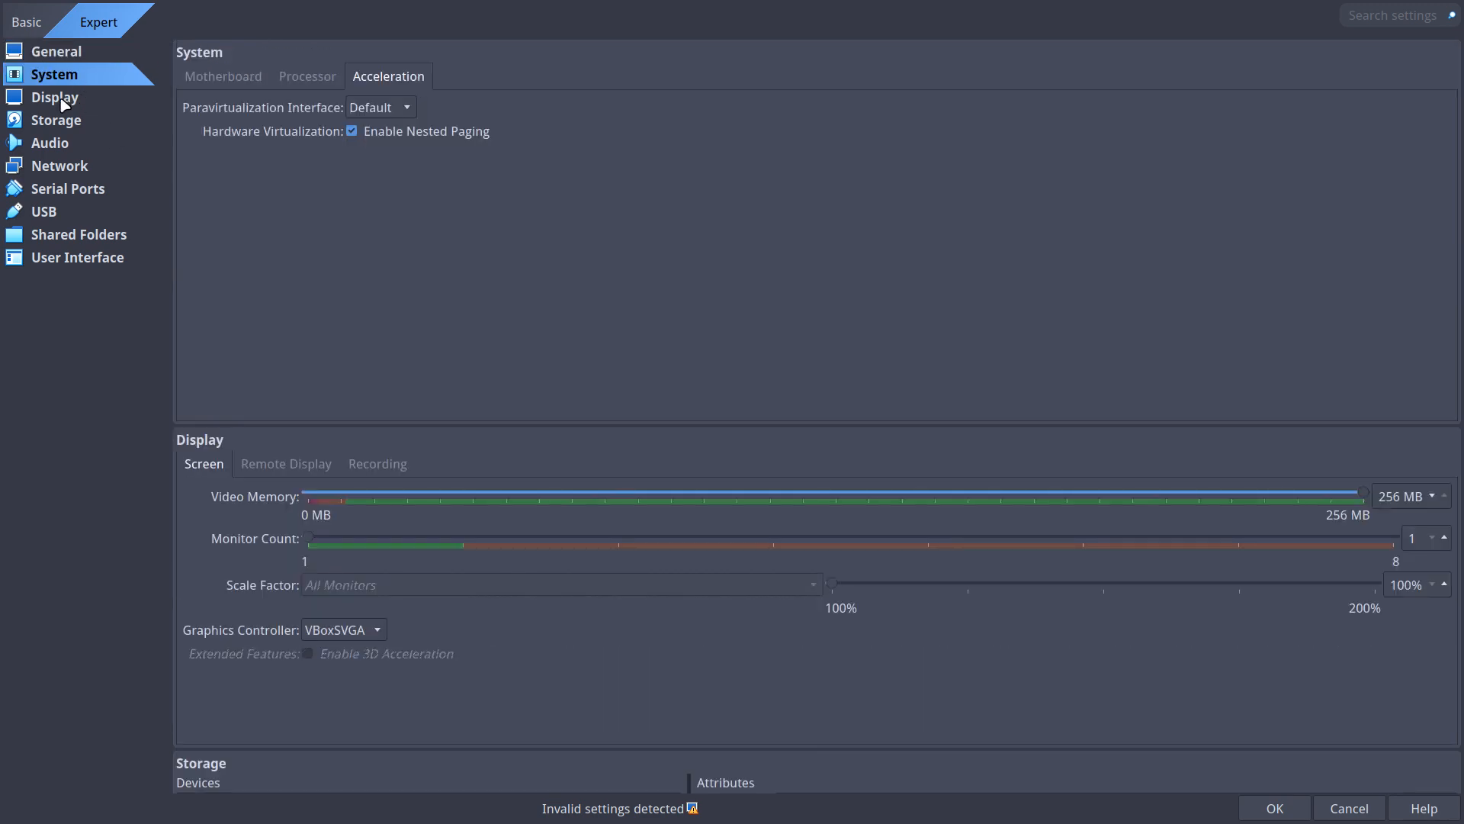
click(55, 98)
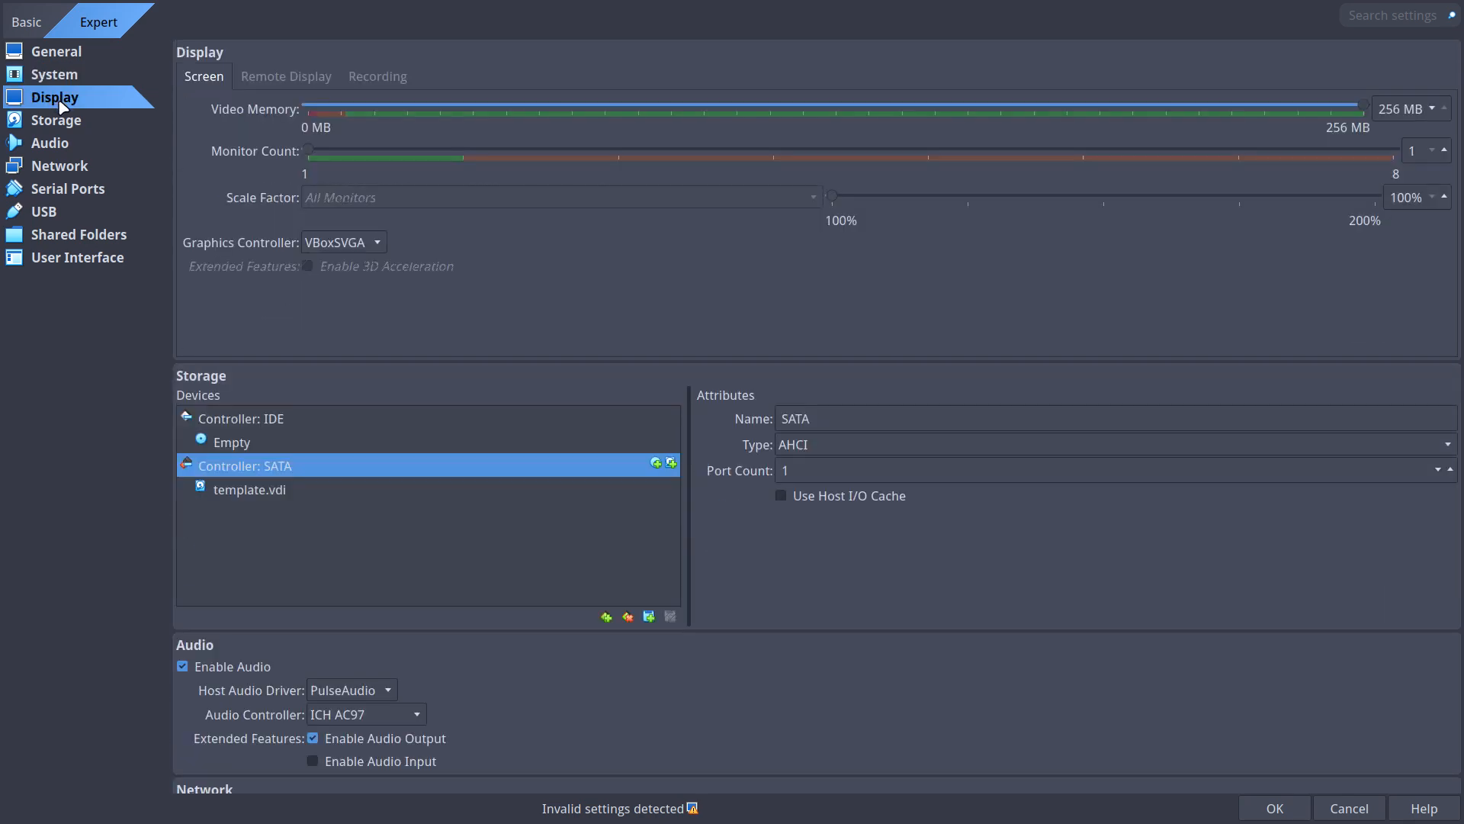
mouse_move(69, 122)
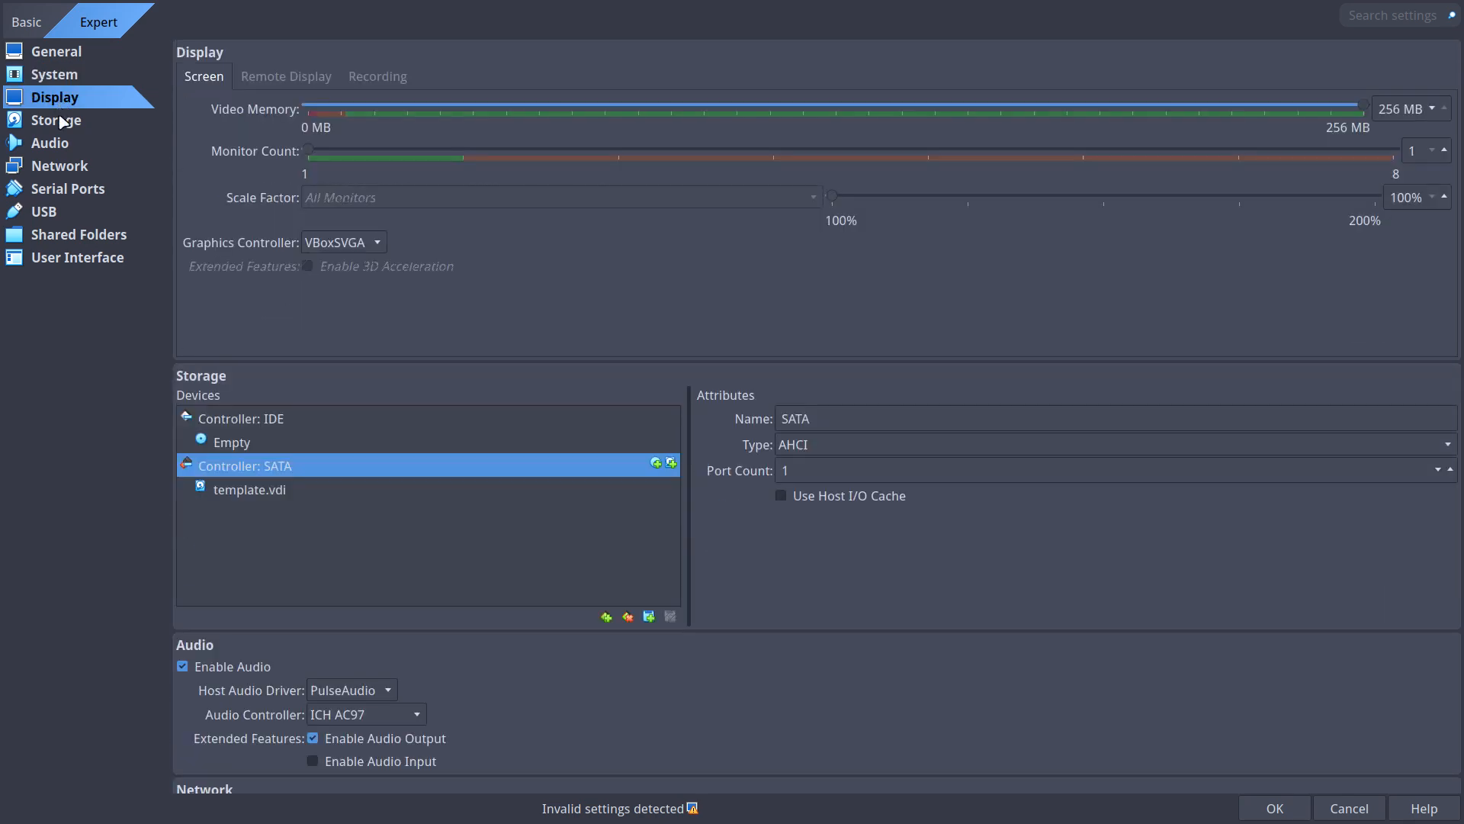
click(55, 119)
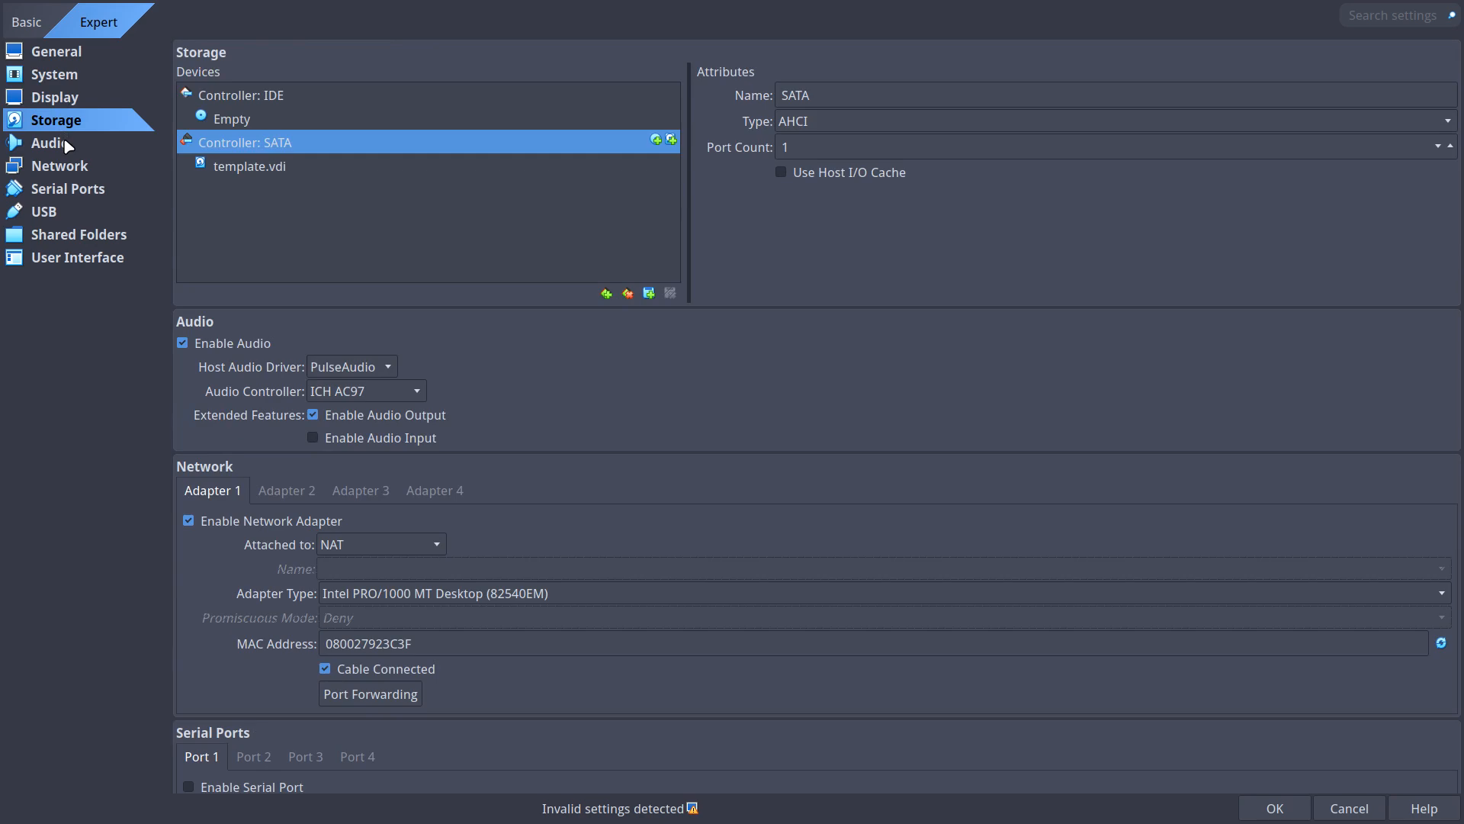
click(49, 144)
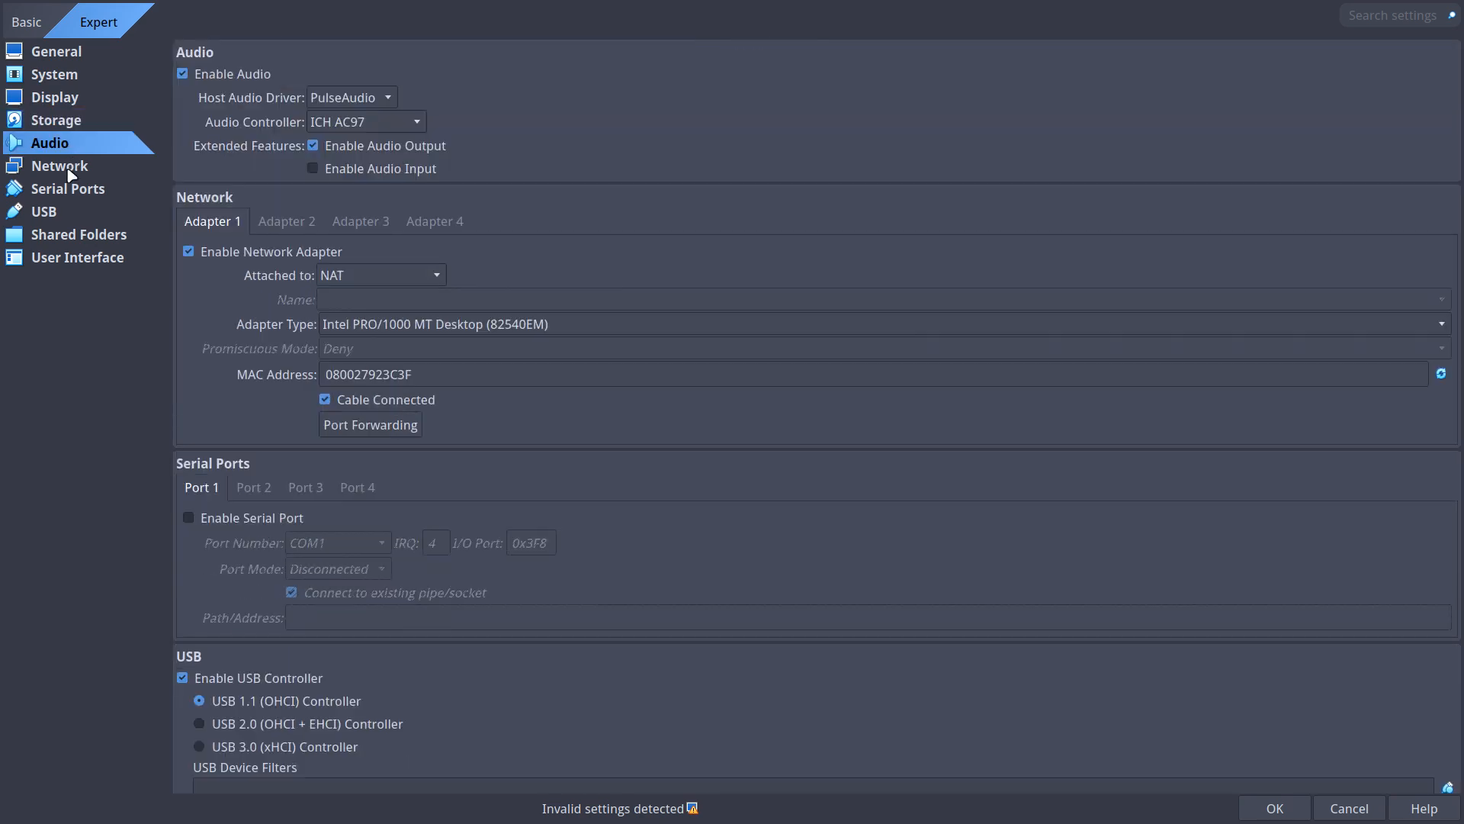
click(59, 165)
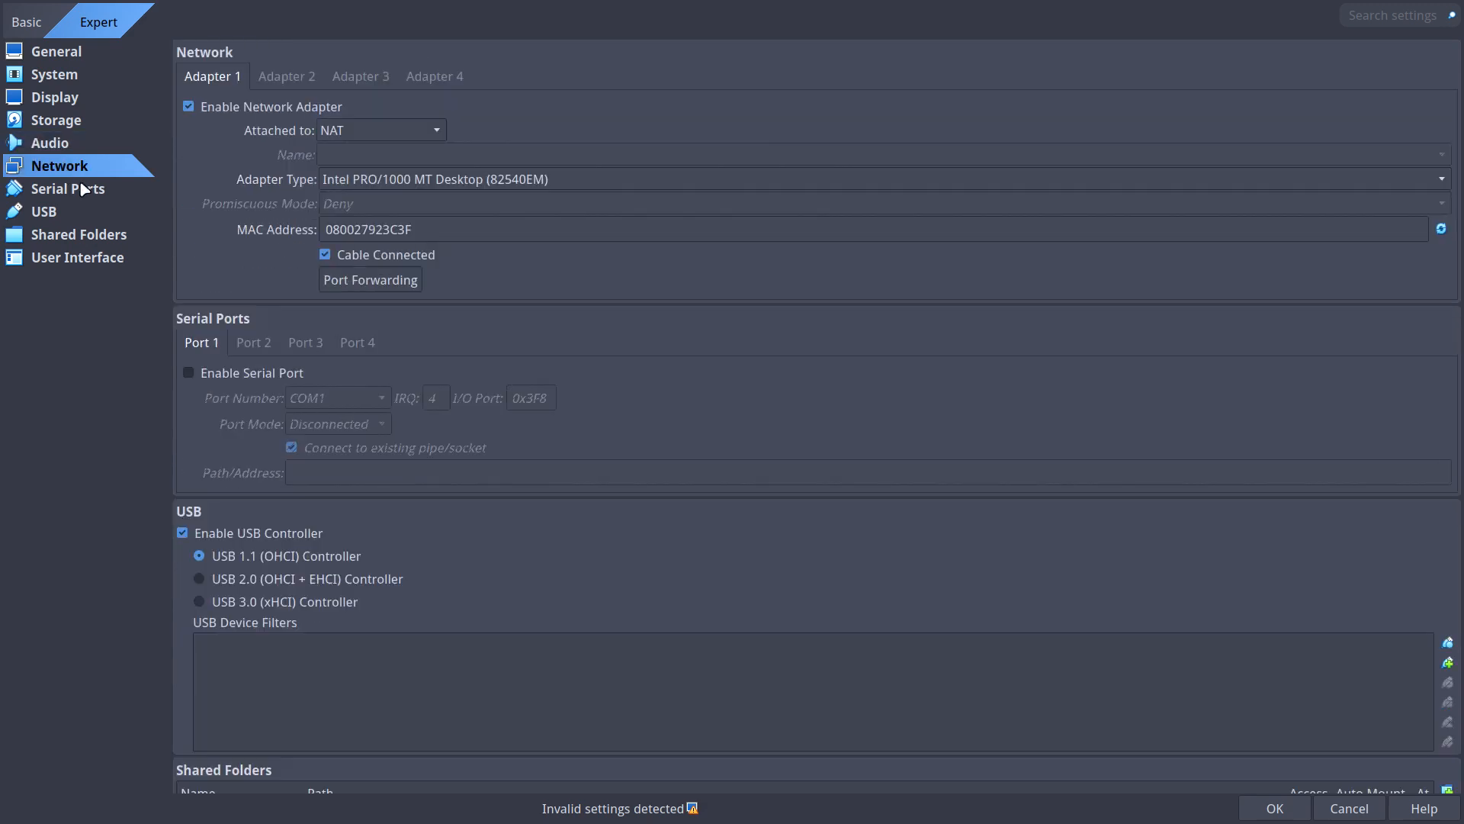
click(67, 189)
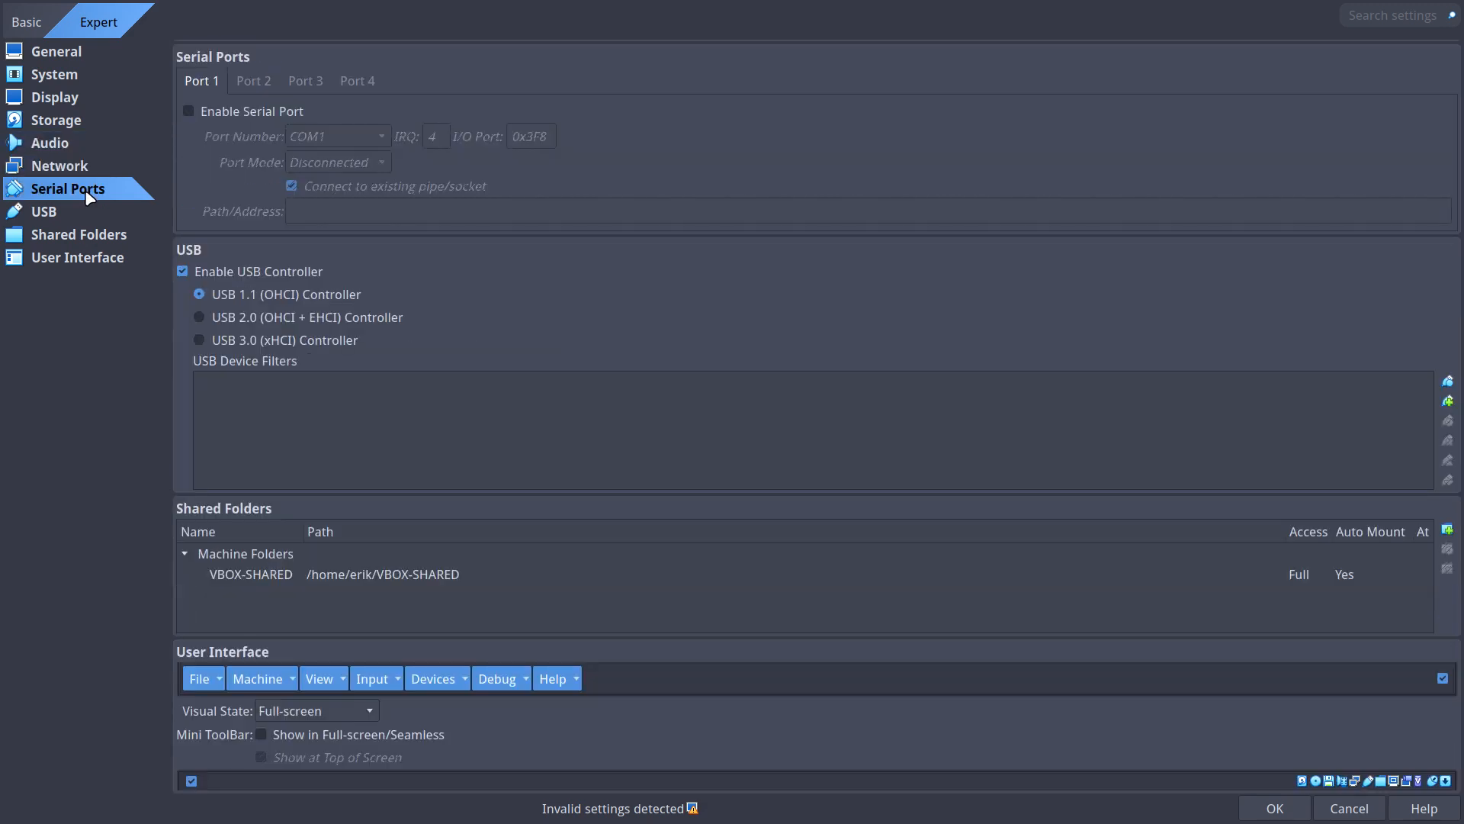
click(43, 211)
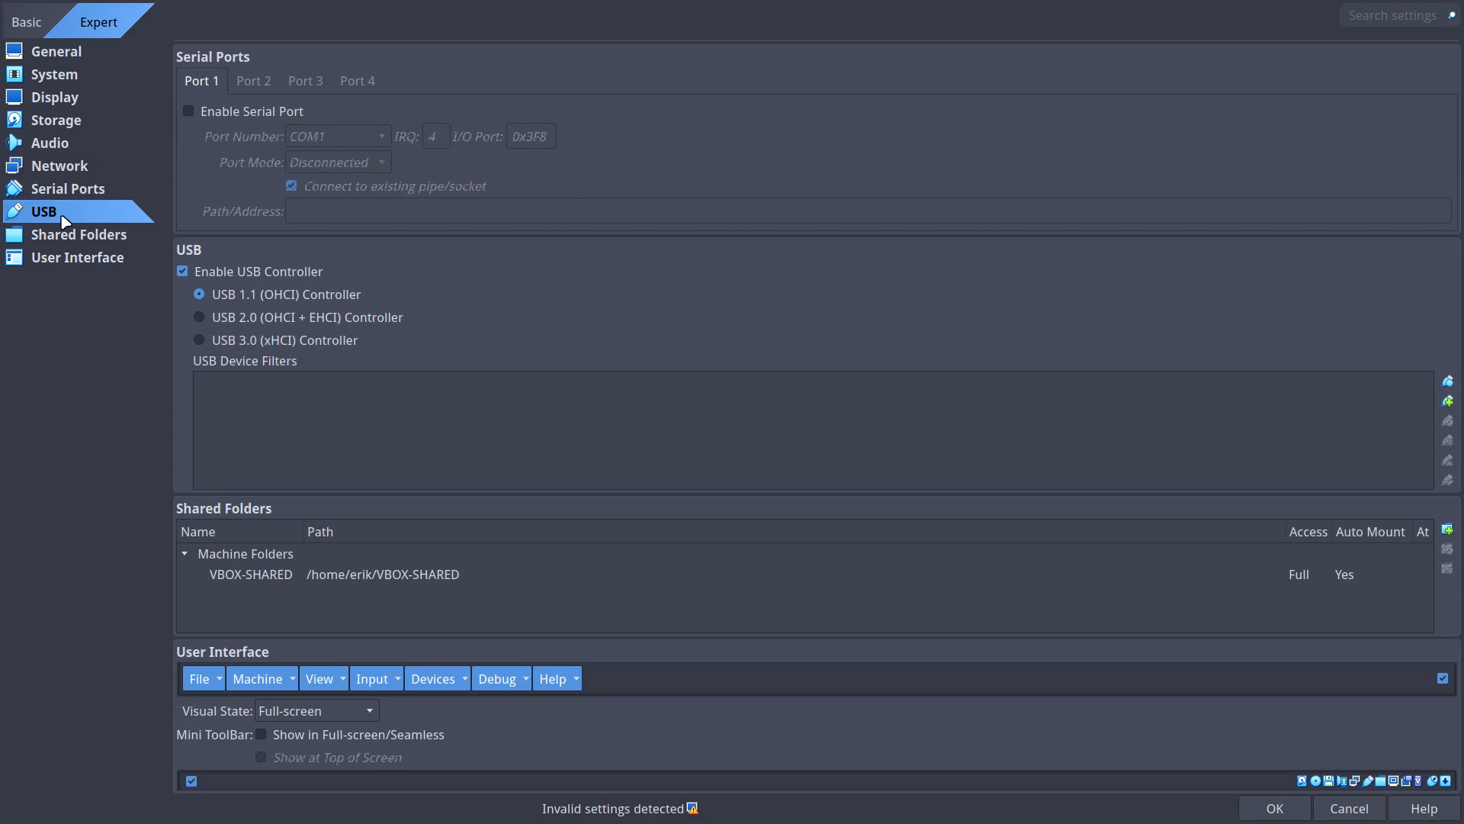
click(79, 235)
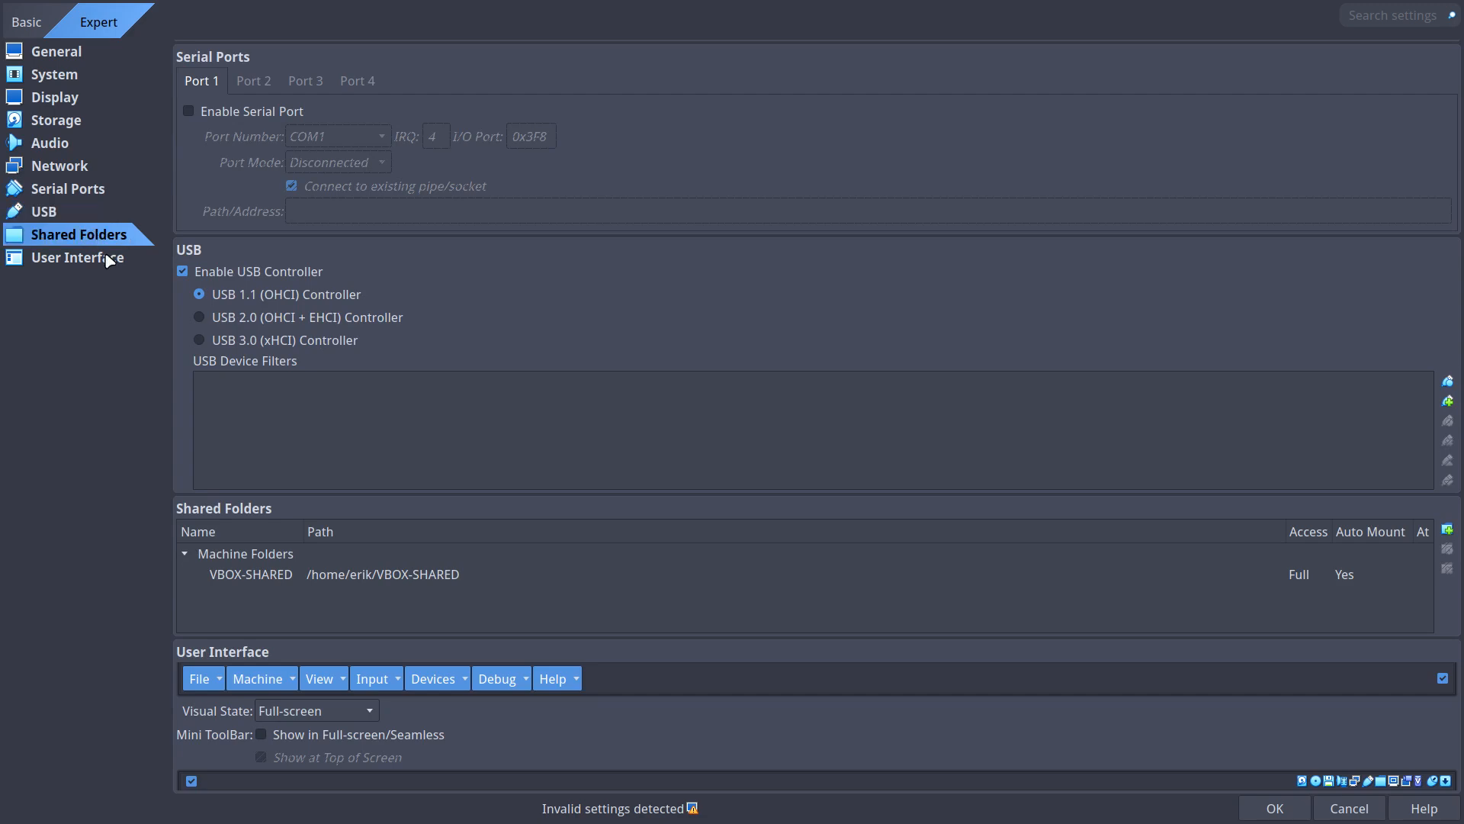
click(77, 256)
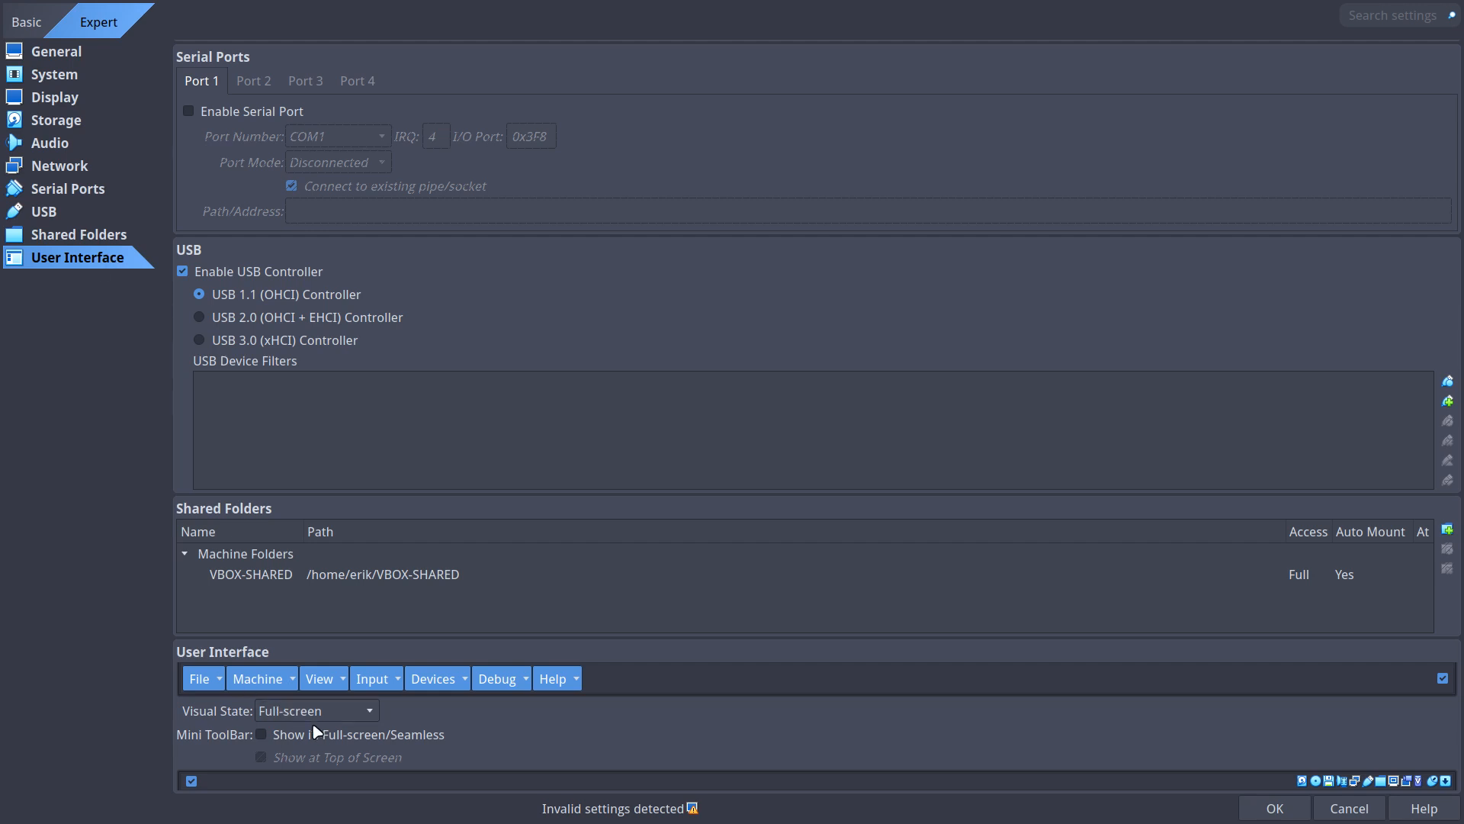
mouse_move(1304, 808)
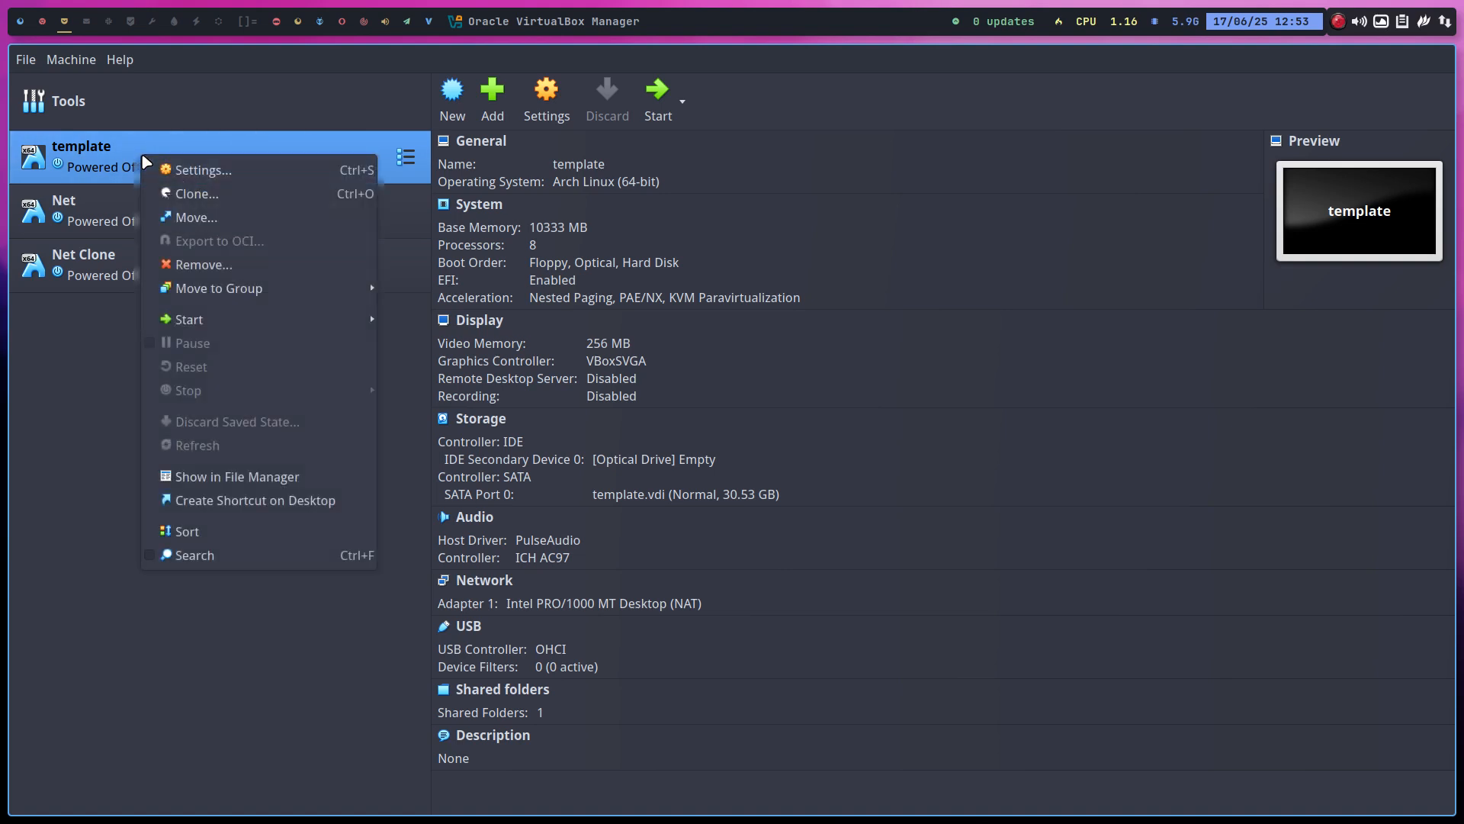
click(198, 193)
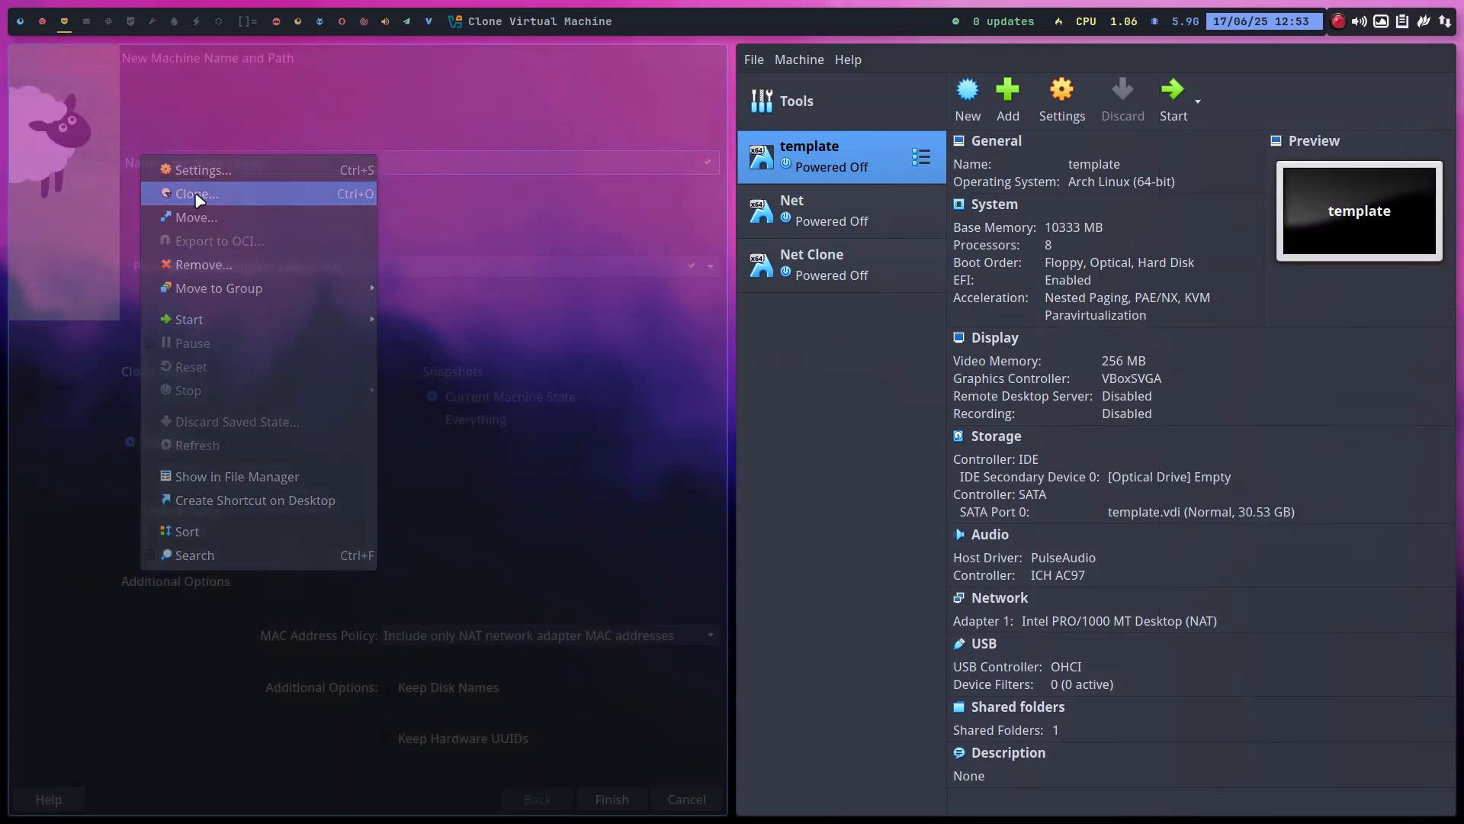
click(195, 194)
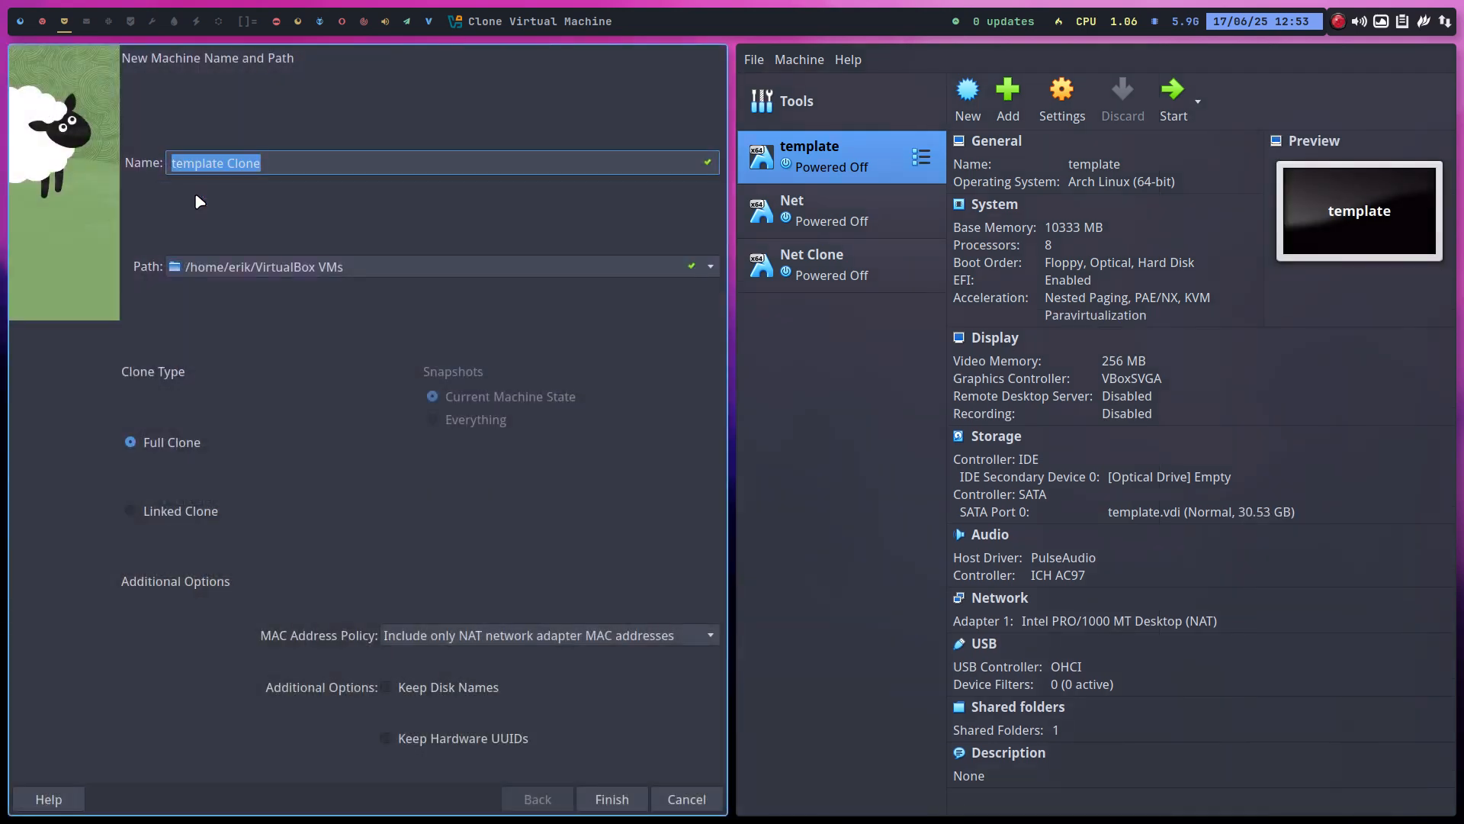
click(611, 800)
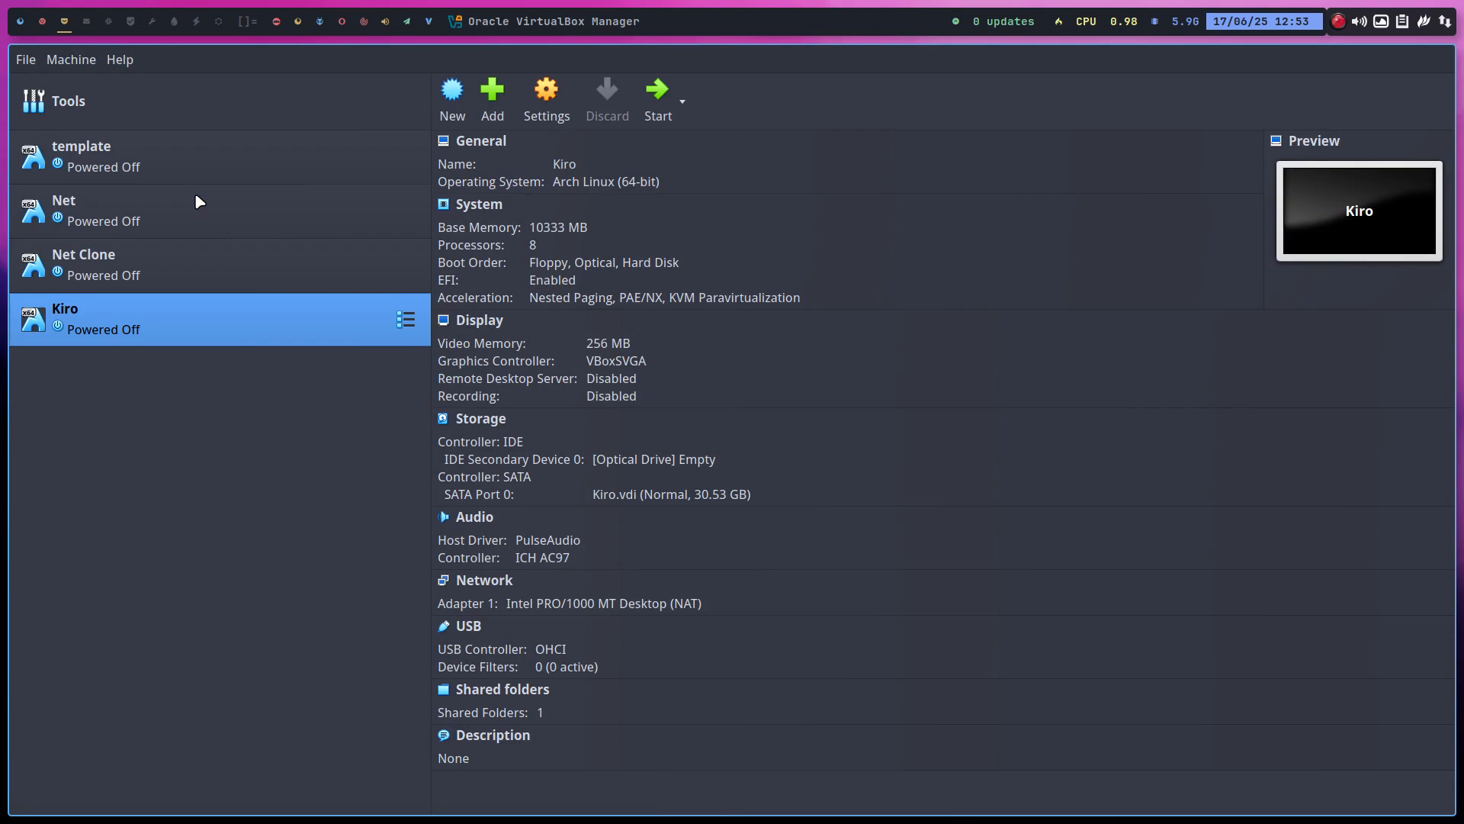
mouse_move(80, 28)
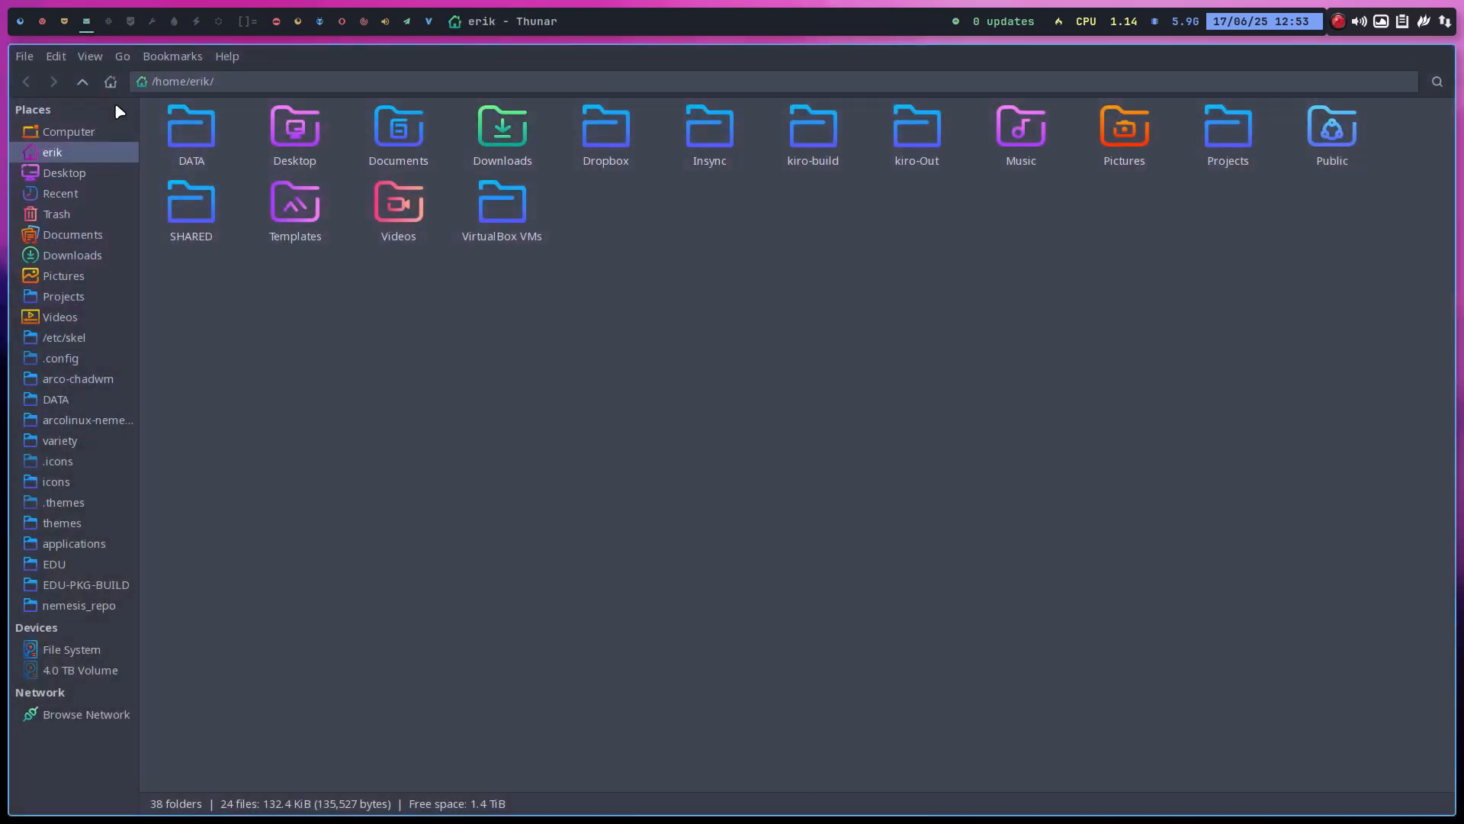
Inspect the Kiro ISO in Downloads, then the ISO inside the kiro-Out build folder.
click(71, 255)
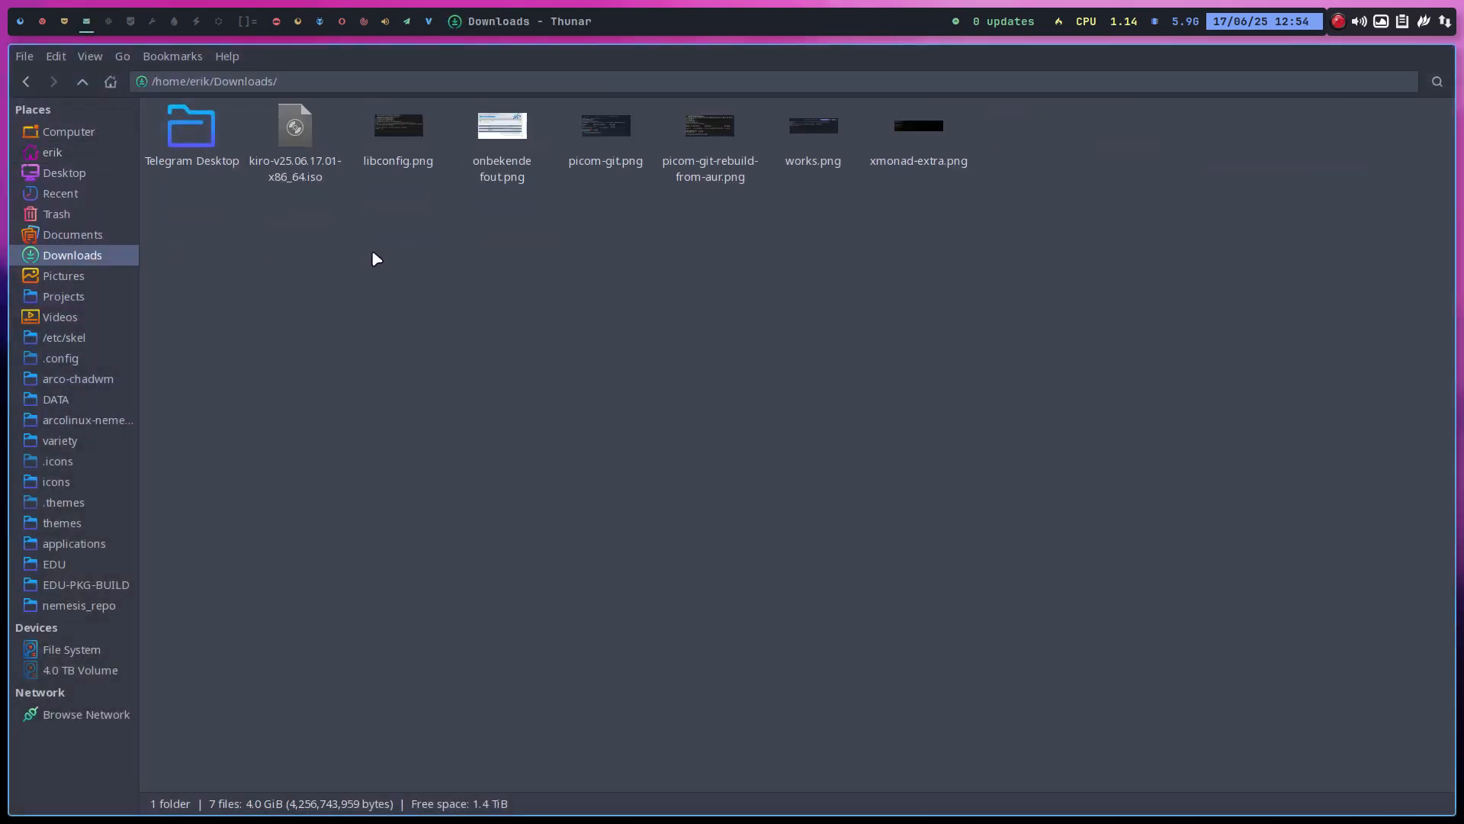
click(294, 125)
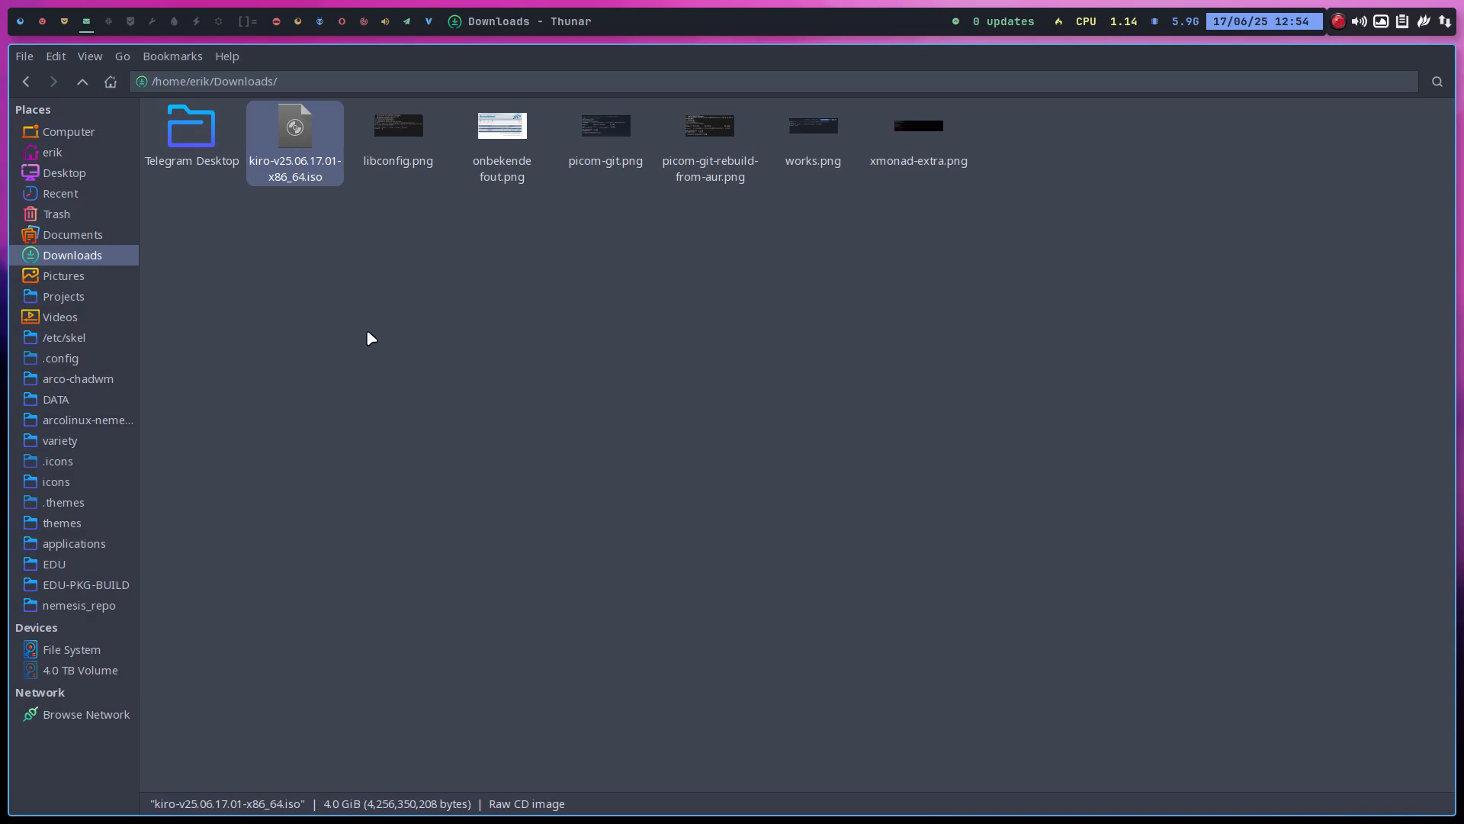
mouse_move(154, 294)
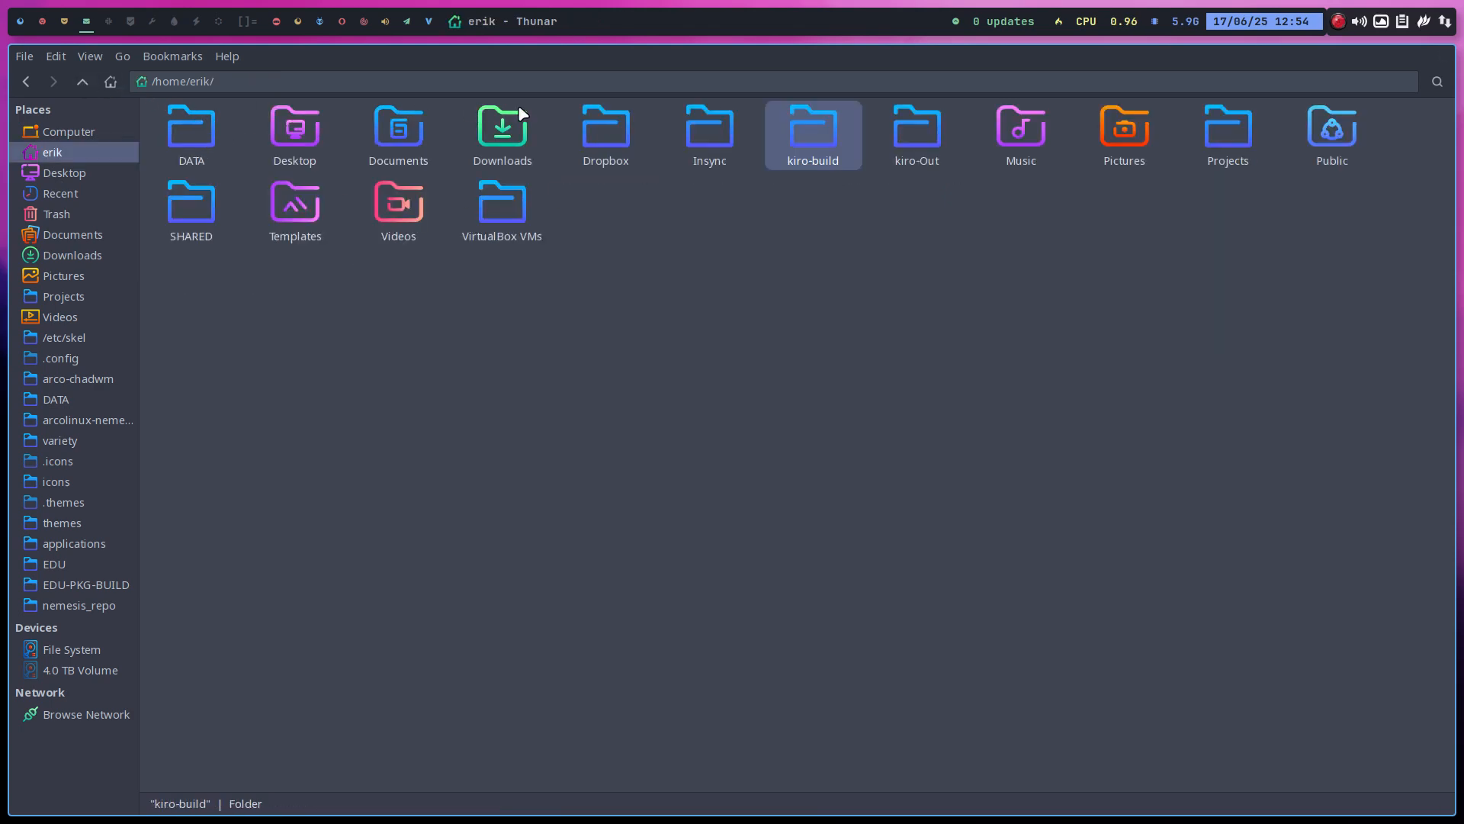
double_click(917, 125)
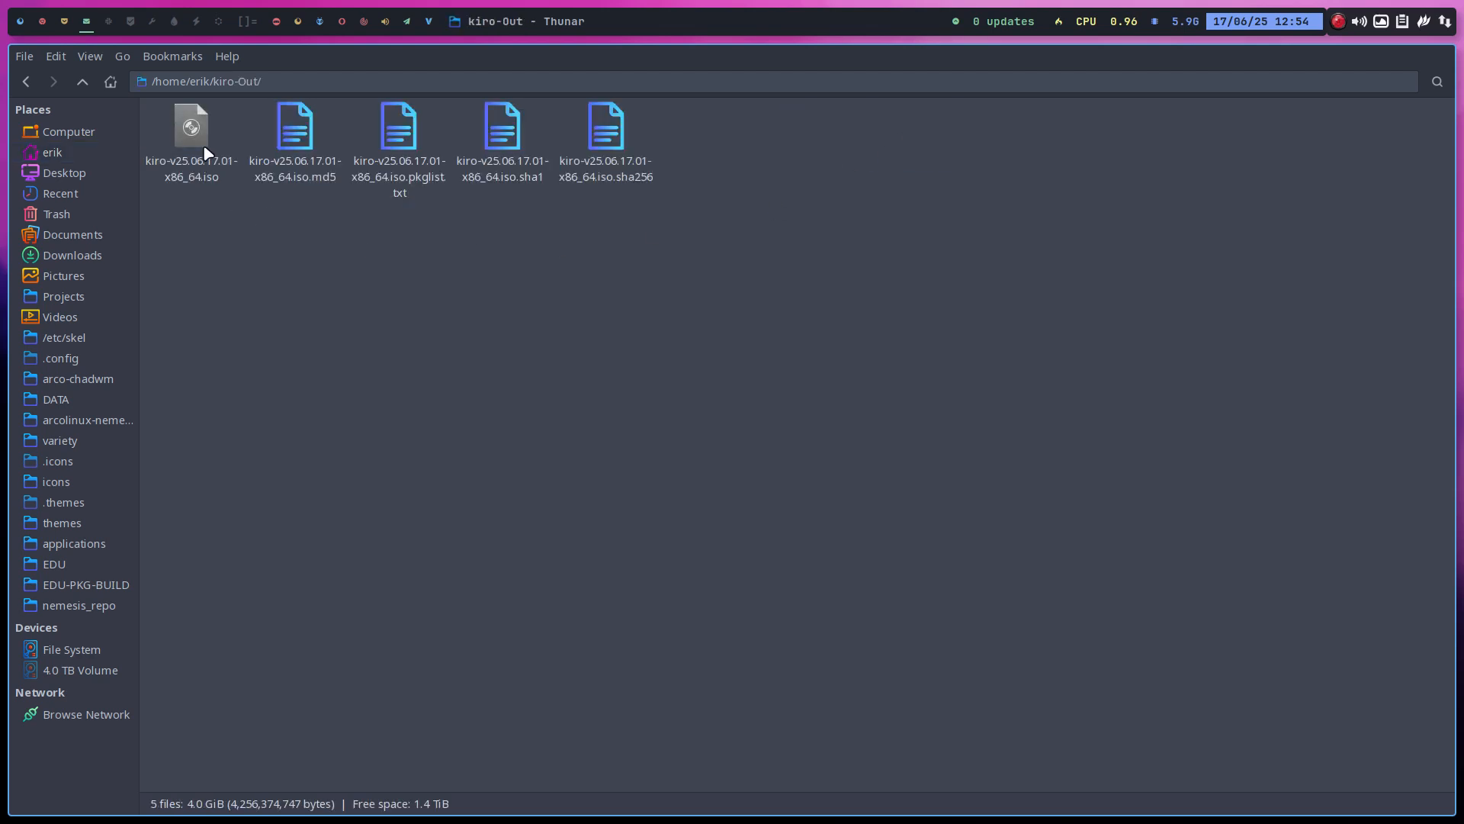
click(190, 125)
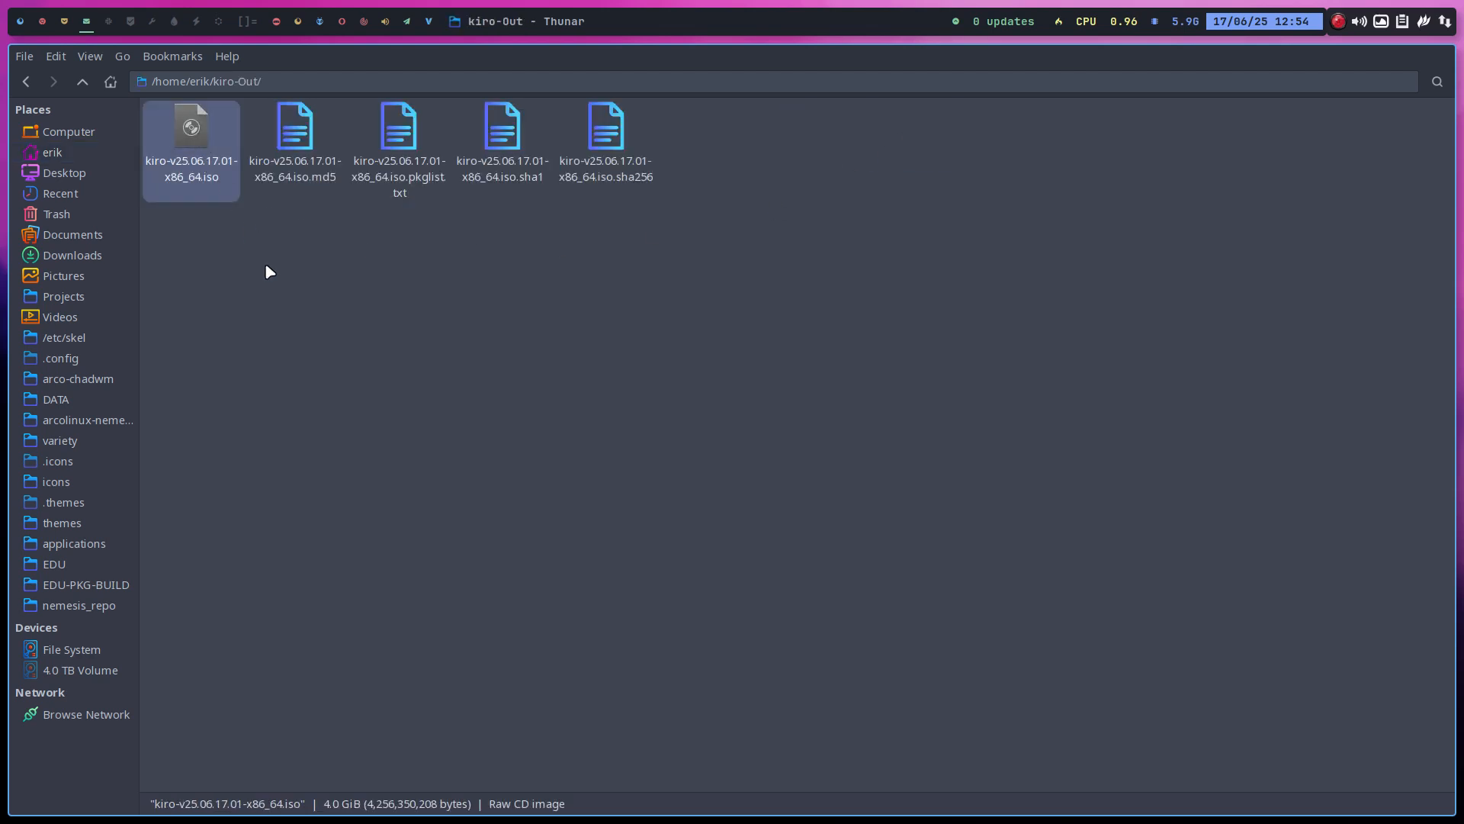
mouse_move(195, 137)
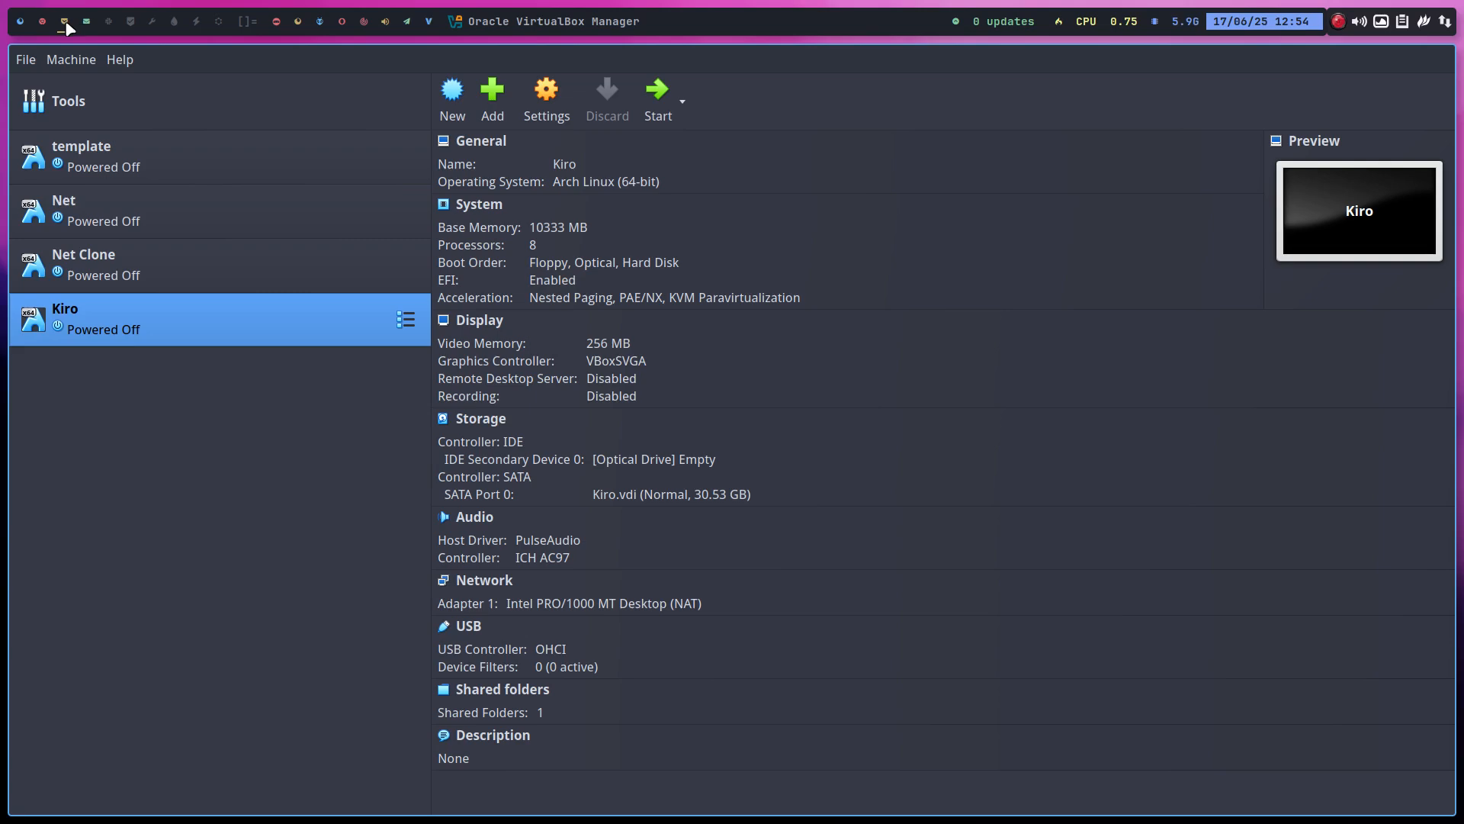
Load kiro-v25.06.17.01-x86_64.iso from Downloads into the VM's optical drive.
click(653, 459)
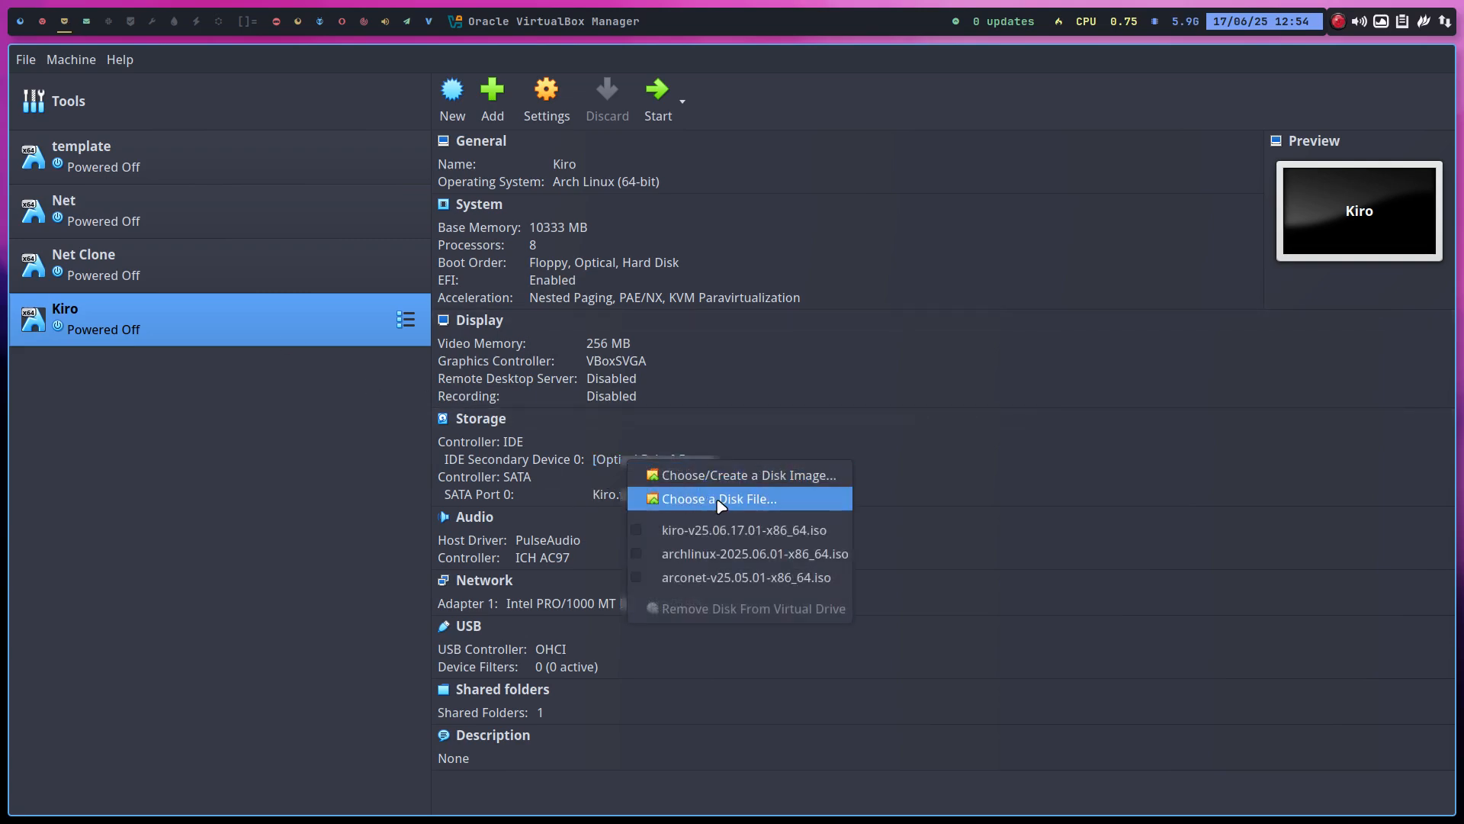
click(718, 499)
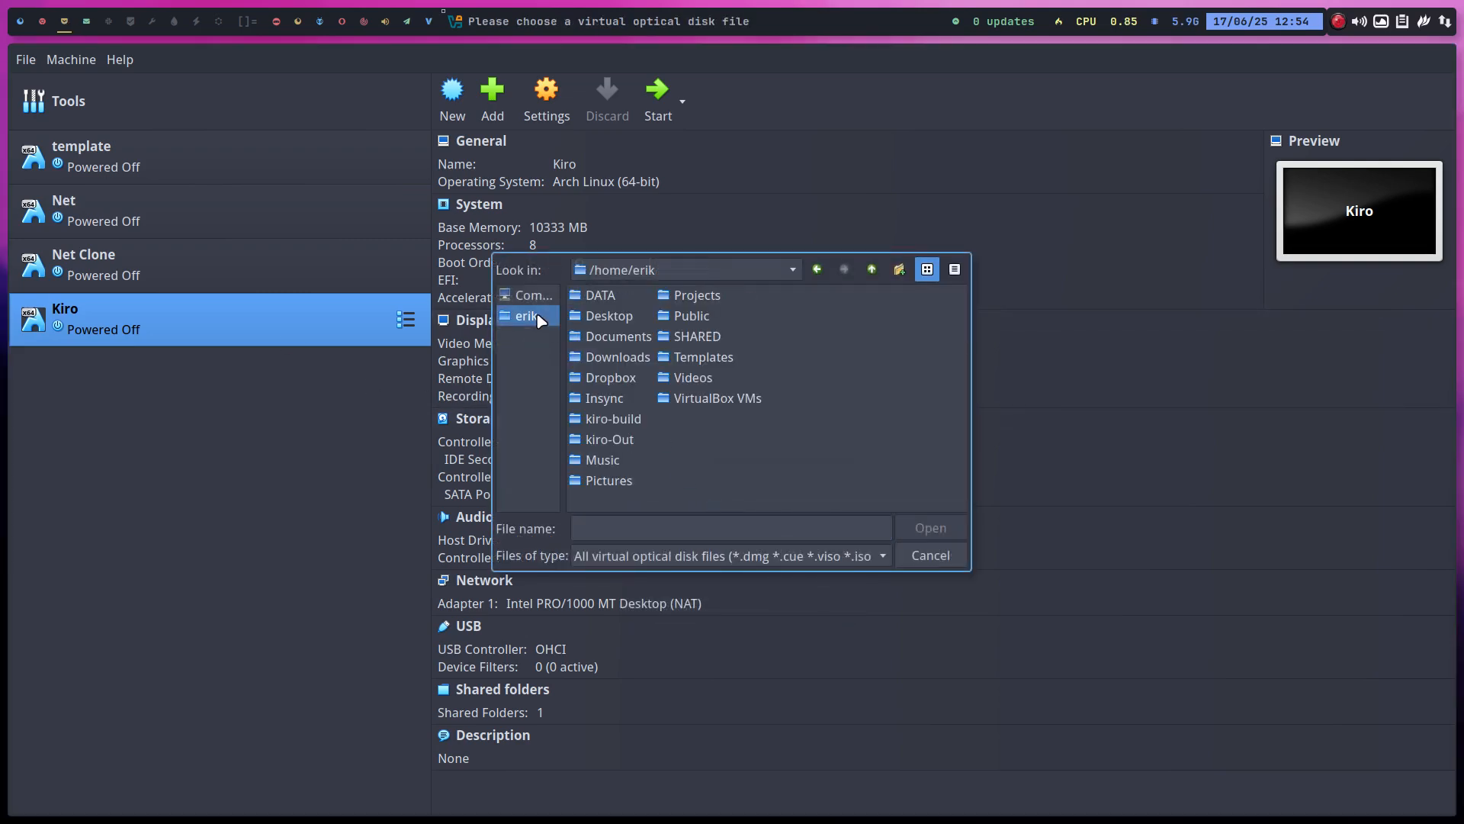
double_click(617, 356)
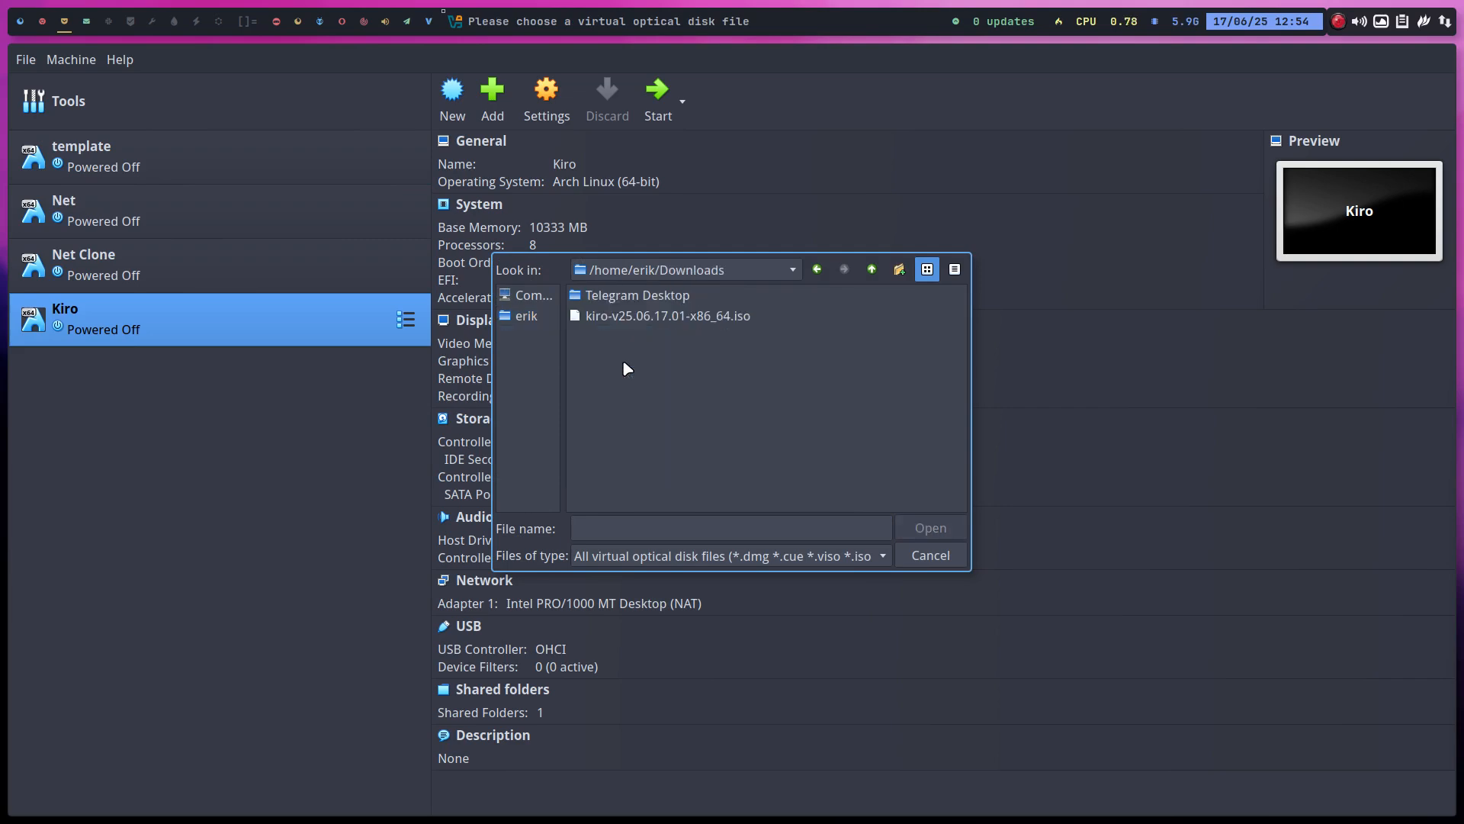
click(668, 316)
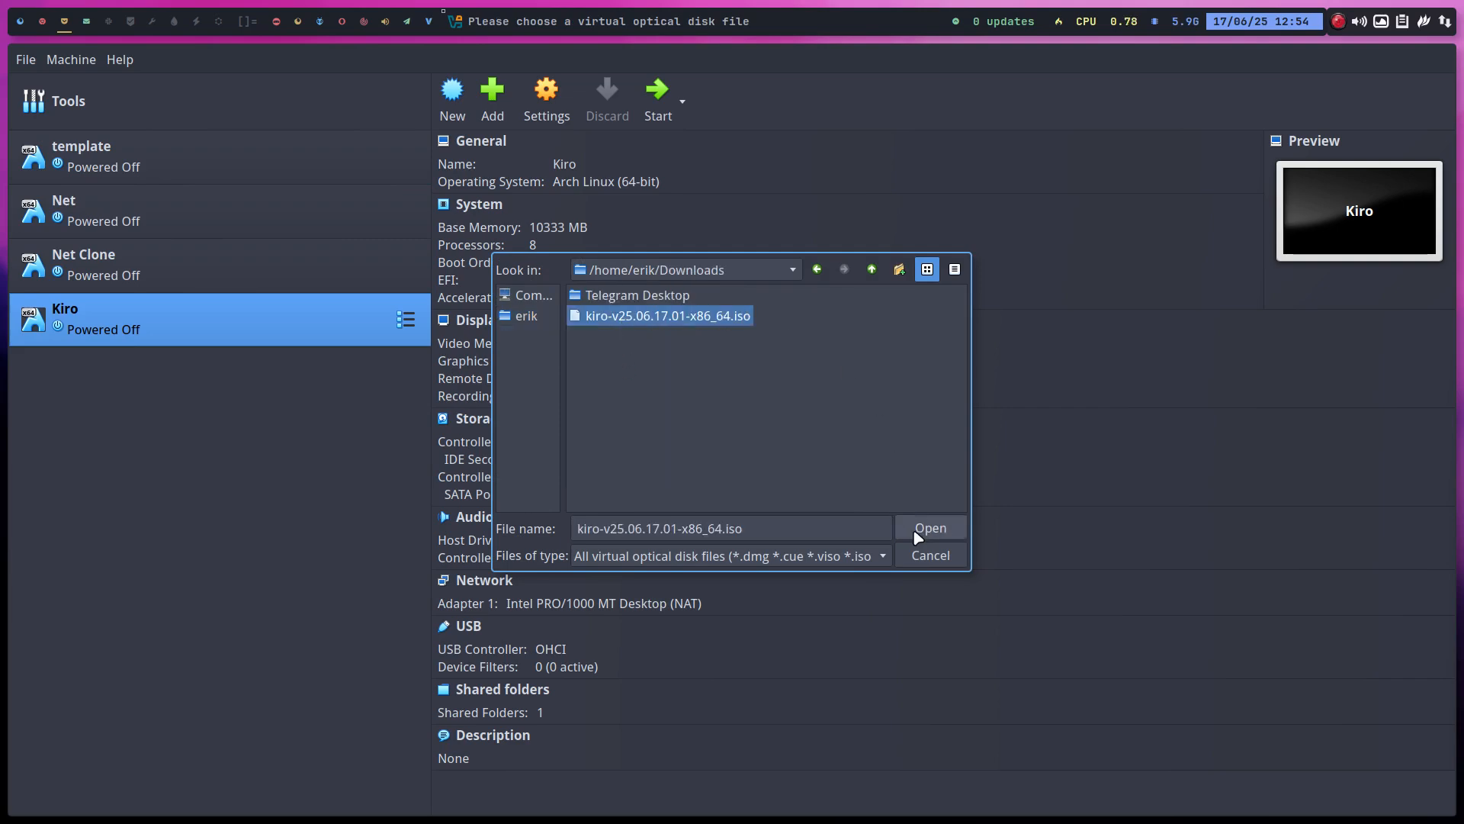
click(931, 528)
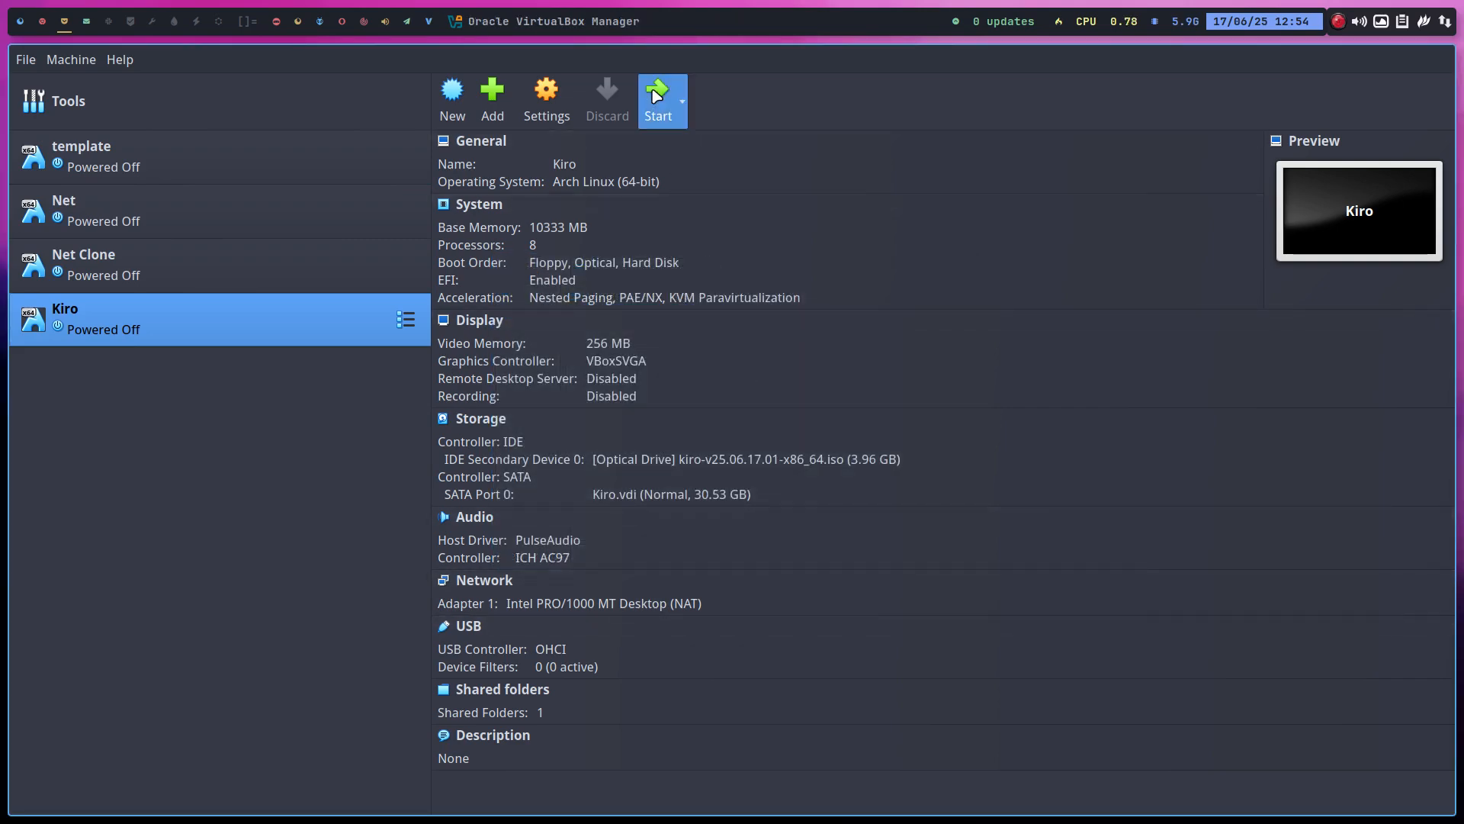
Start the Kiro VM so it boots from the ISO to the GRUB menu.
click(659, 89)
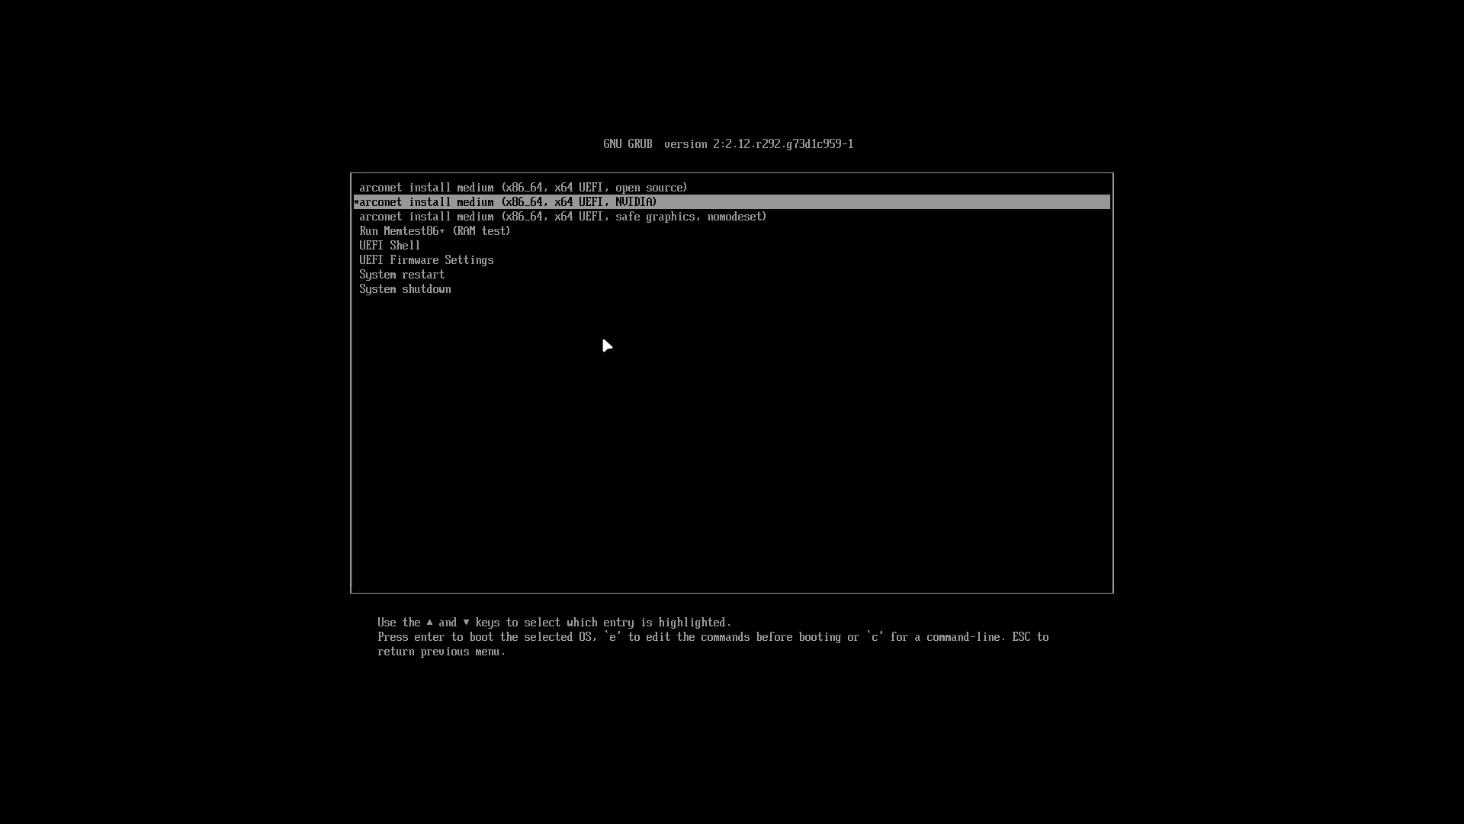
Boot the NVIDIA install medium entry into the ArcoLinux live desktop as liveuser.
key(Up)
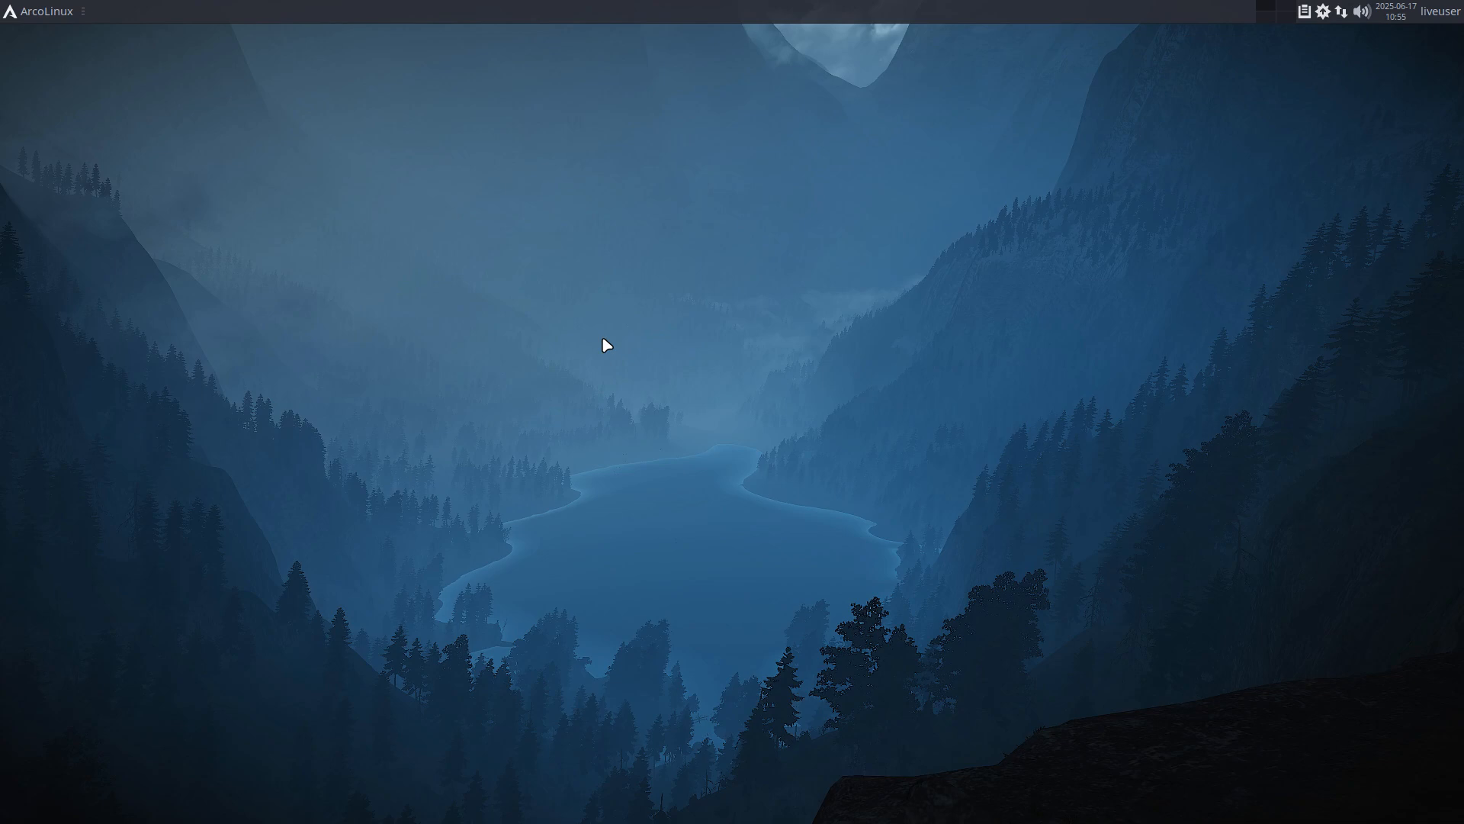
mouse_move(61, 46)
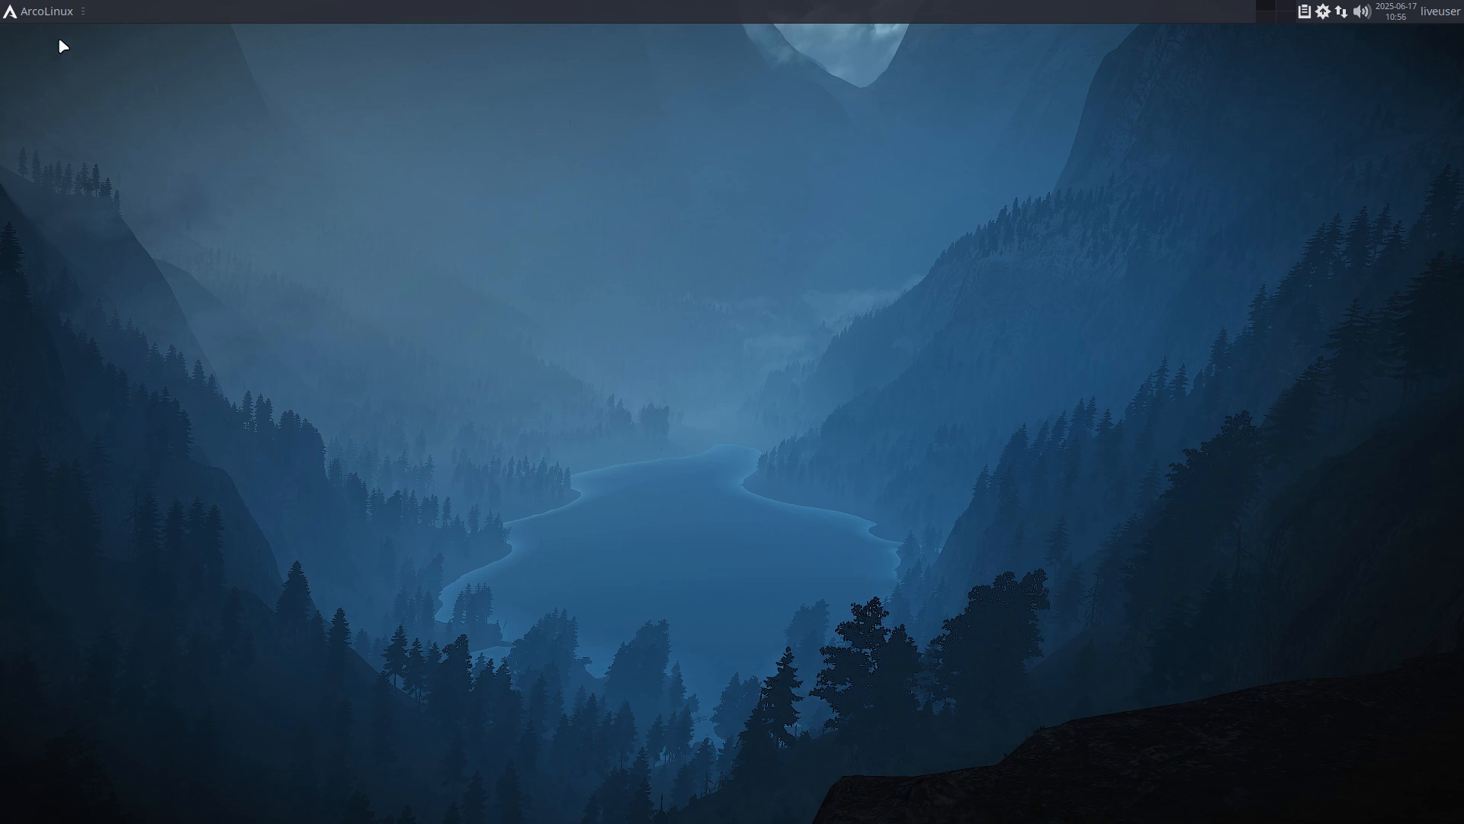
click(43, 12)
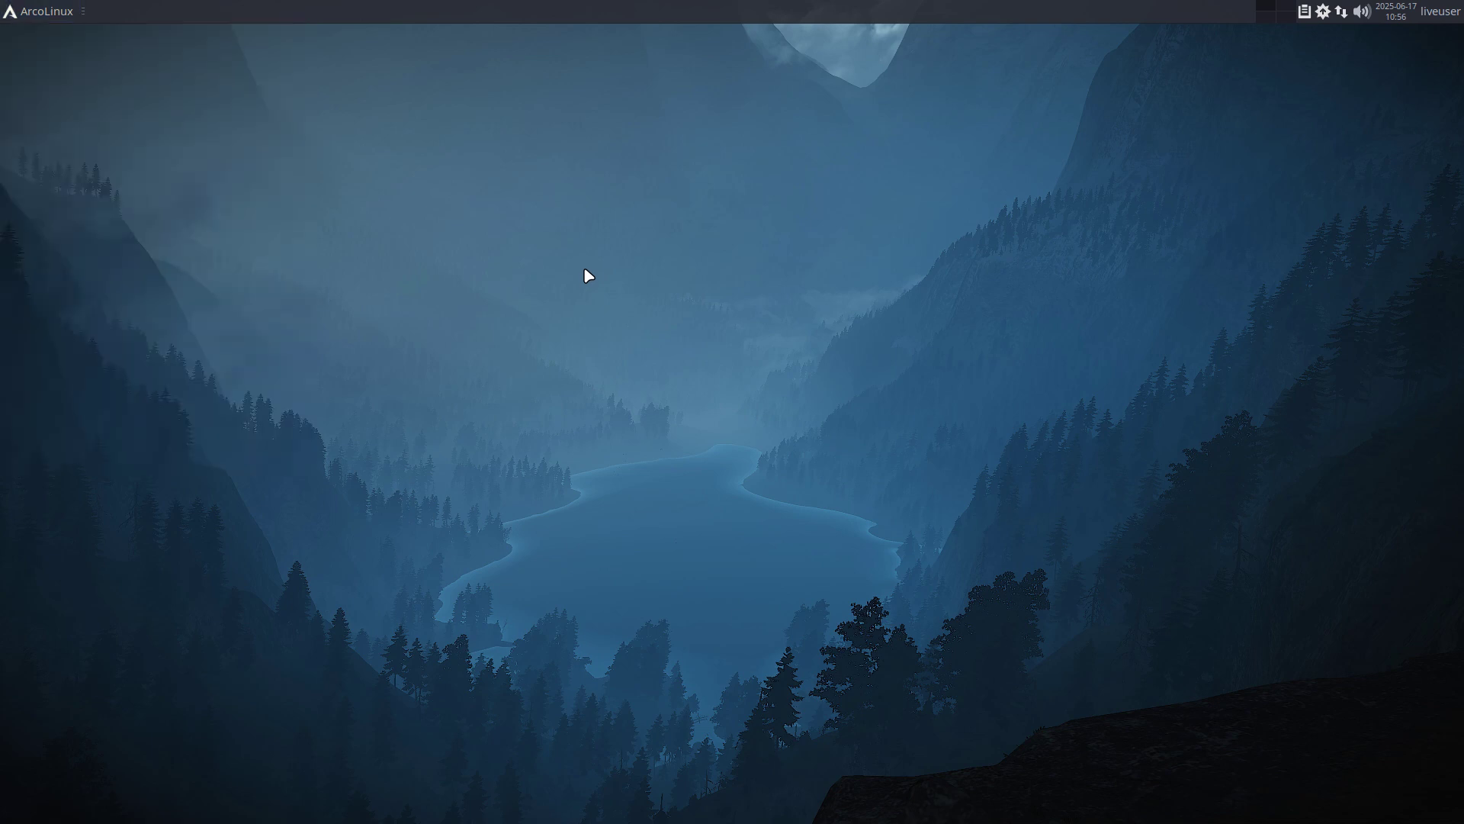
Search the applications menu for 'inst' and launch Install ArcoLinux to its Welcome page.
click(44, 10)
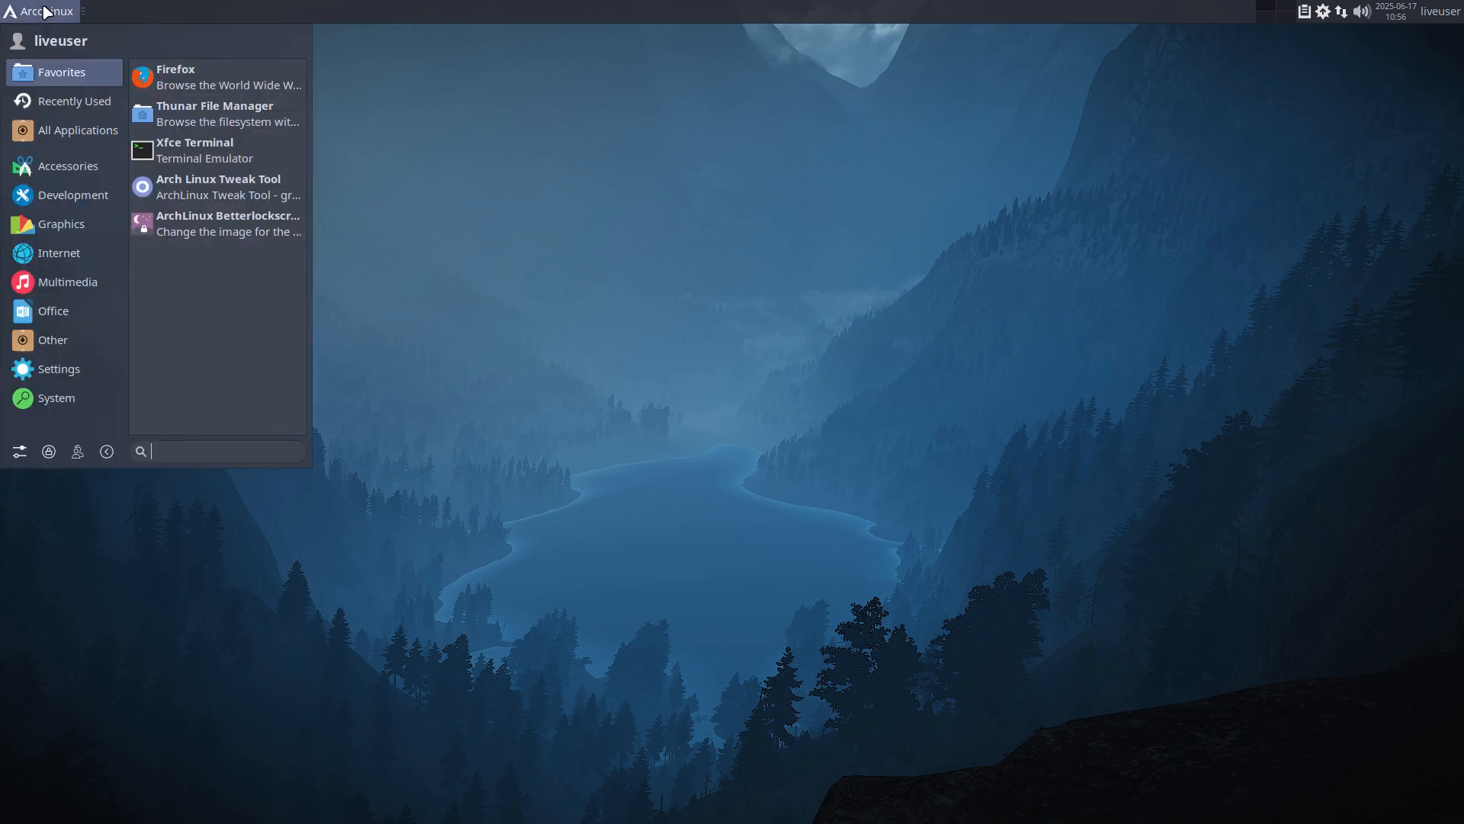
text(inst)
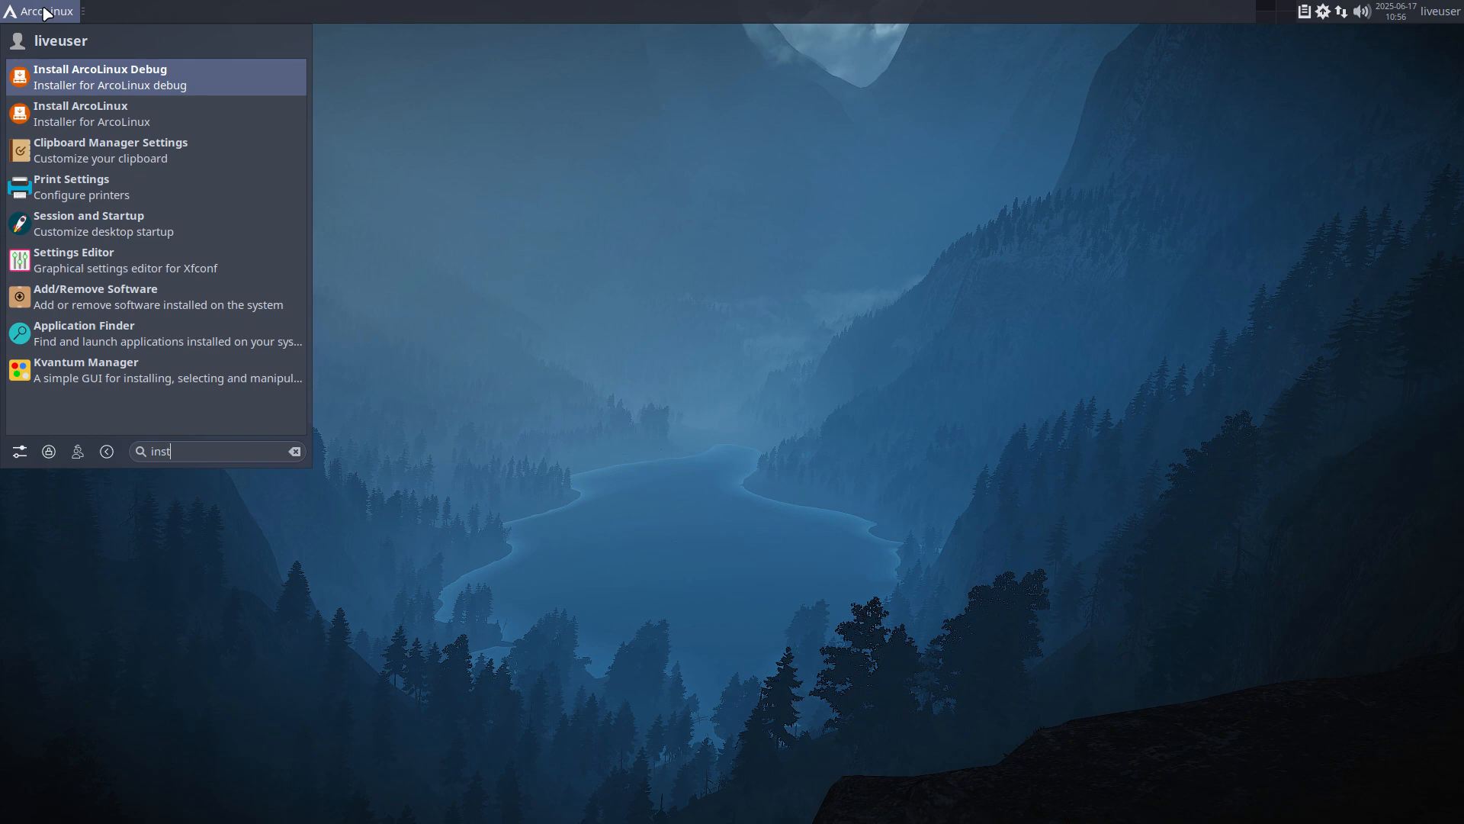
mouse_move(103, 7)
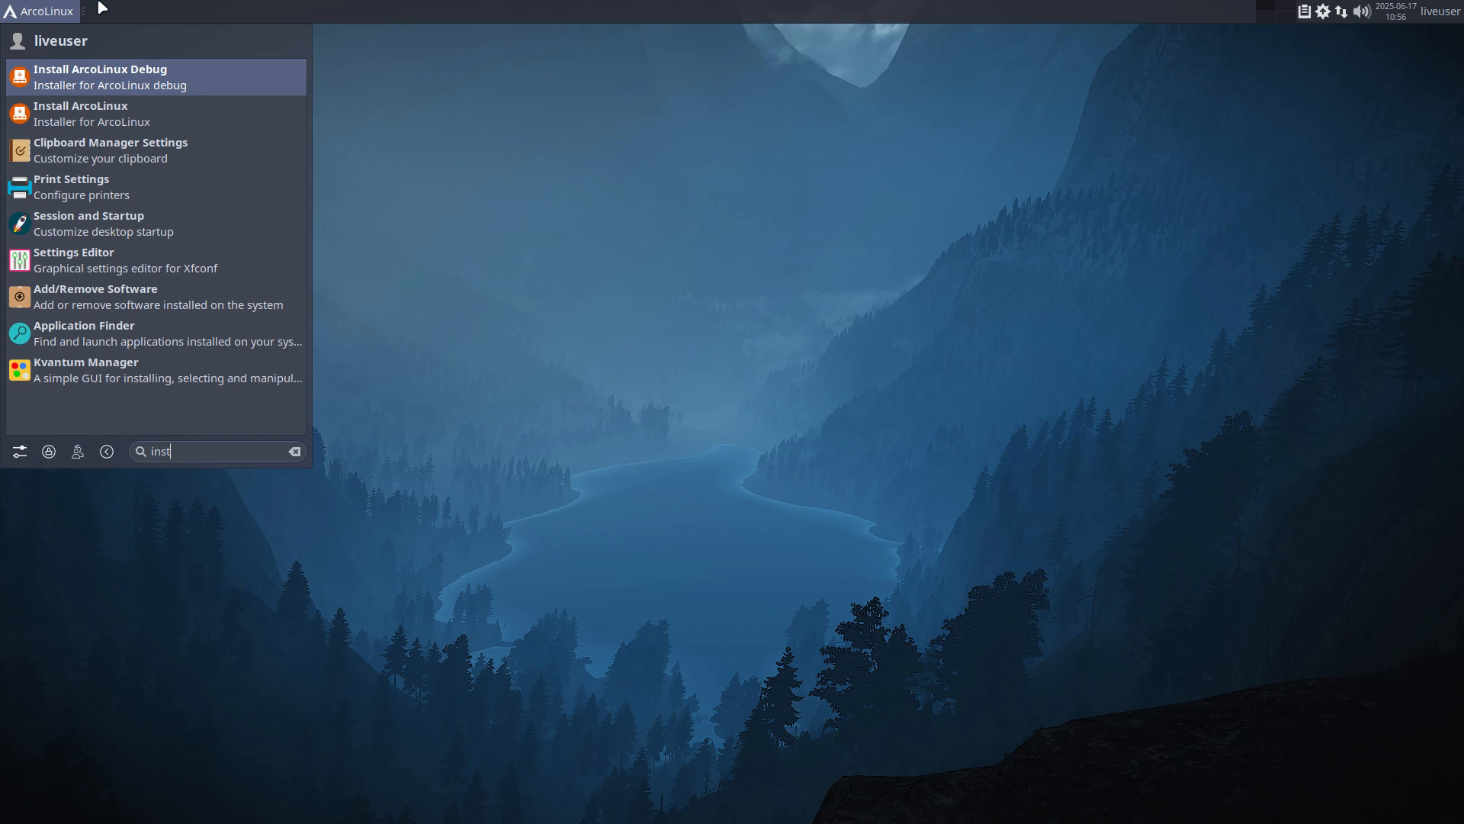
mouse_move(134, 119)
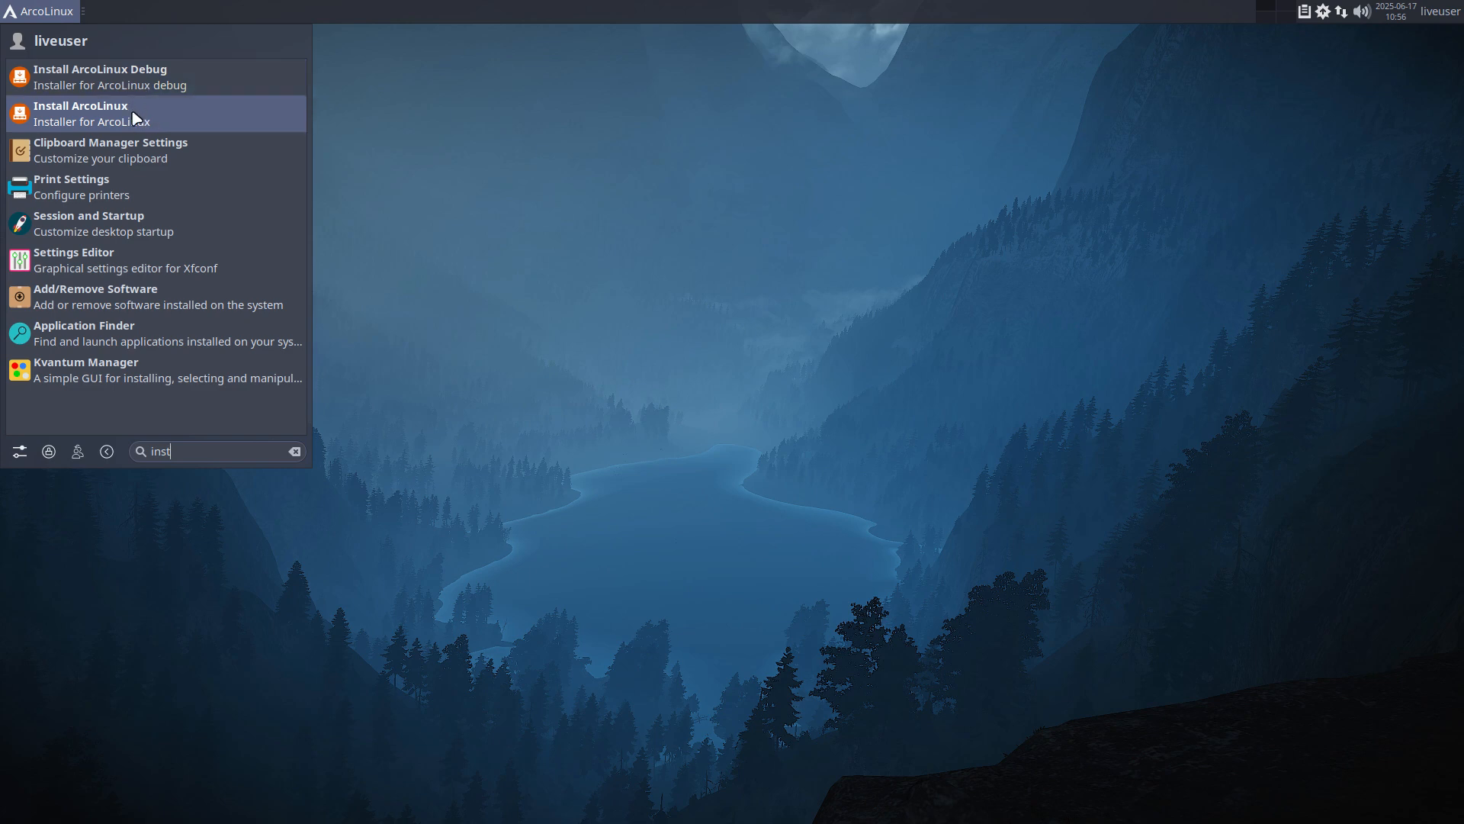
click(81, 109)
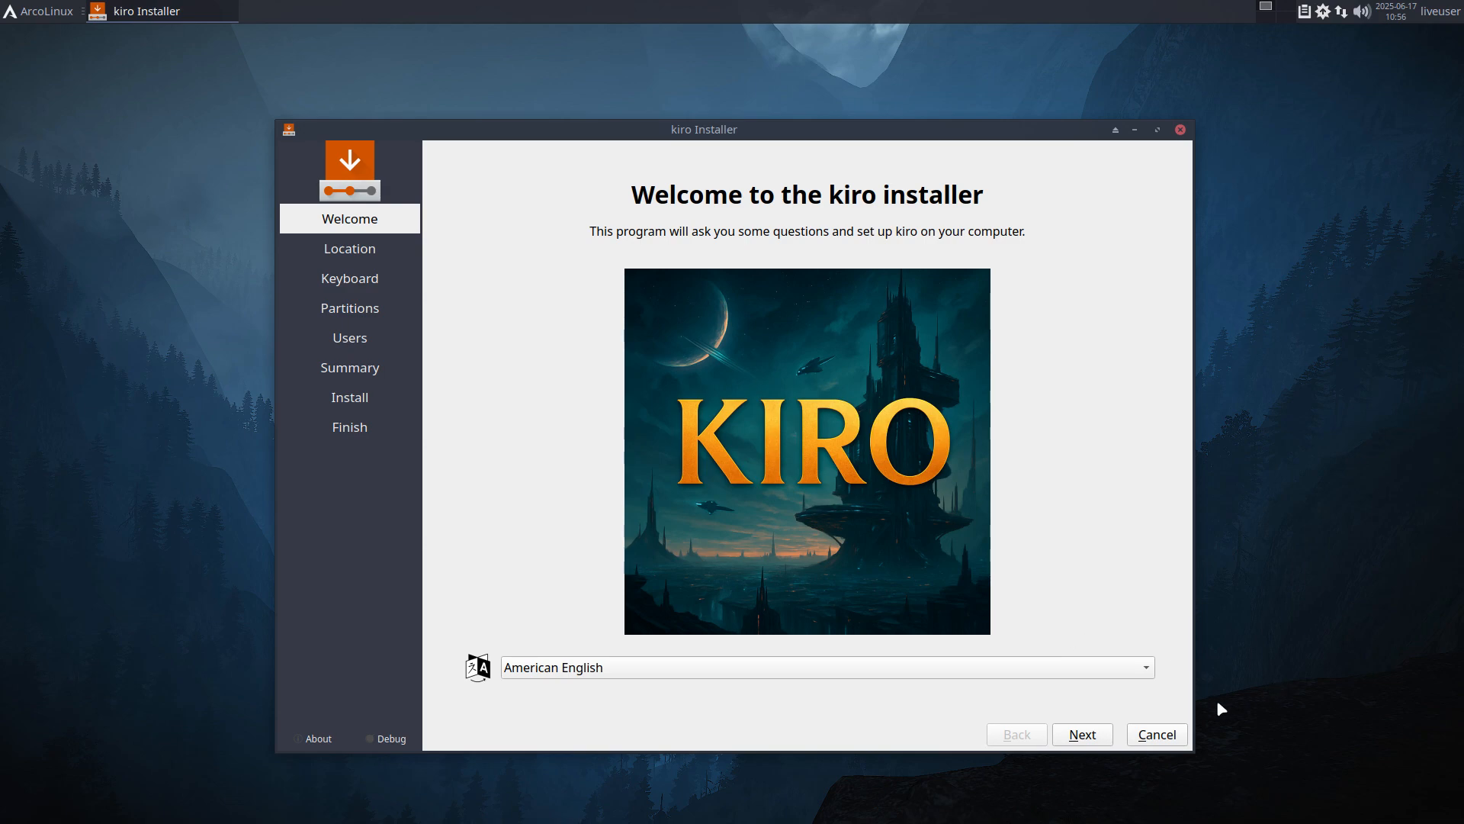
mouse_move(107, 13)
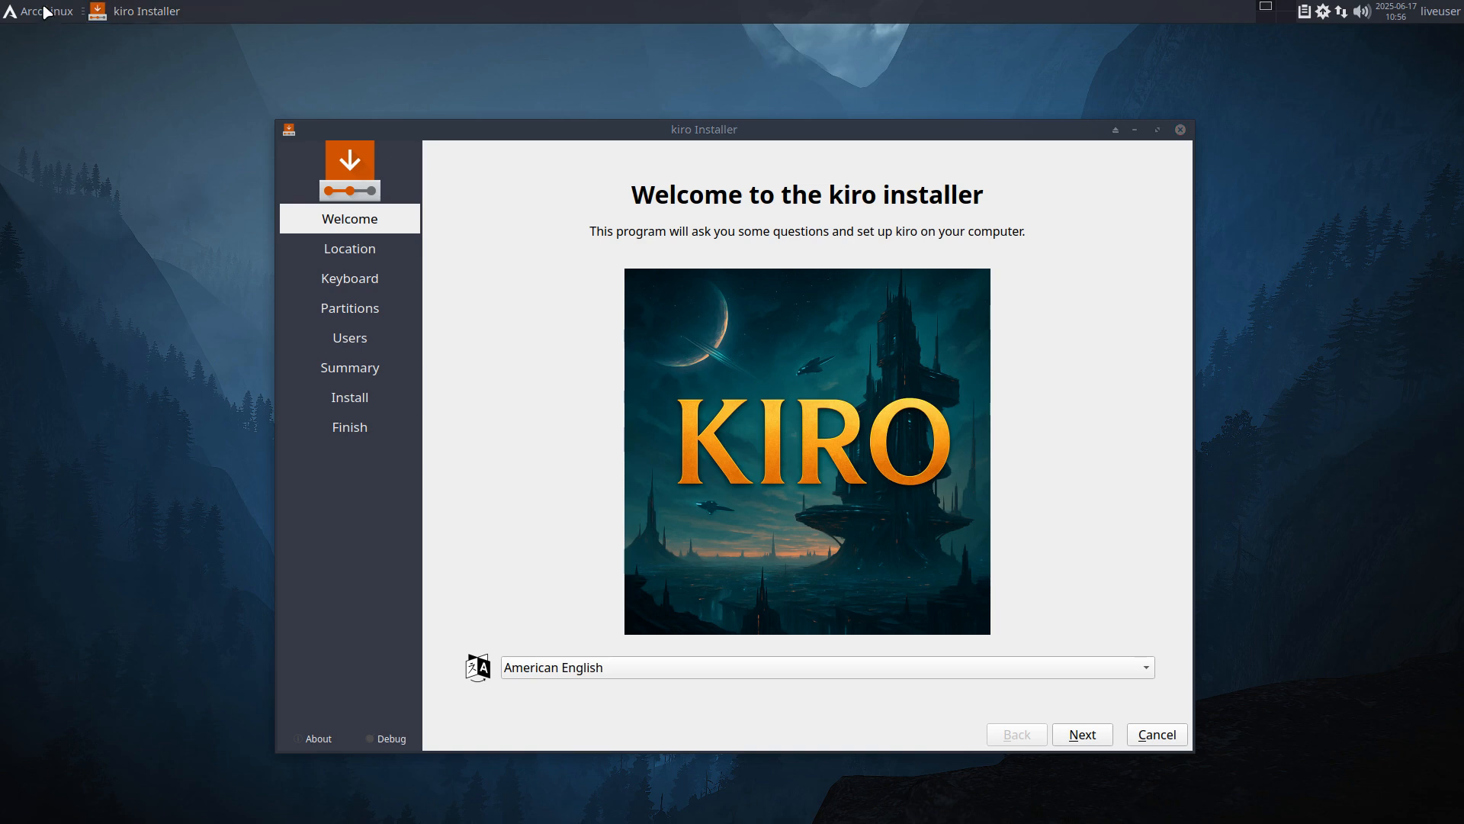
Browse the Accessories applications in the menu, then dismiss the menu.
click(38, 9)
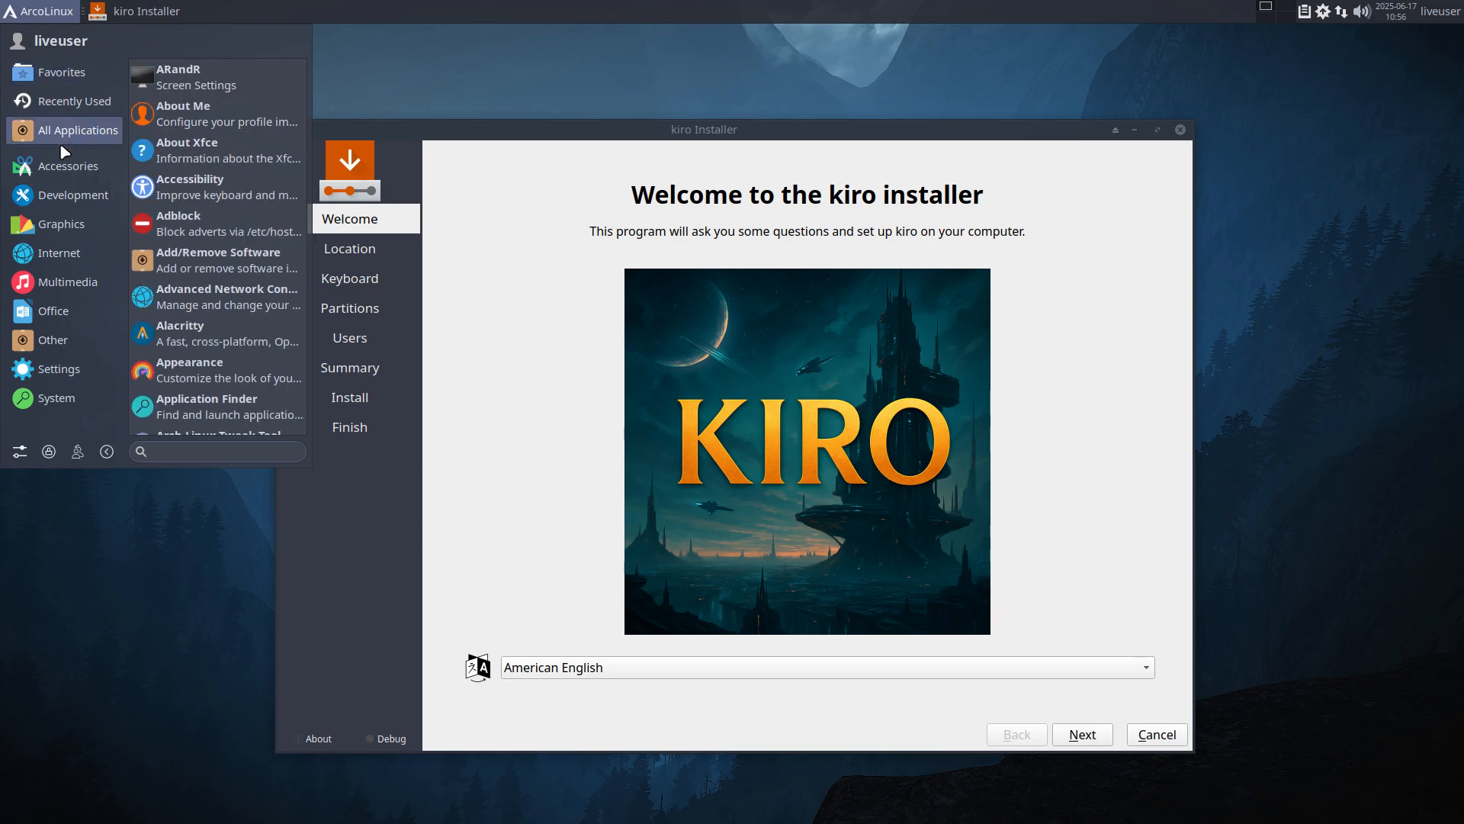
click(67, 165)
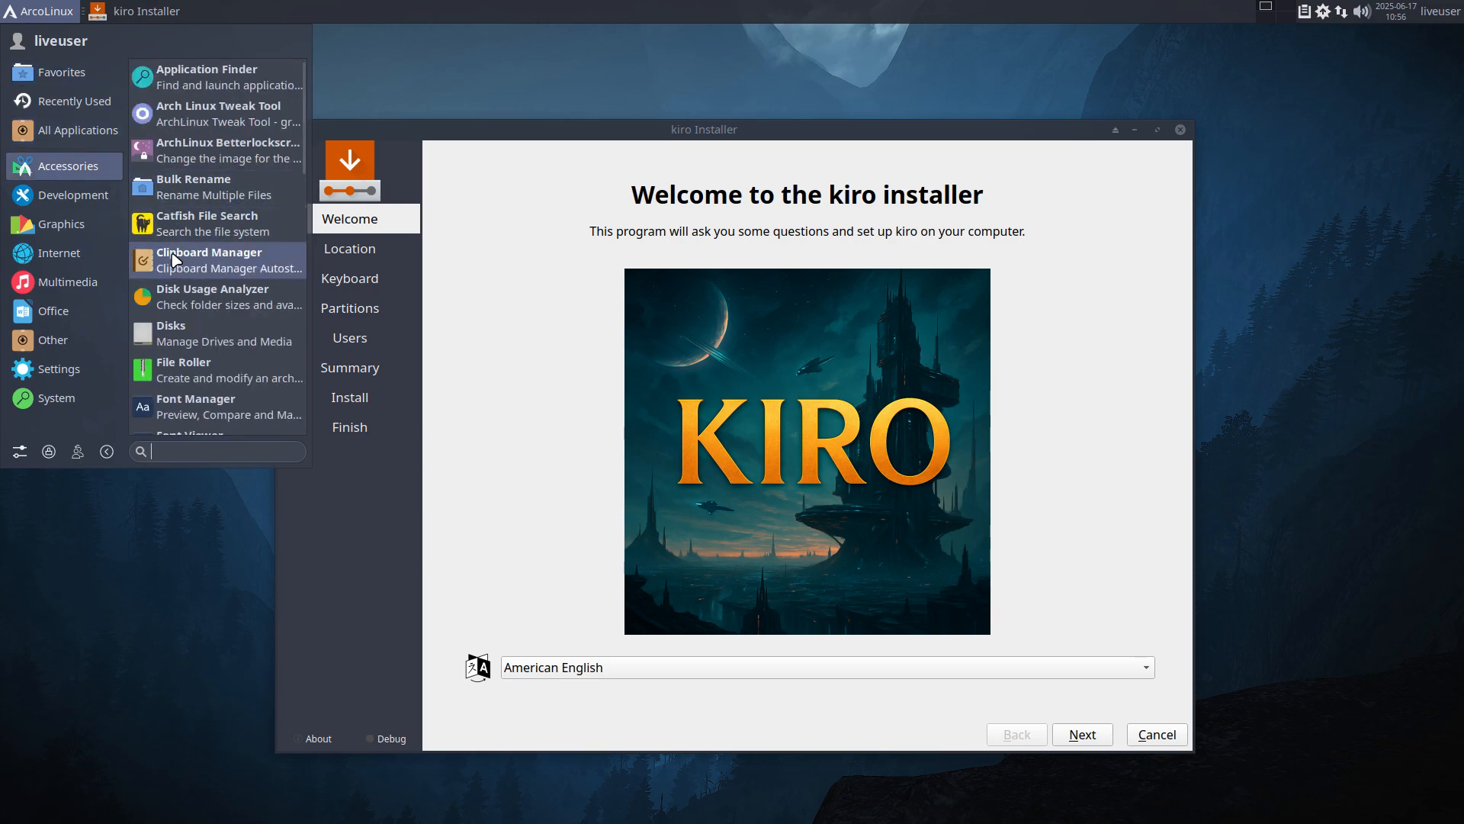
scroll(down, 3)
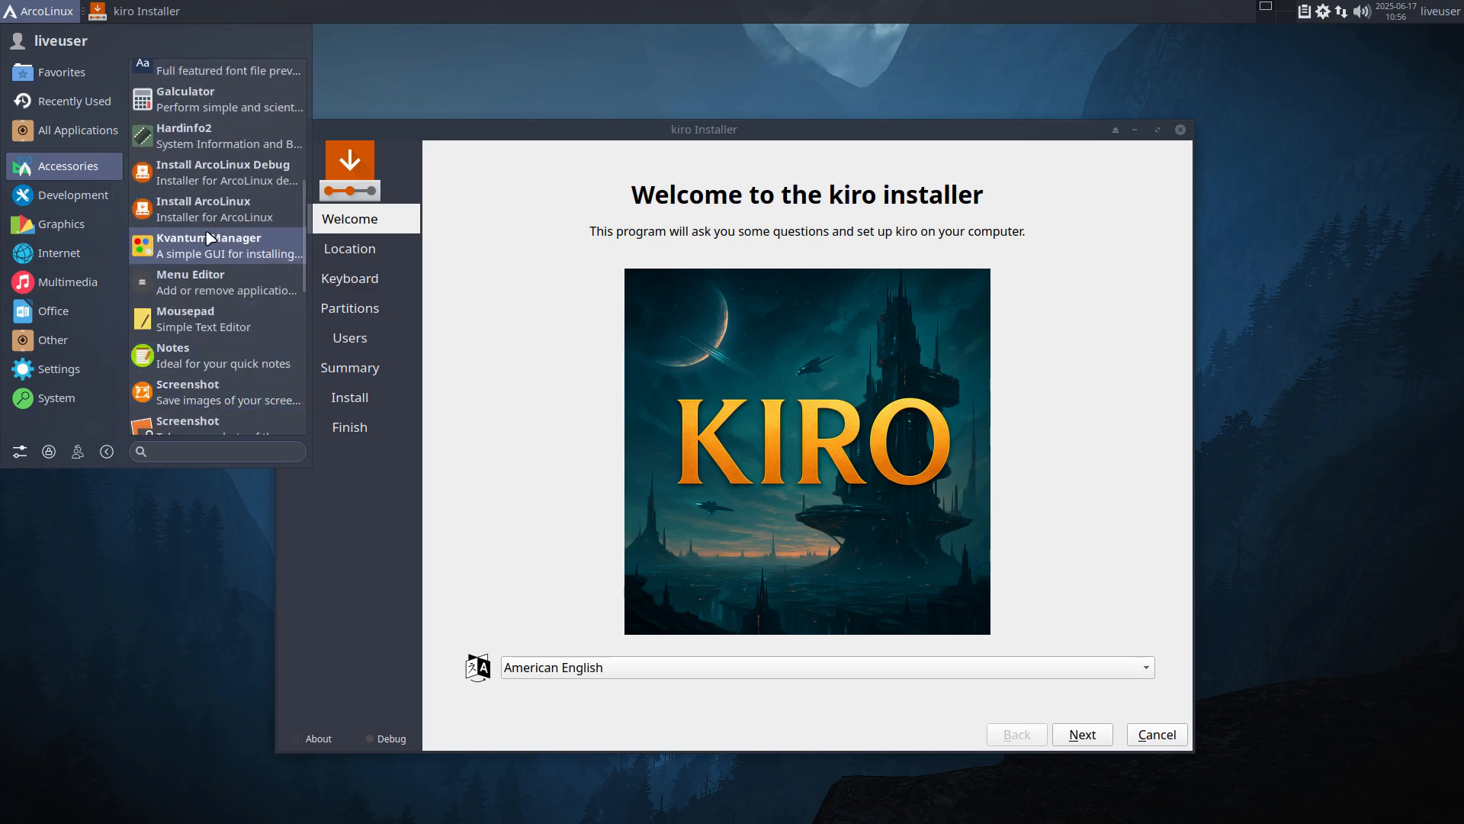
mouse_move(223, 212)
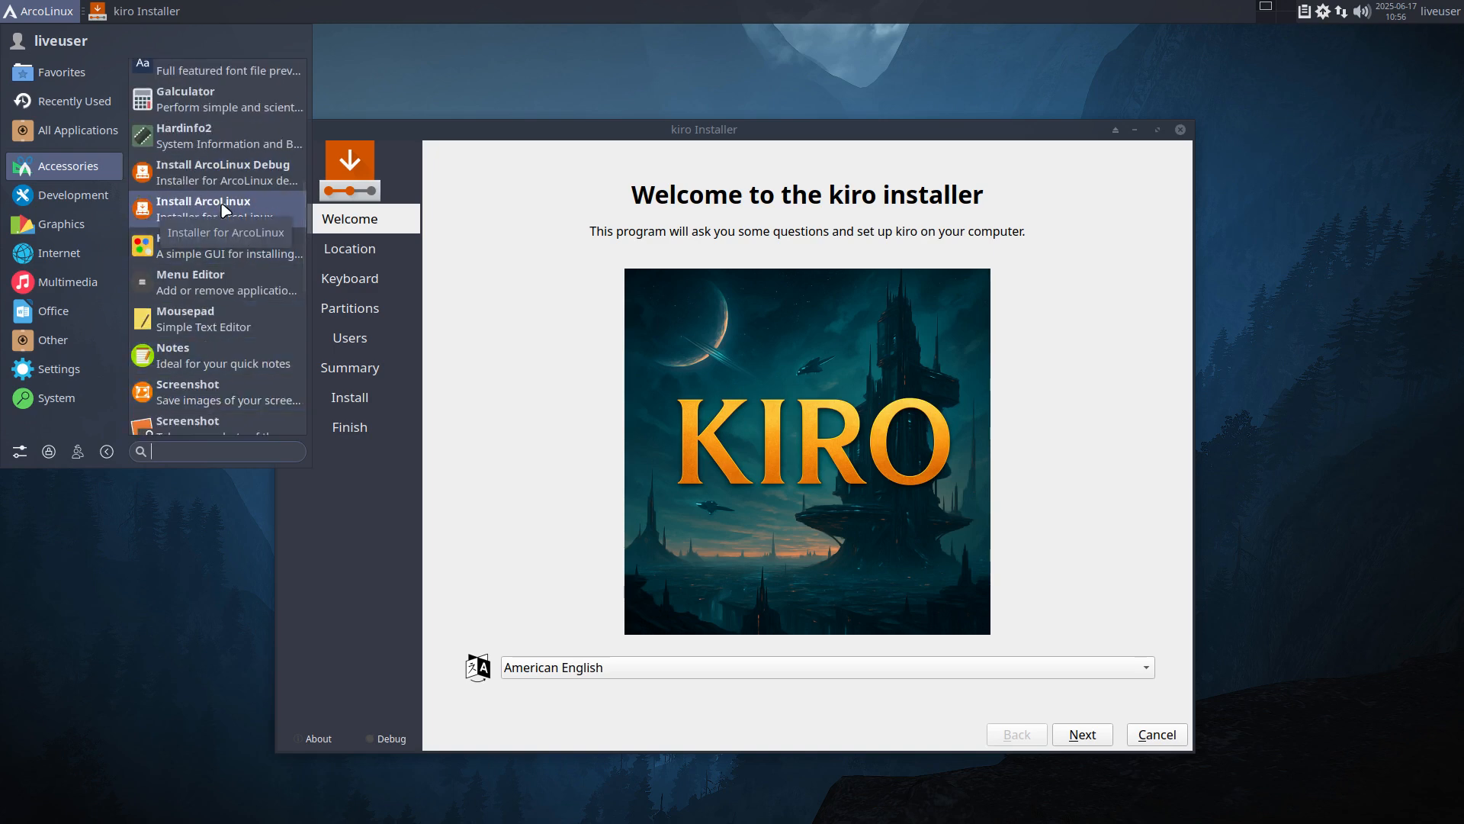
click(802, 207)
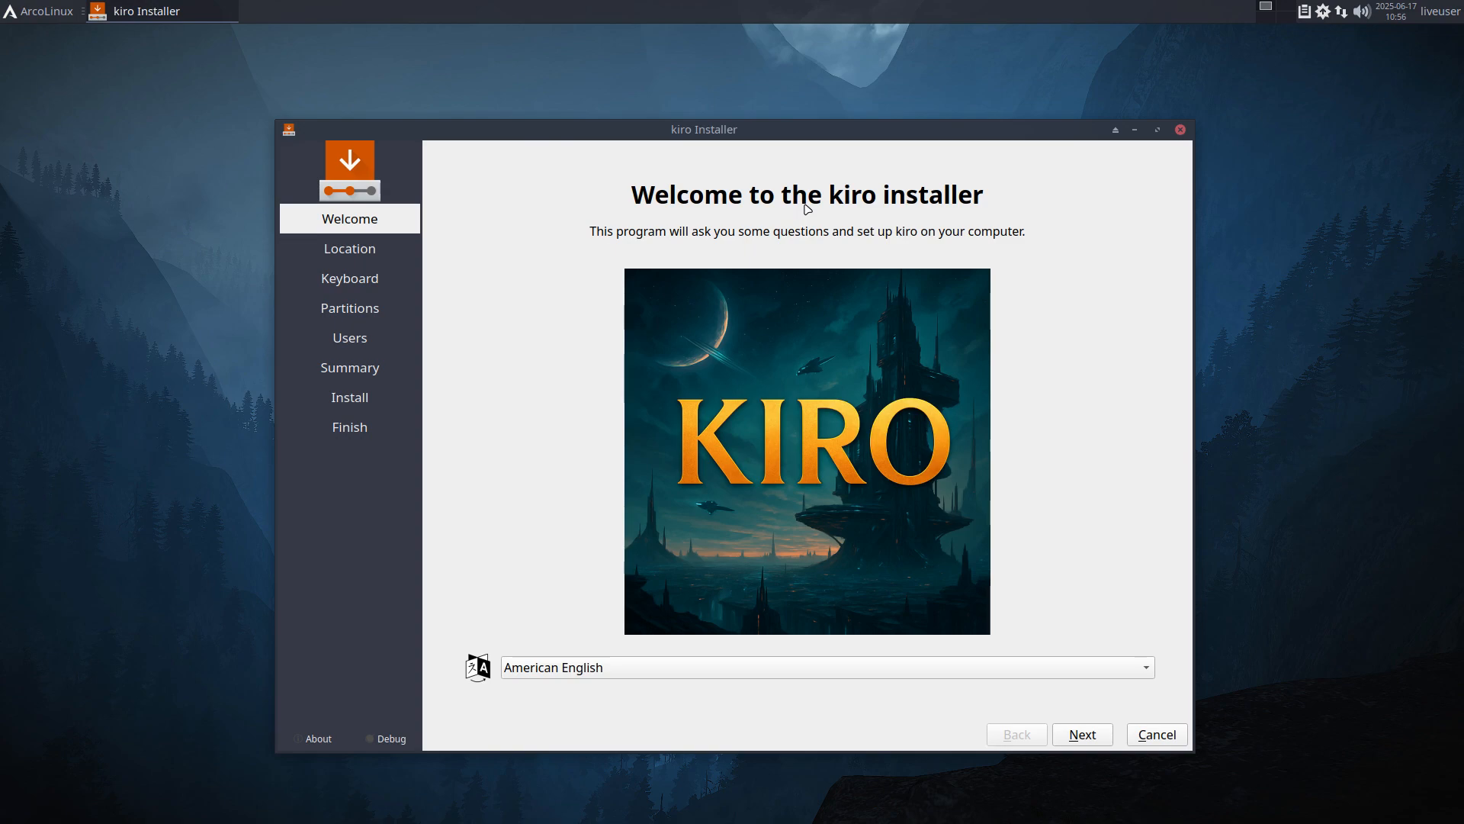
mouse_move(646, 387)
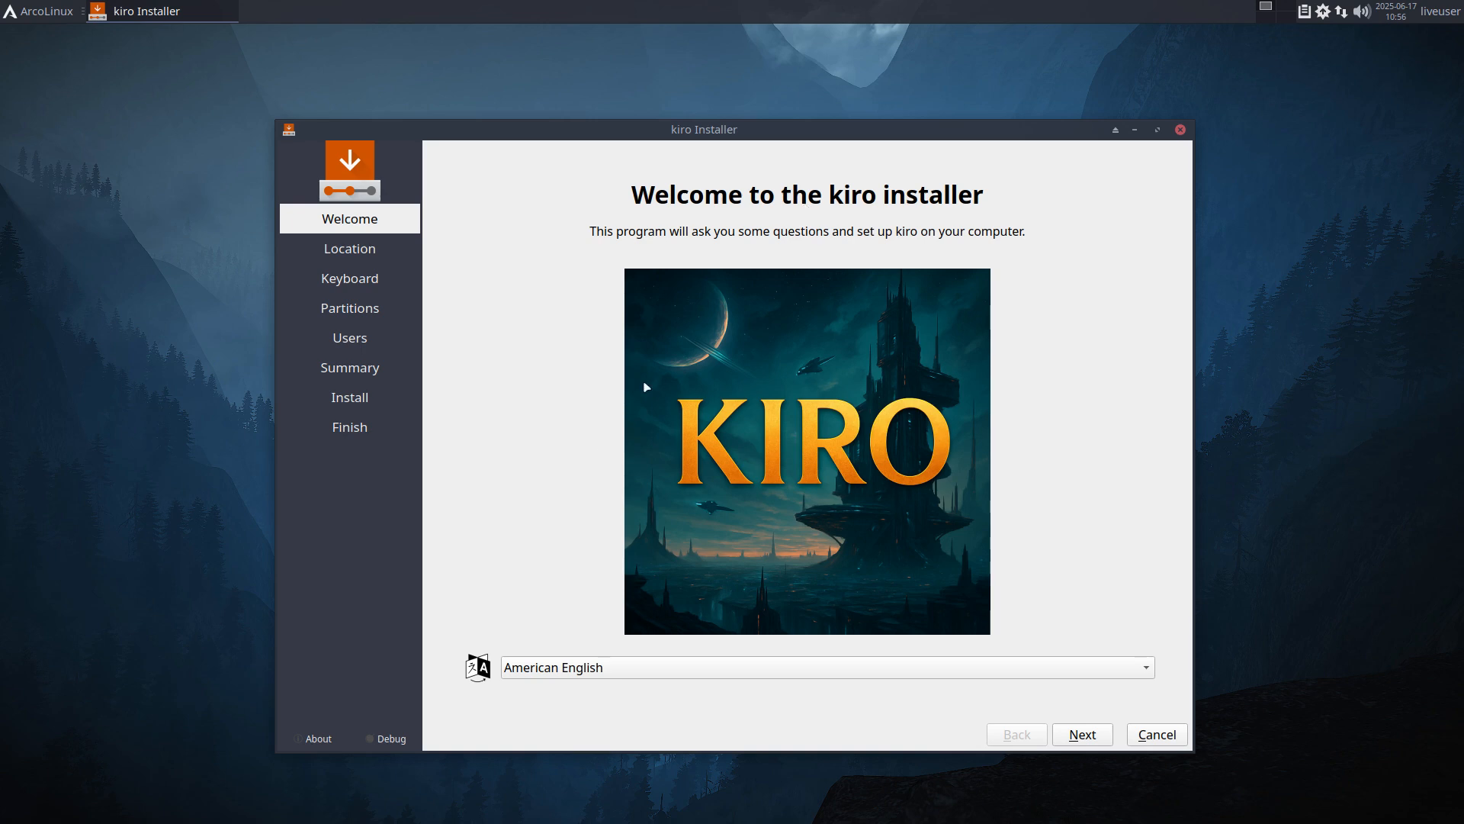
Briefly view the installer's Debug Information window and close it.
click(390, 738)
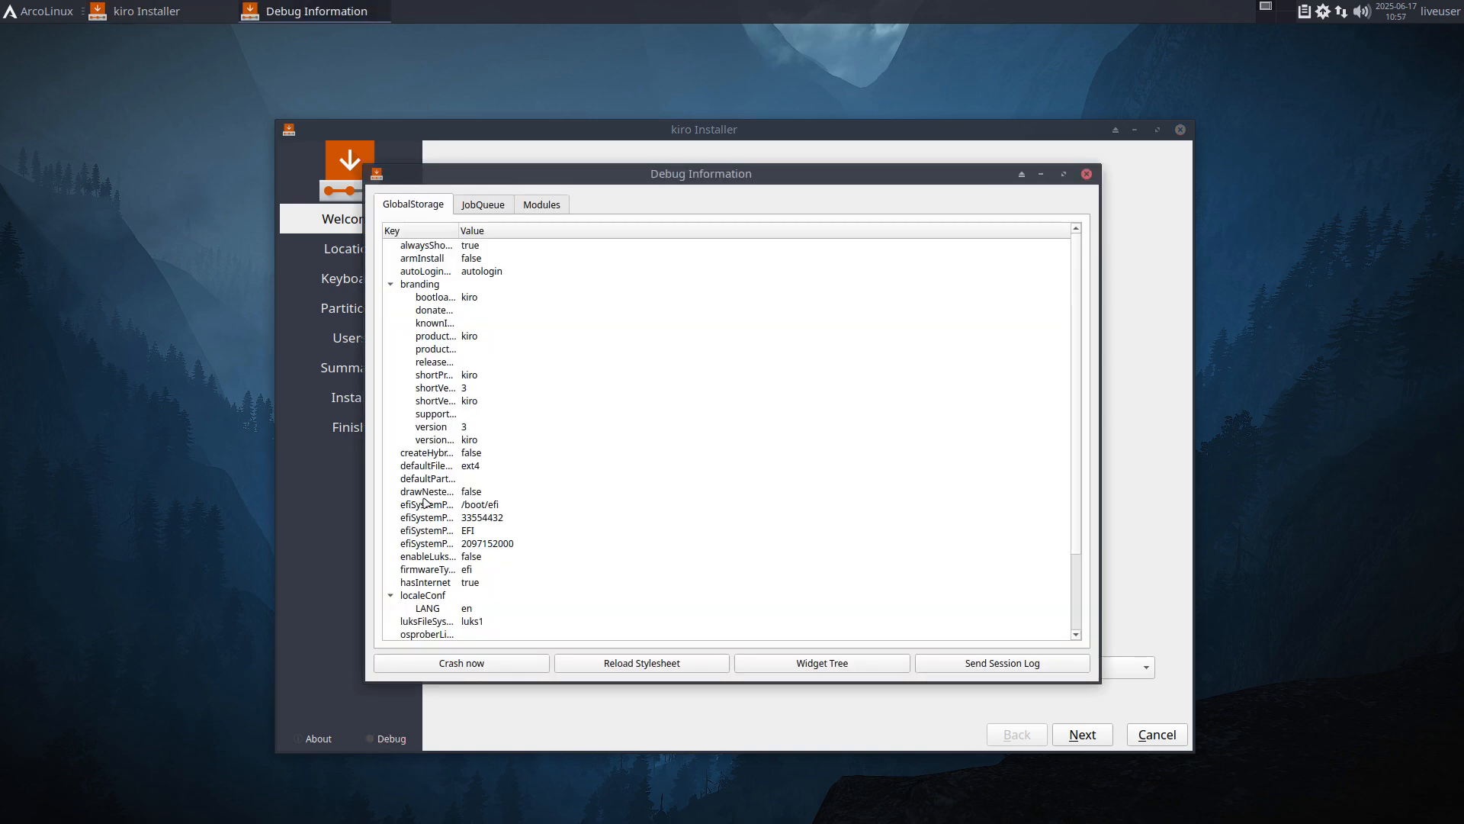
click(1086, 174)
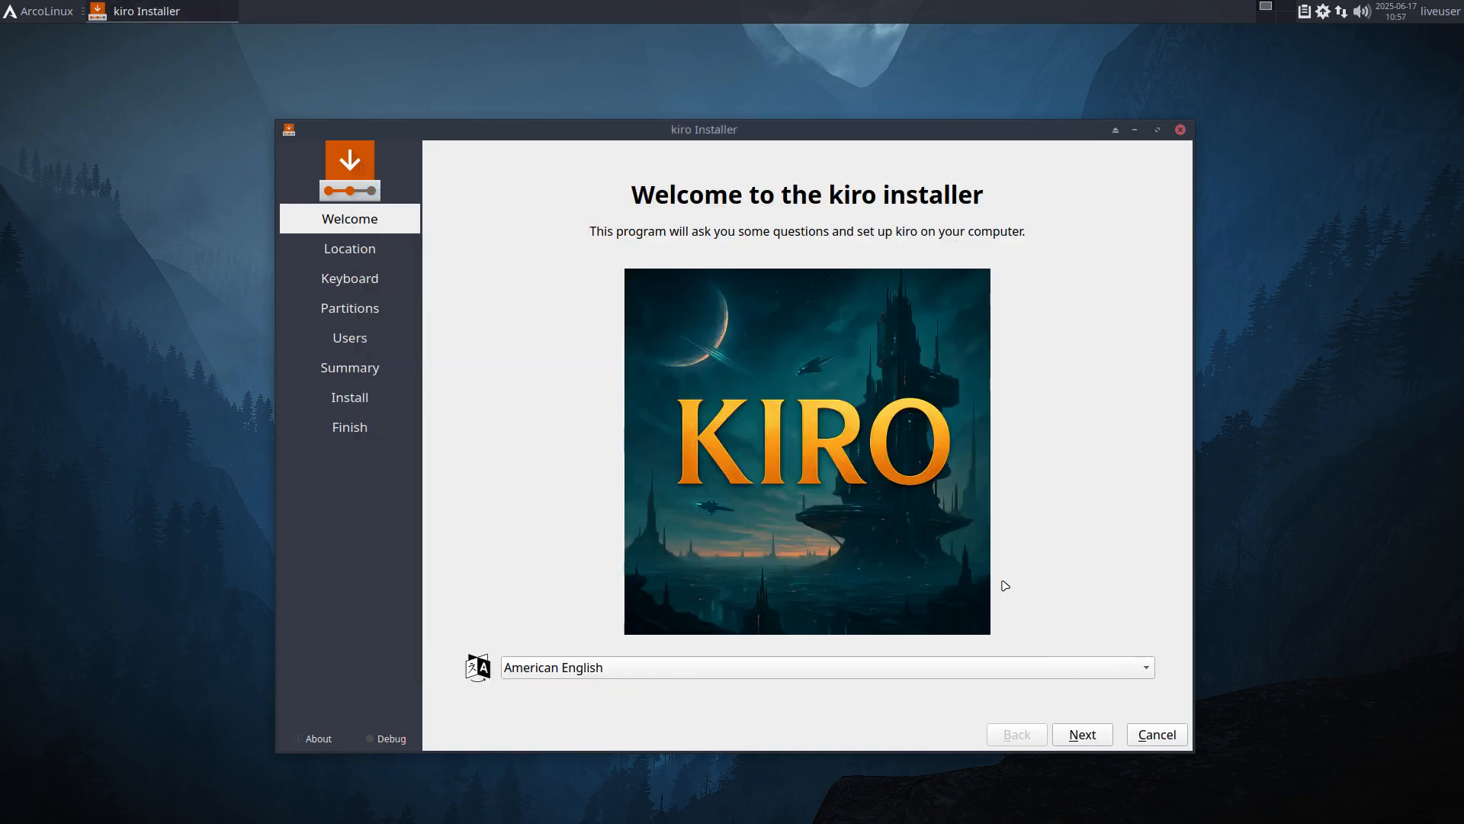
mouse_move(1064, 779)
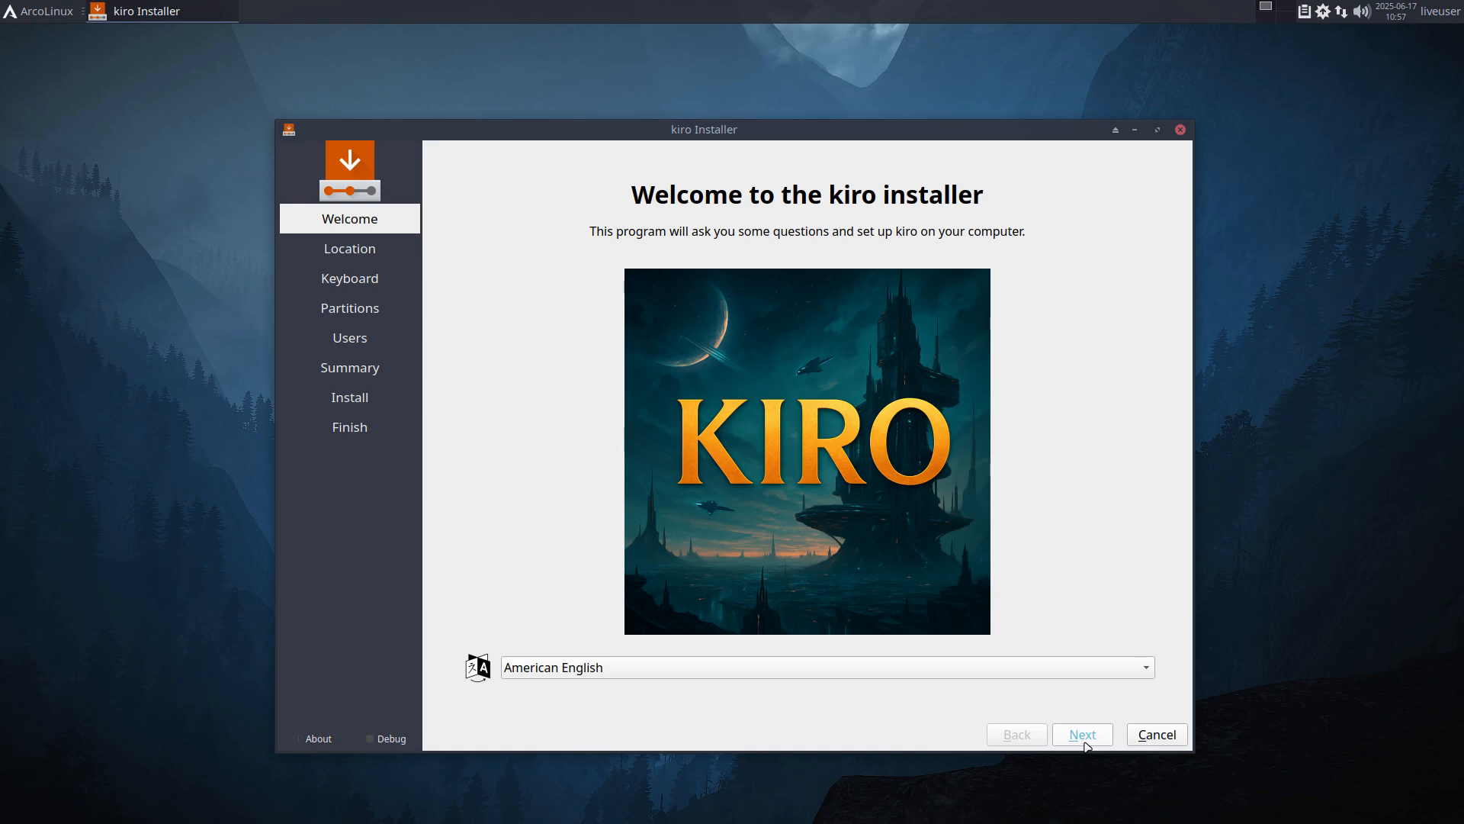
Advance past Location and Keyboard, then choose Erase disk with No swap on Partitions.
click(1082, 734)
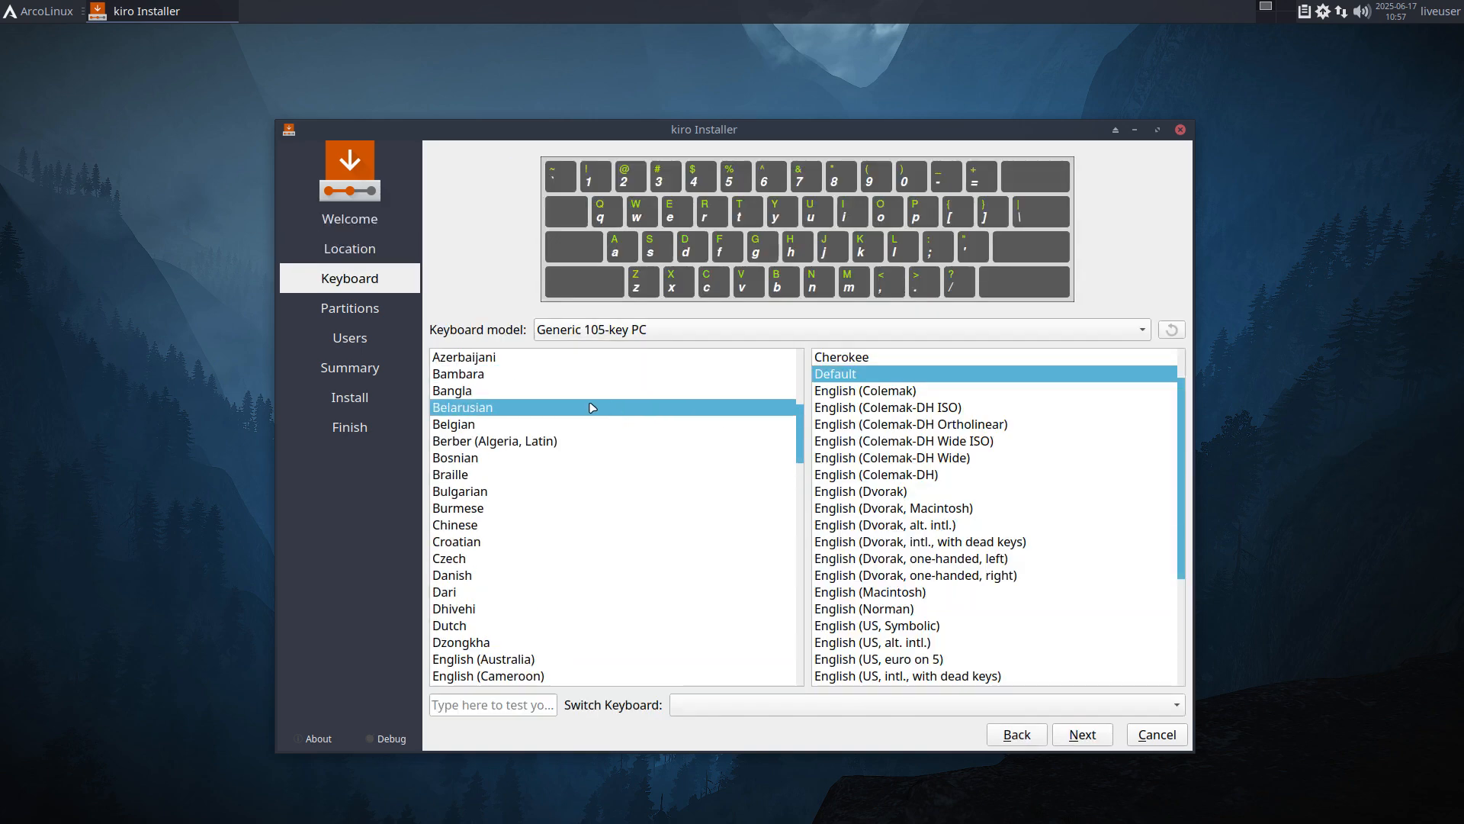
click(1083, 733)
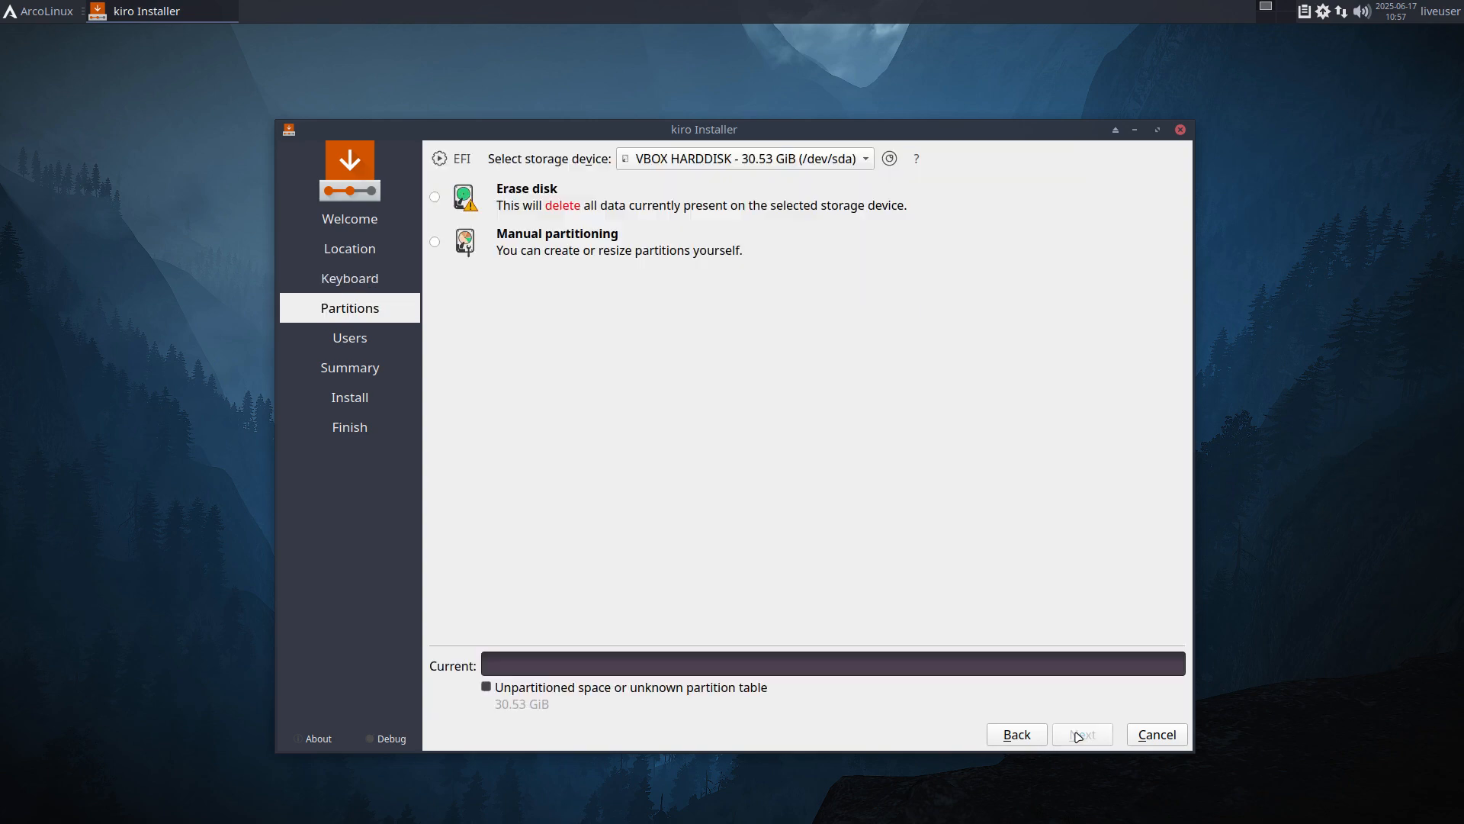
click(433, 197)
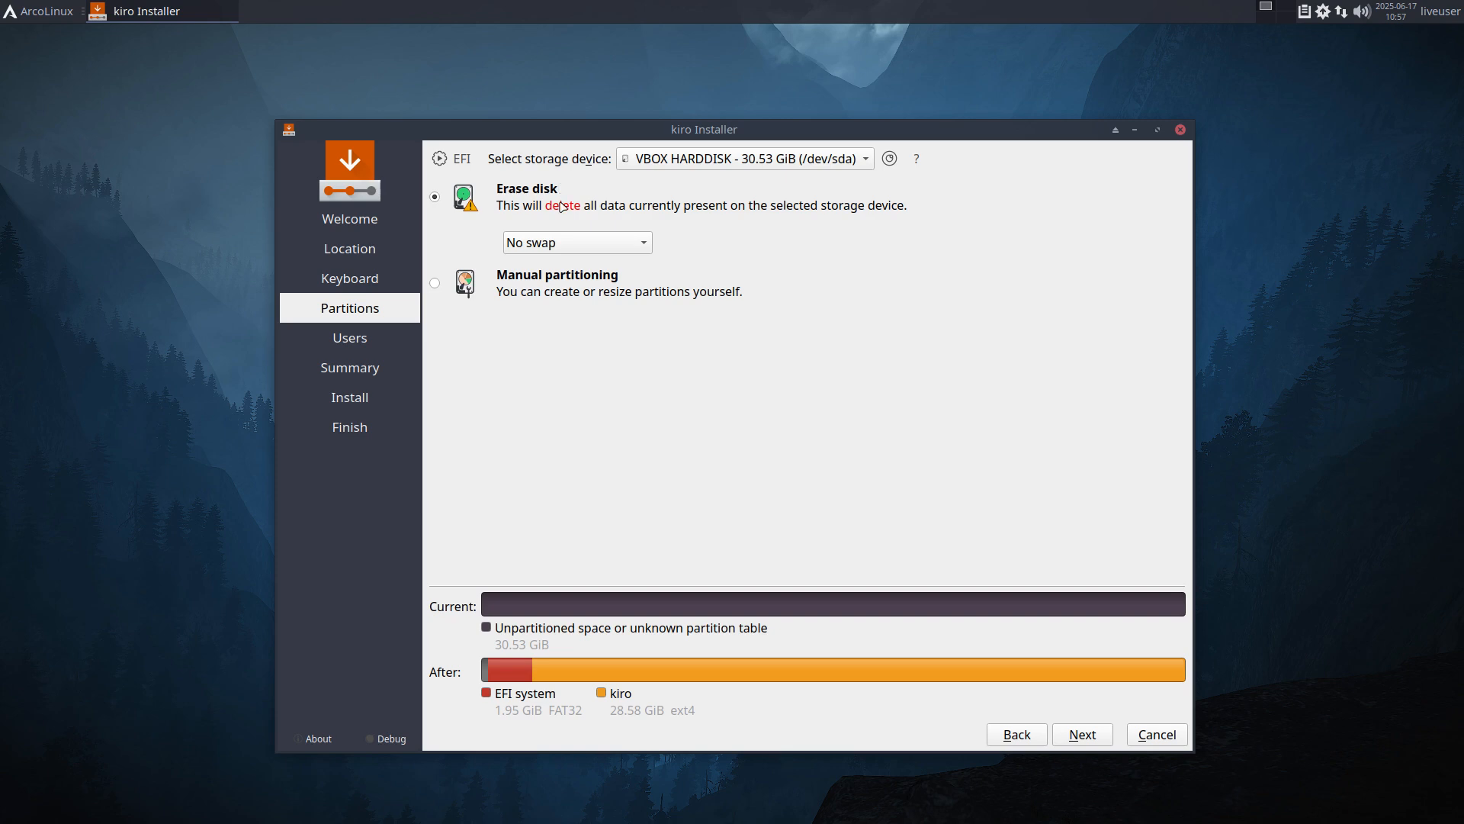
click(577, 242)
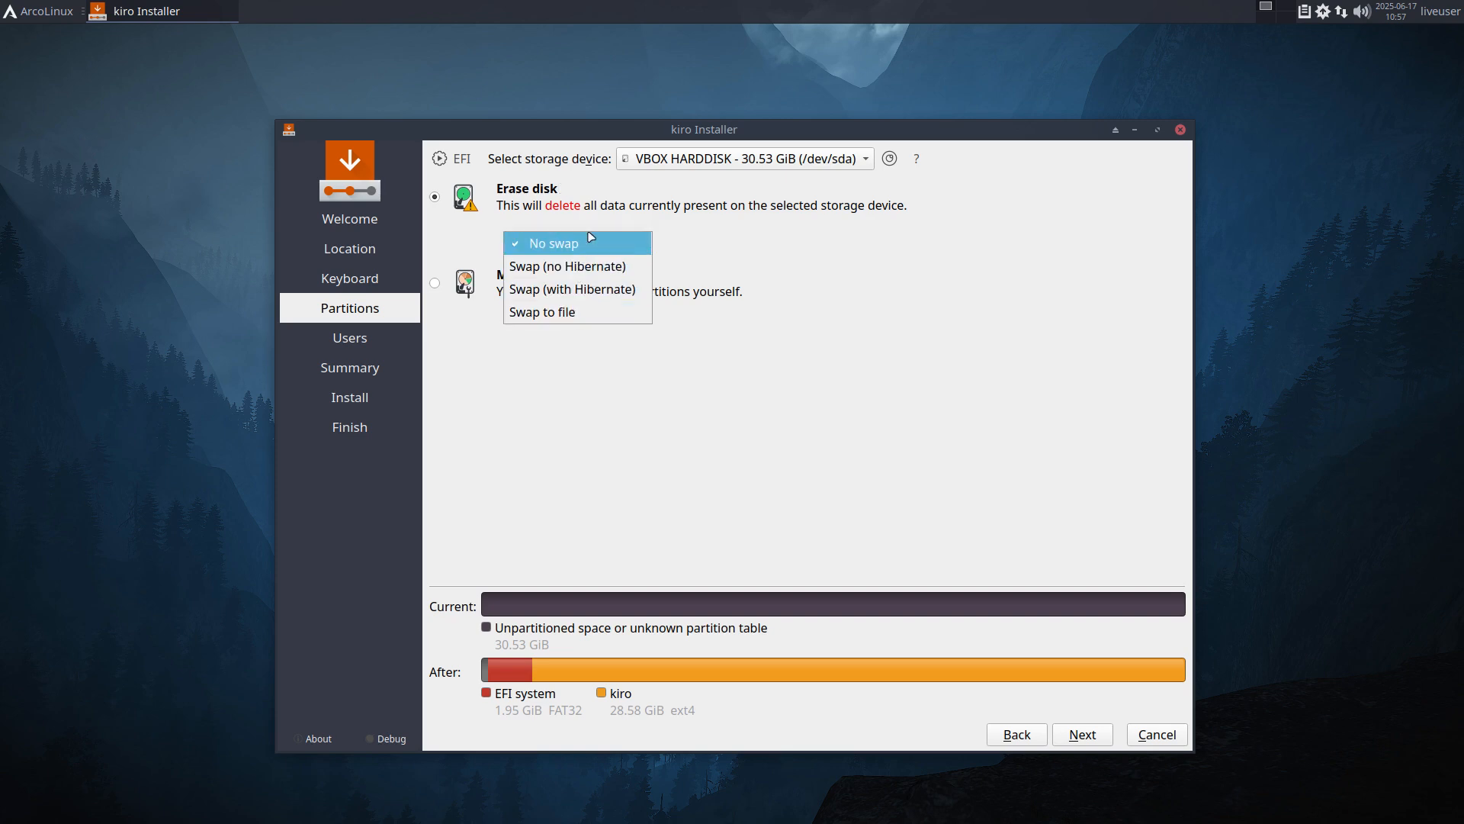
click(554, 242)
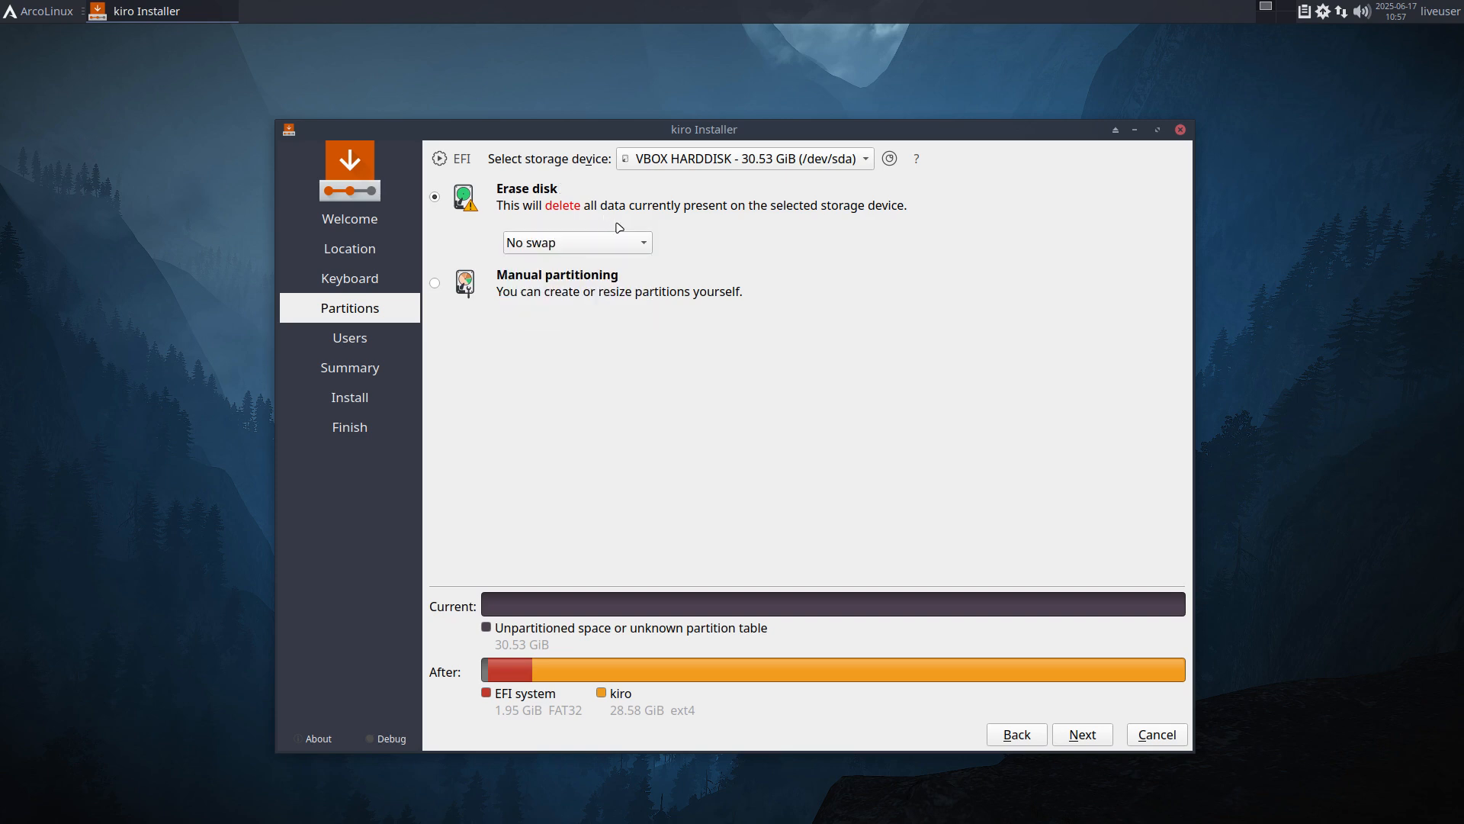
mouse_move(790, 260)
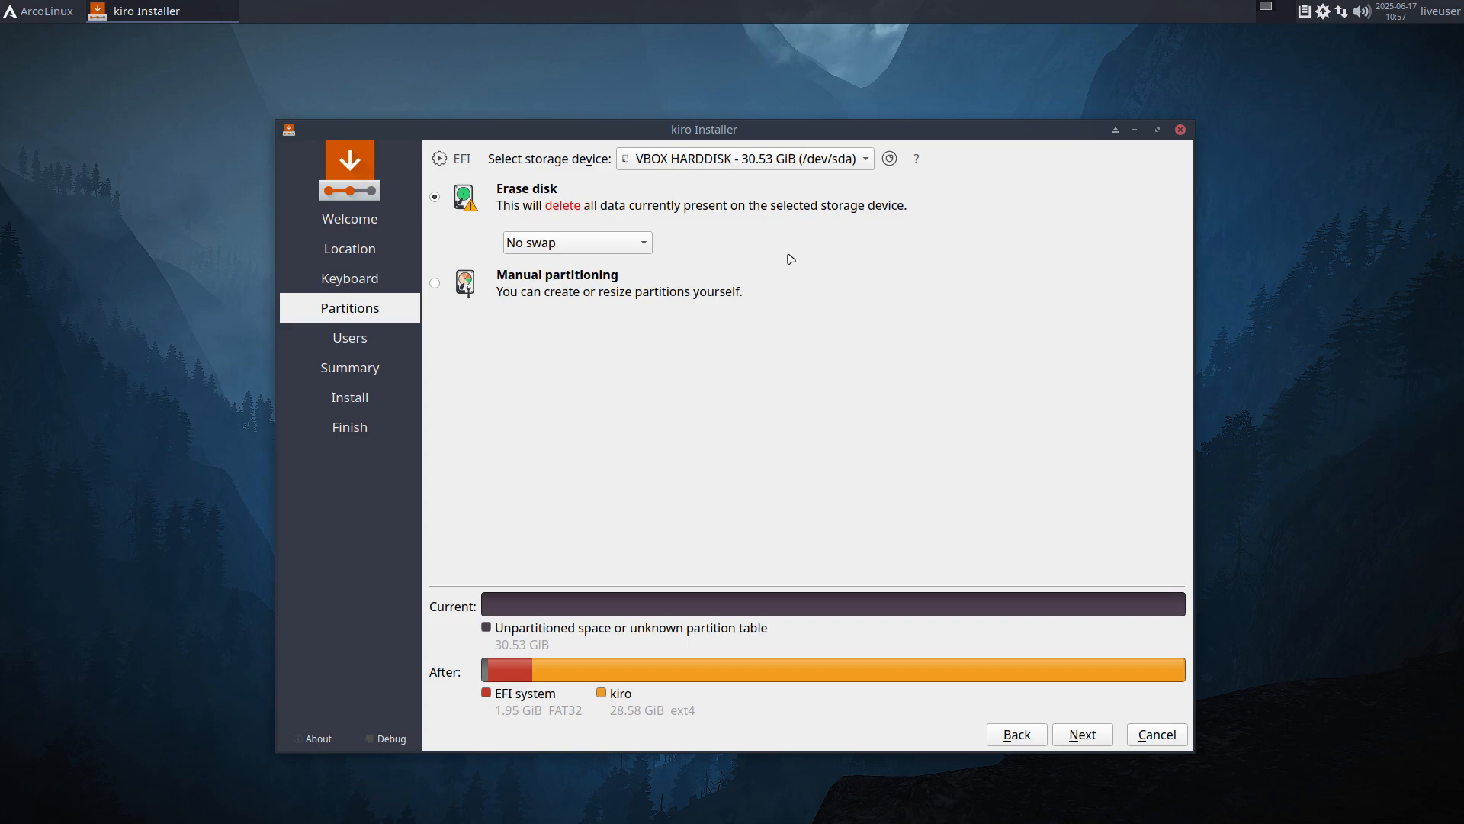
mouse_move(750, 247)
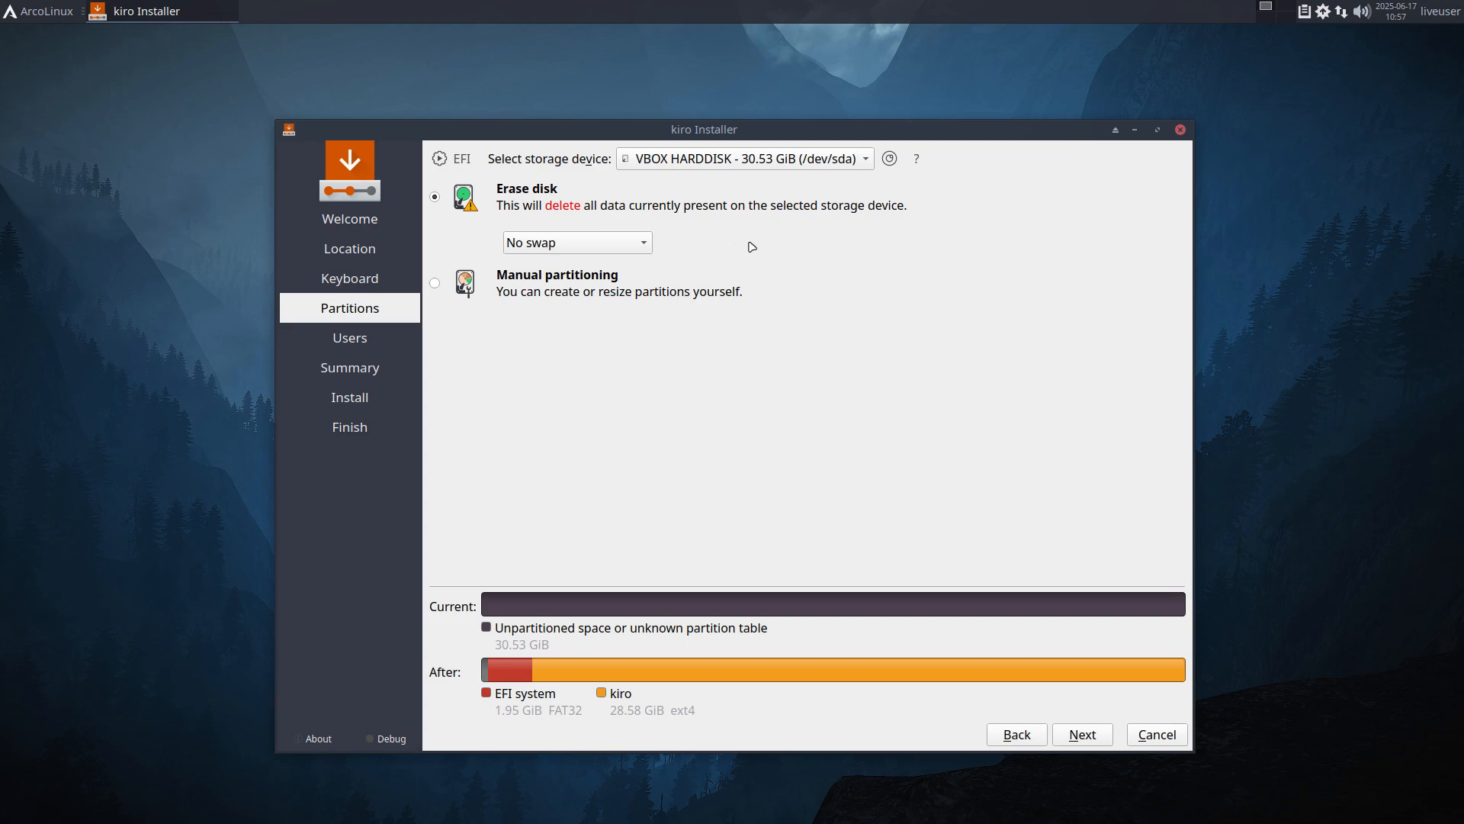
mouse_move(733, 244)
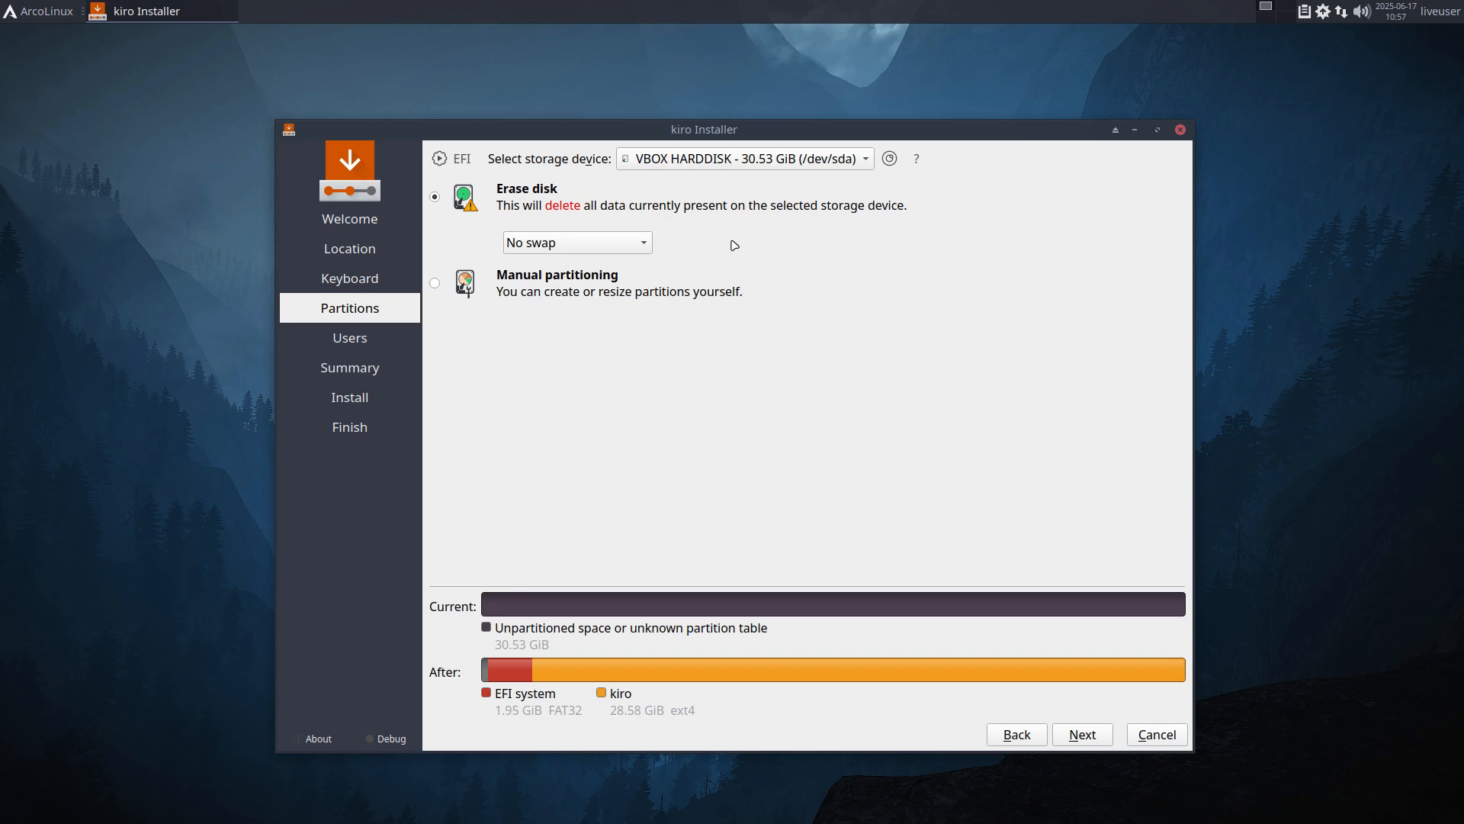
mouse_move(698, 720)
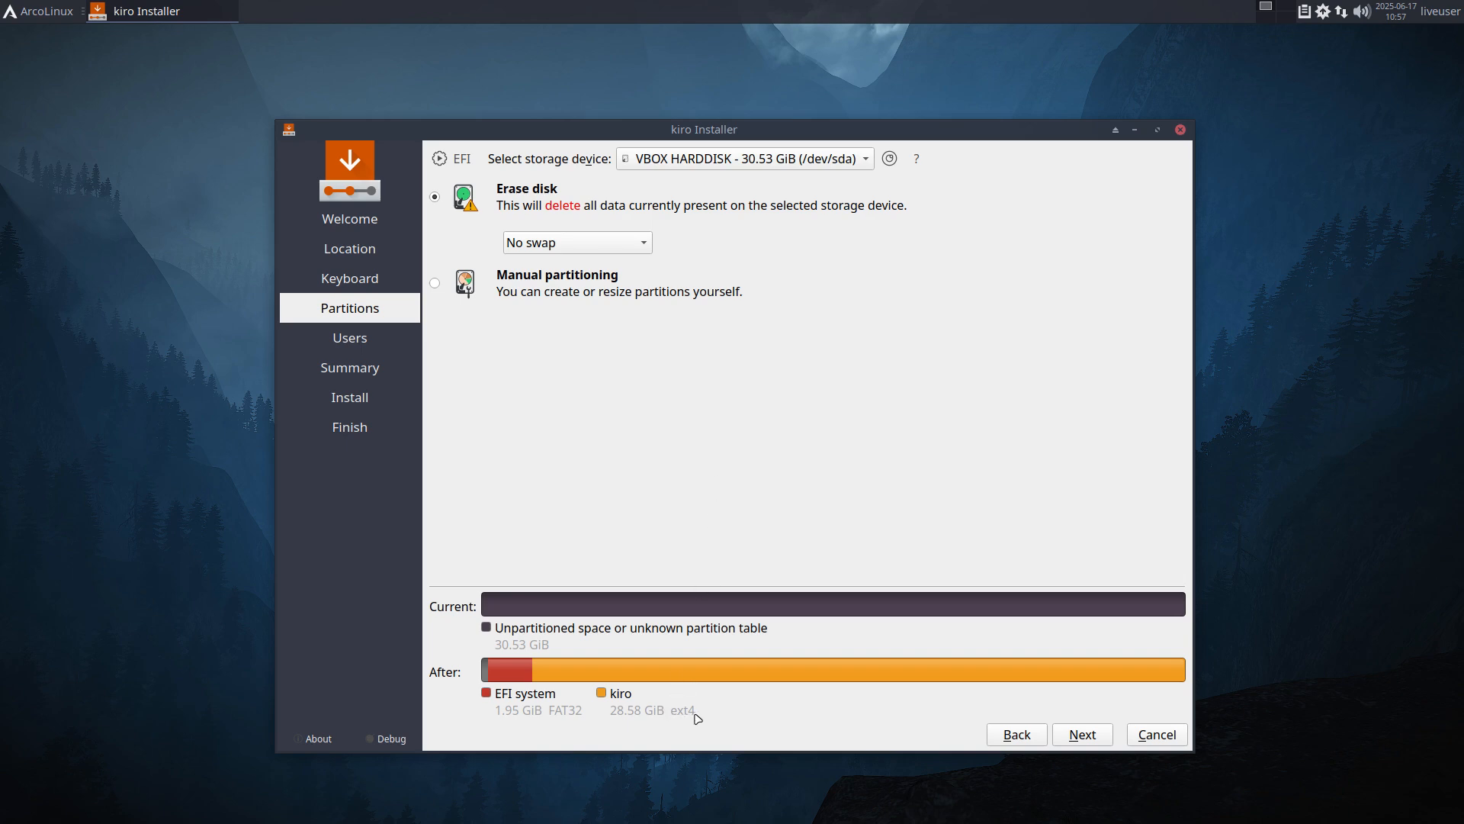
mouse_move(689, 700)
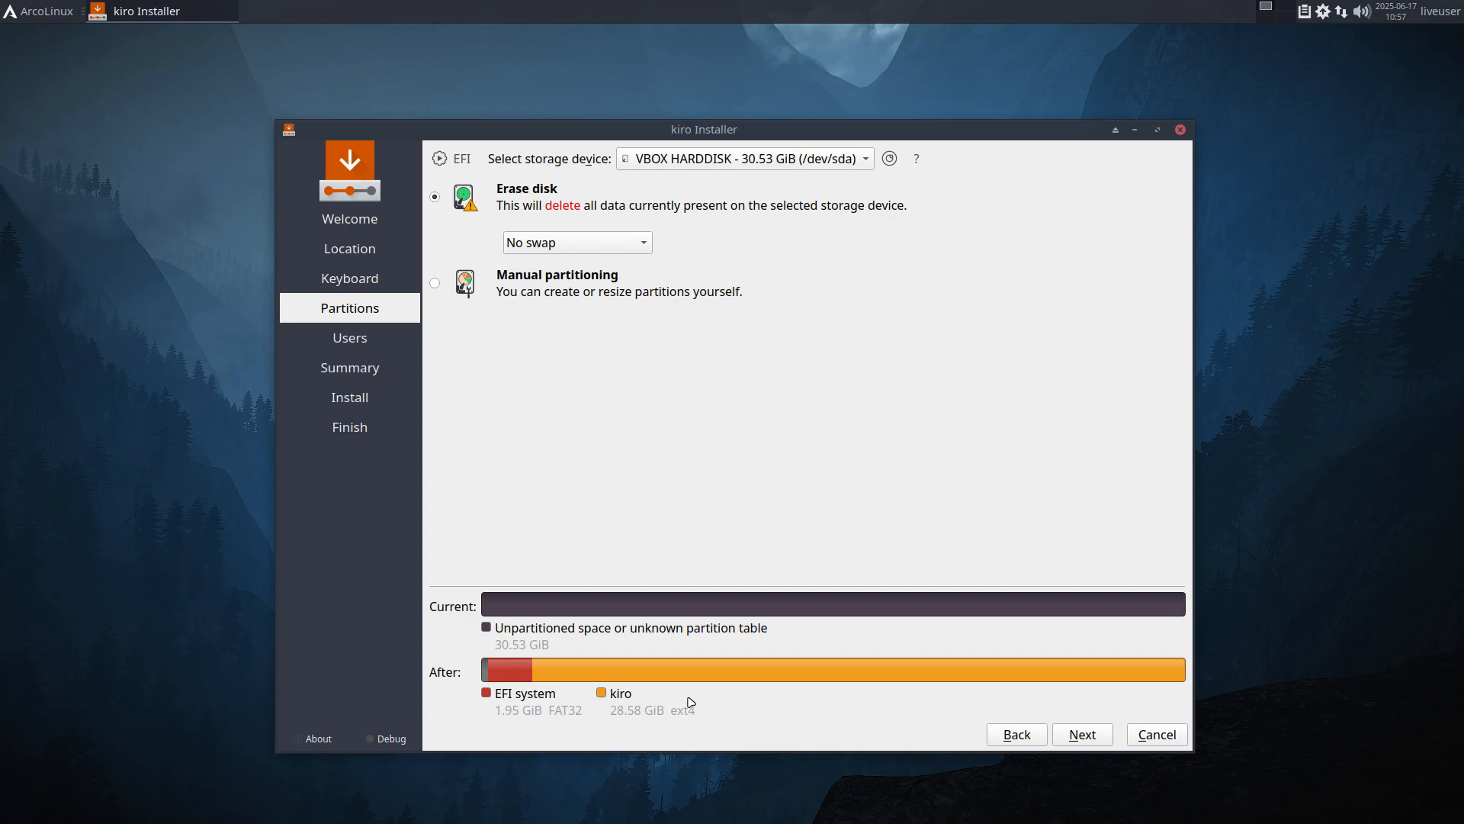
mouse_move(757, 433)
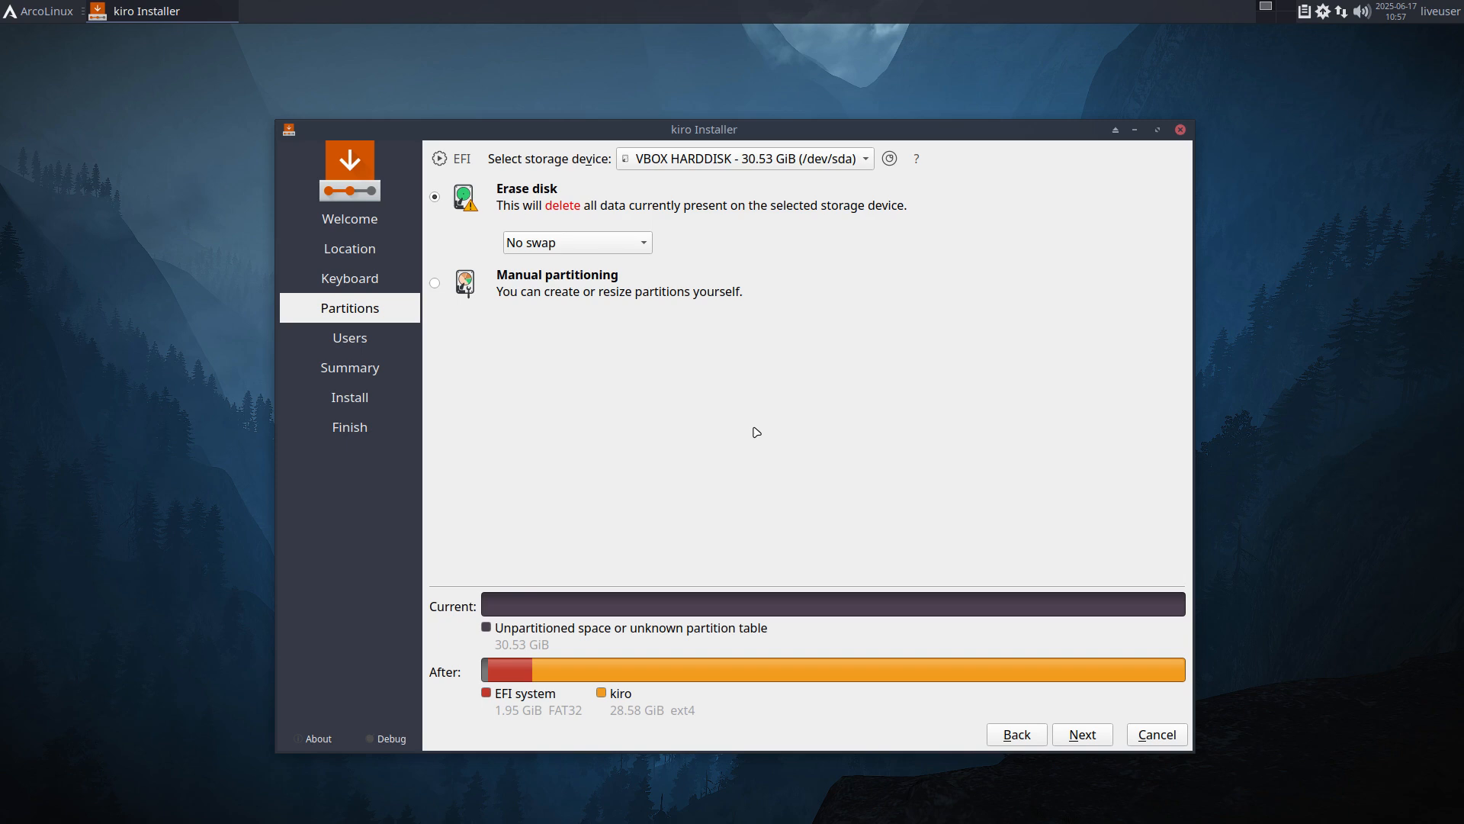
mouse_move(775, 241)
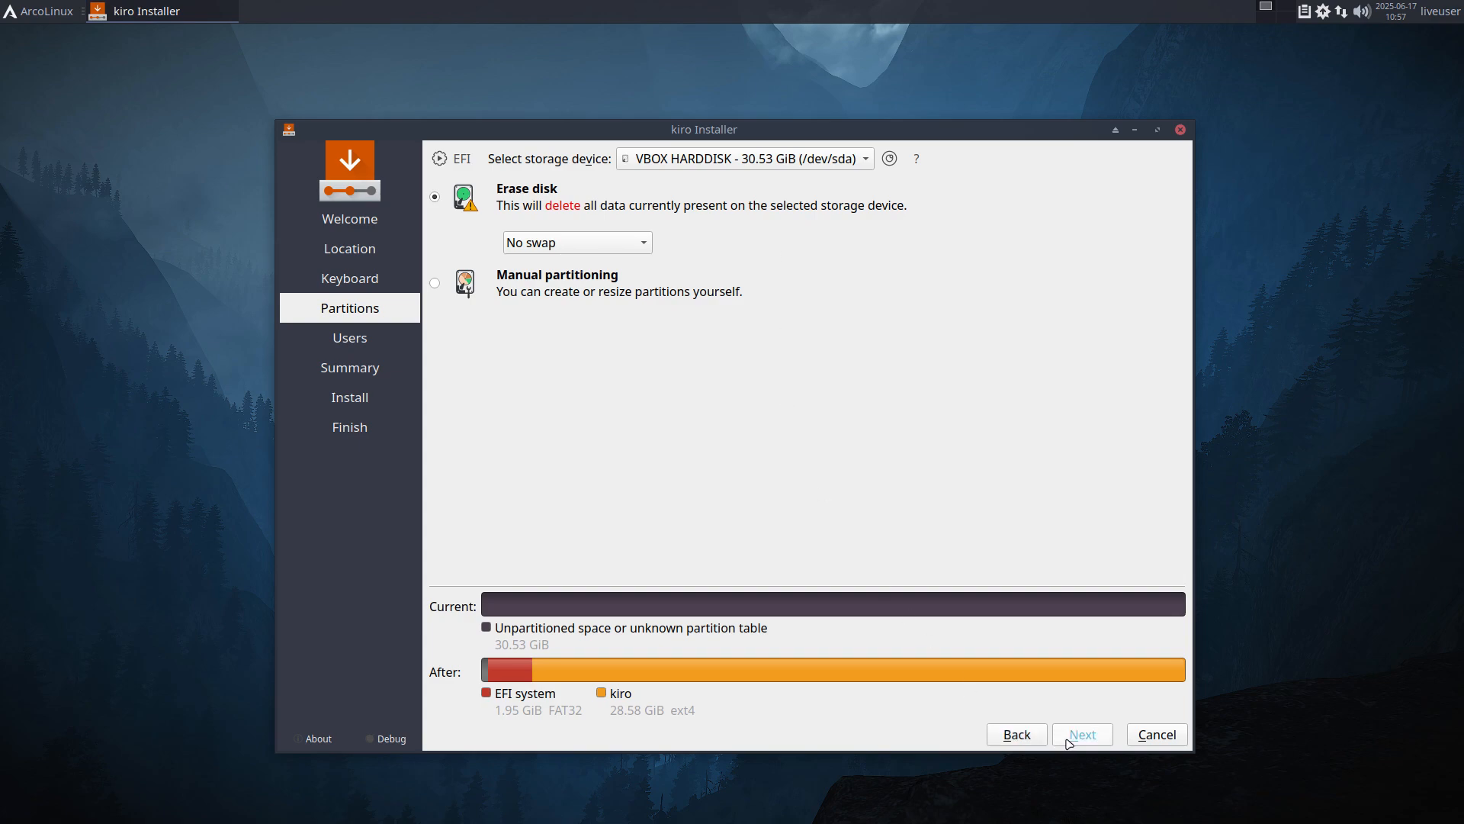
Fill in the user account for erik and reuse its password for the administrator.
click(1083, 734)
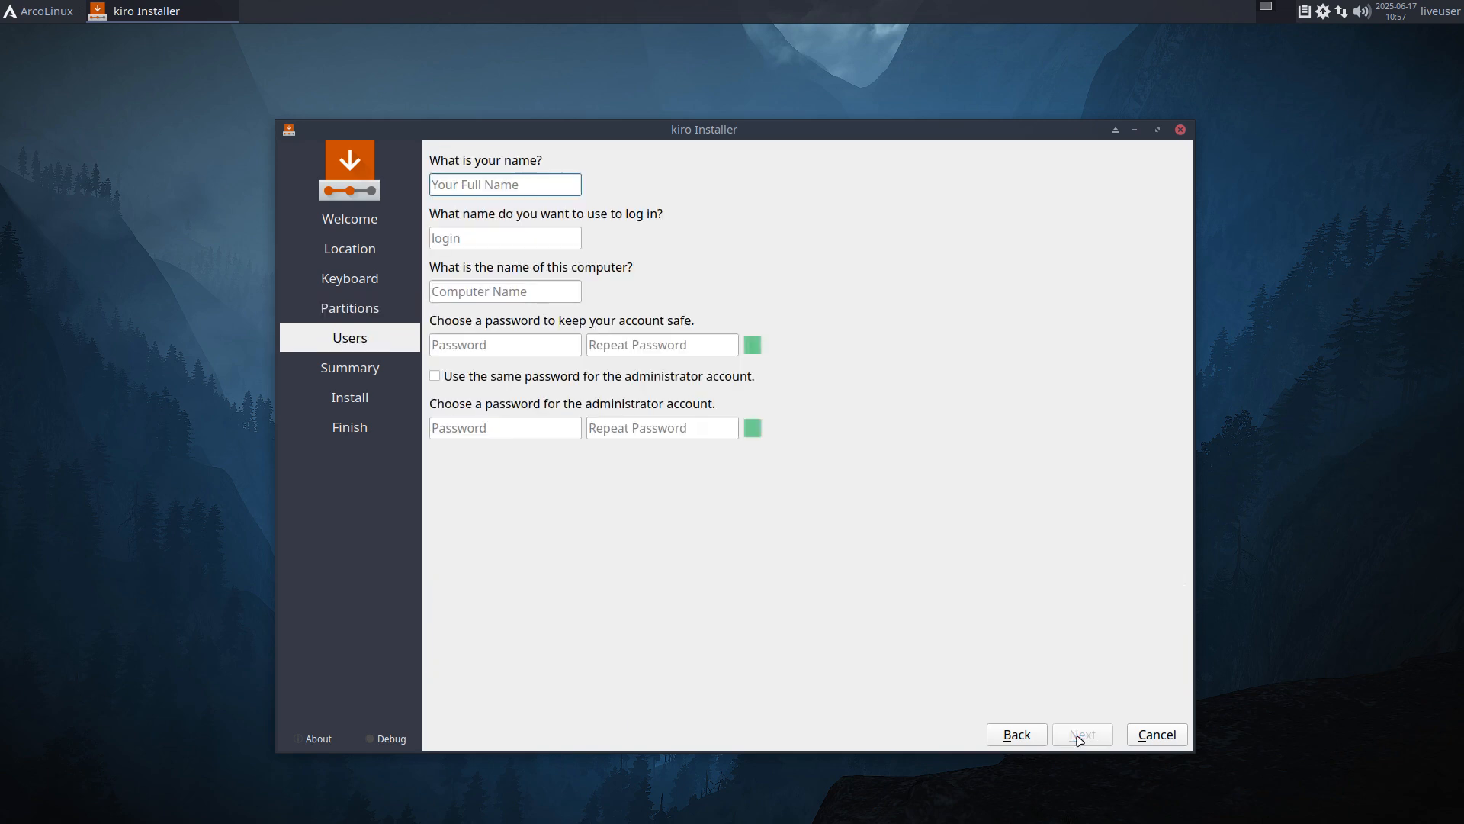
text(ero)
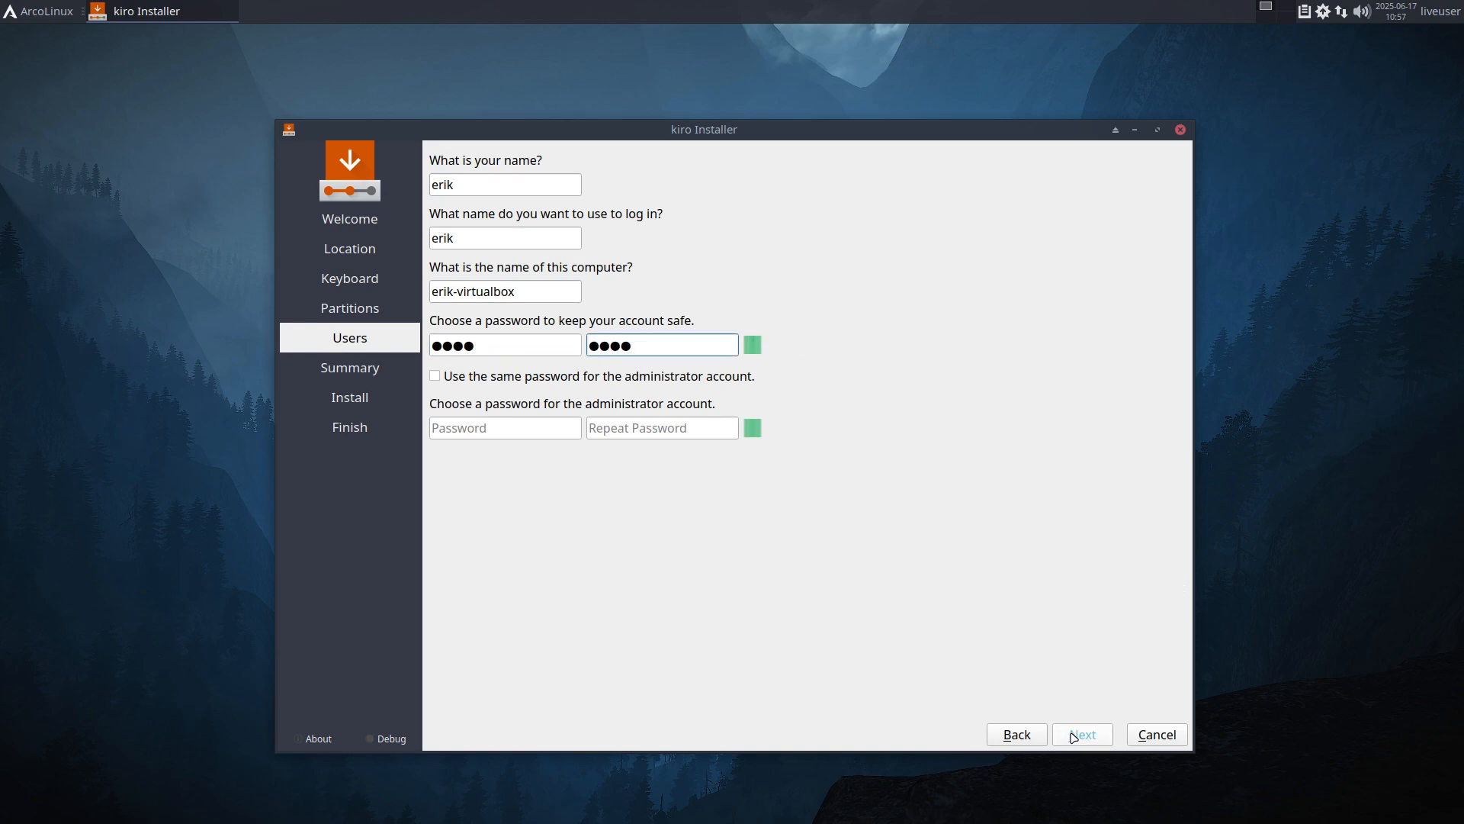
click(434, 375)
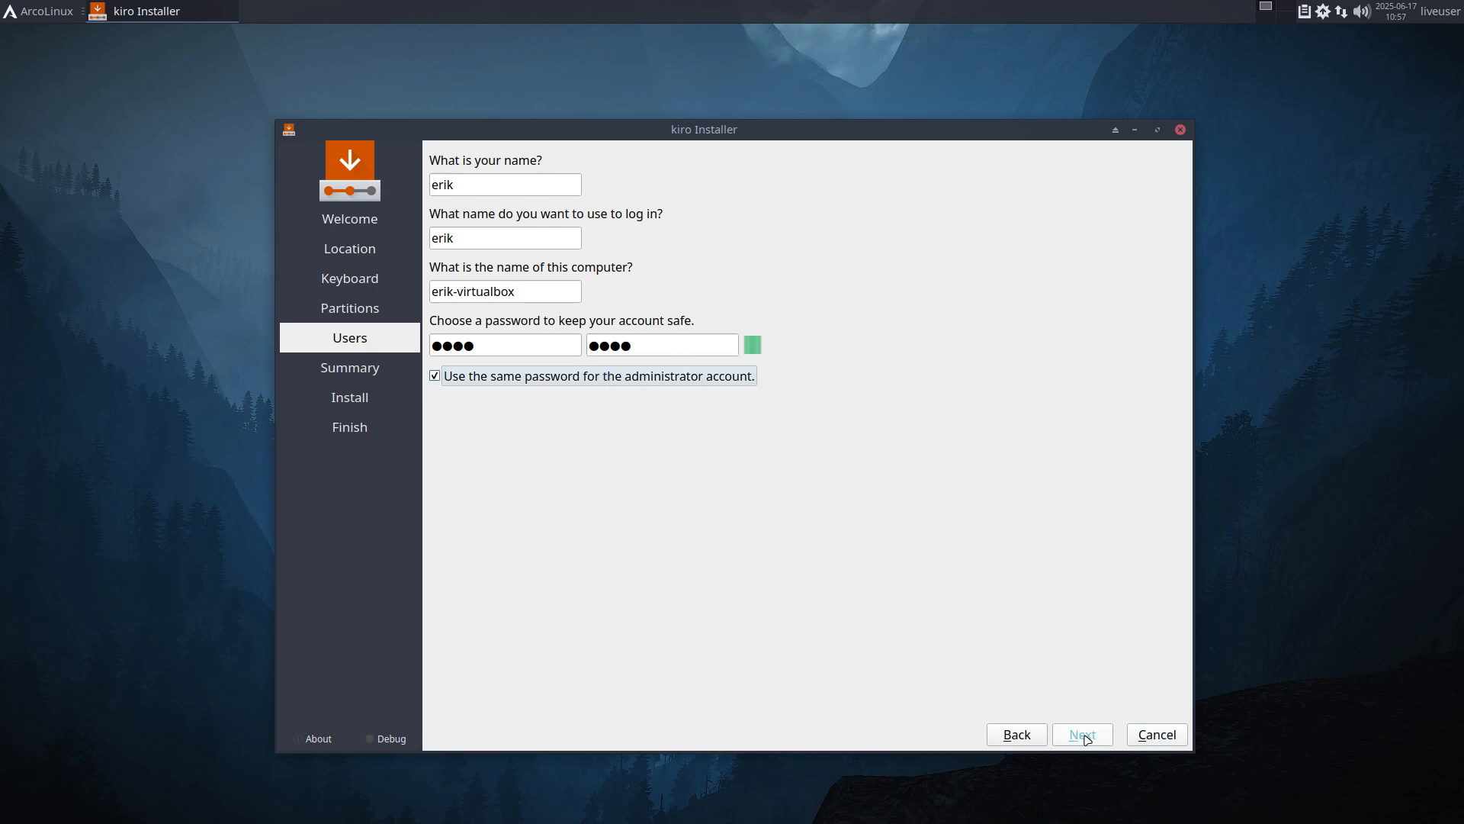
Proceed through the summary and confirm installing kiro to the disk.
click(1083, 734)
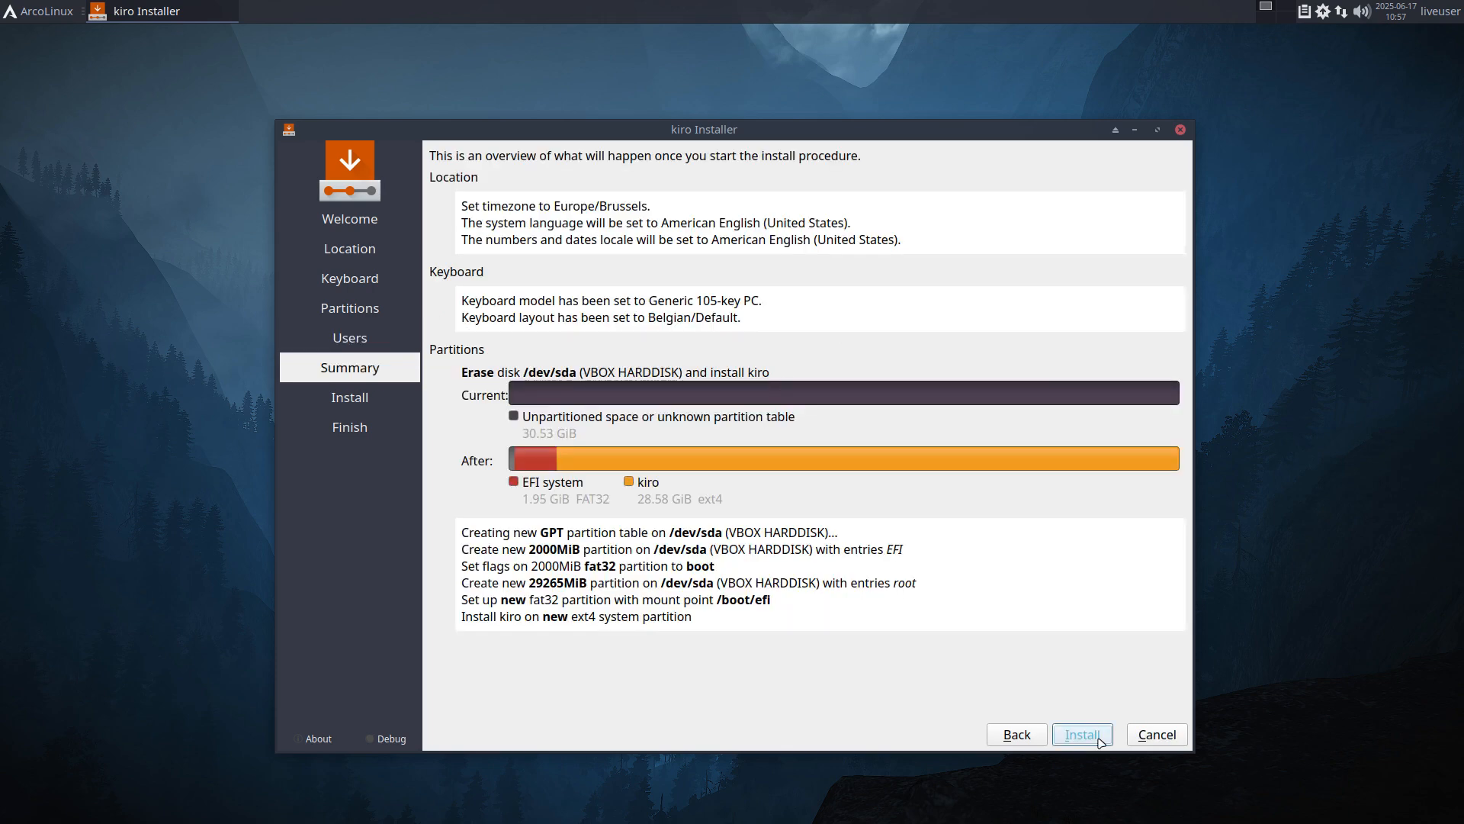
click(1083, 733)
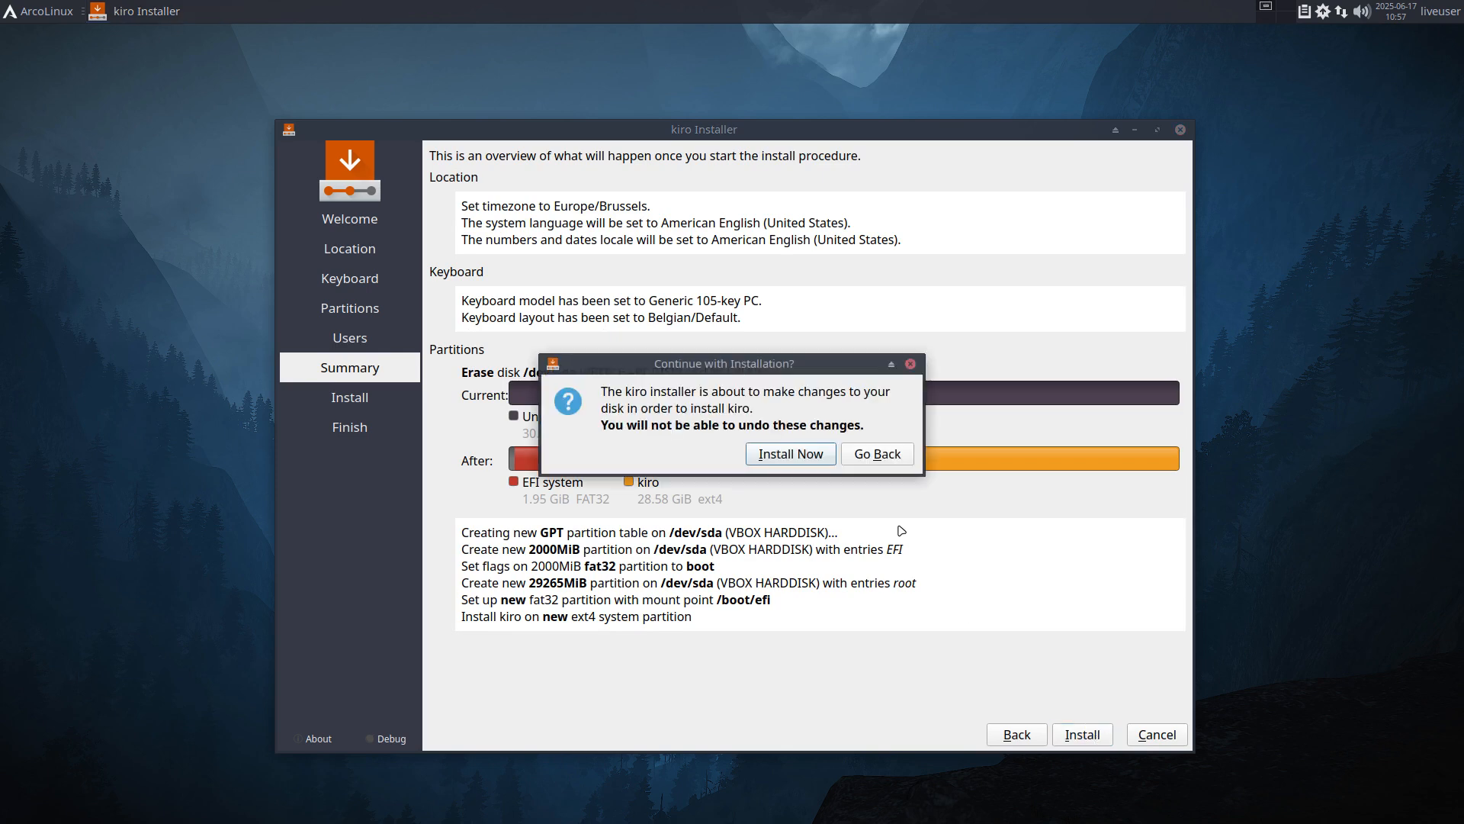
click(790, 454)
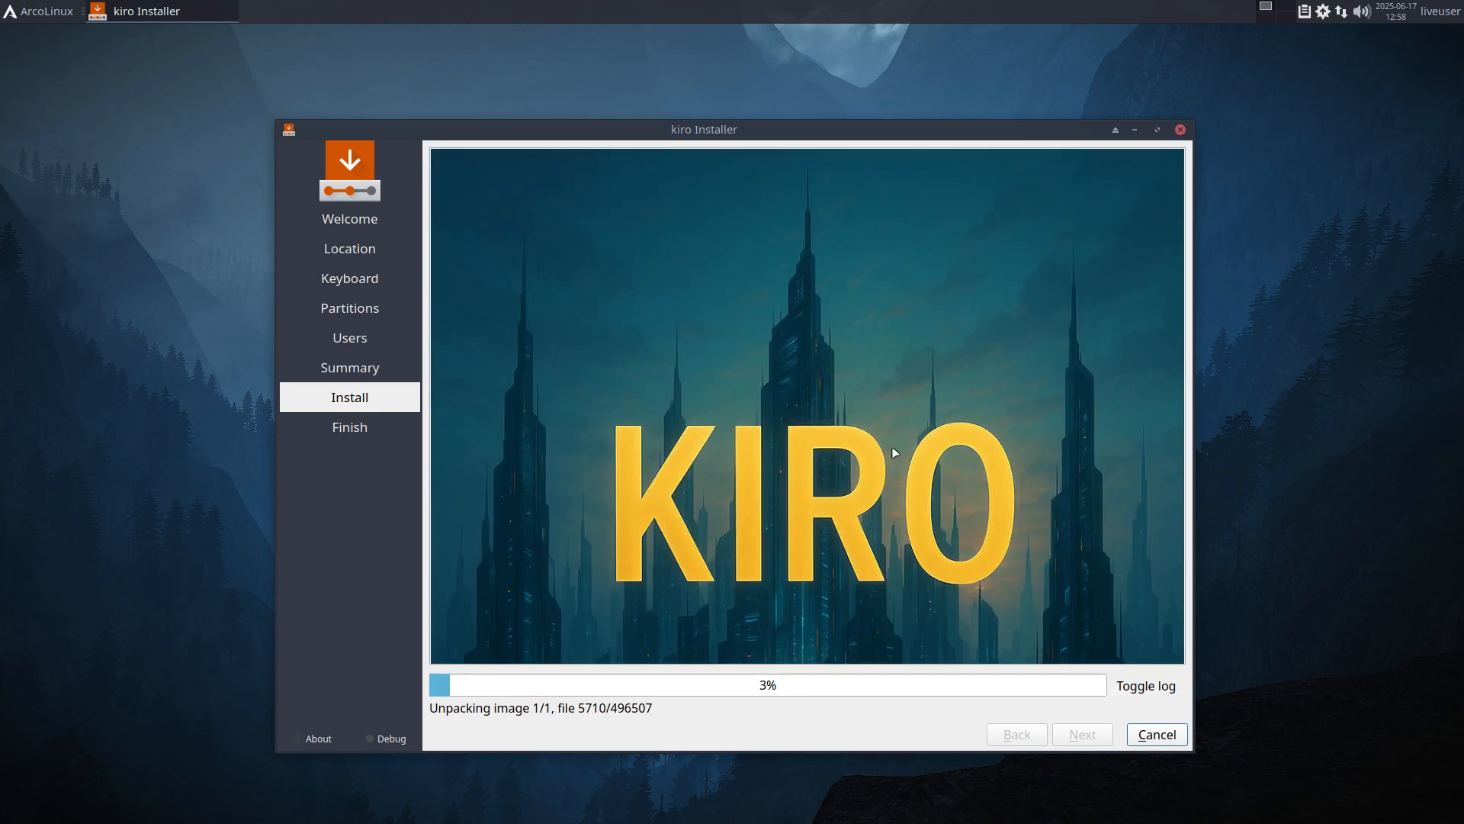
mouse_move(845, 409)
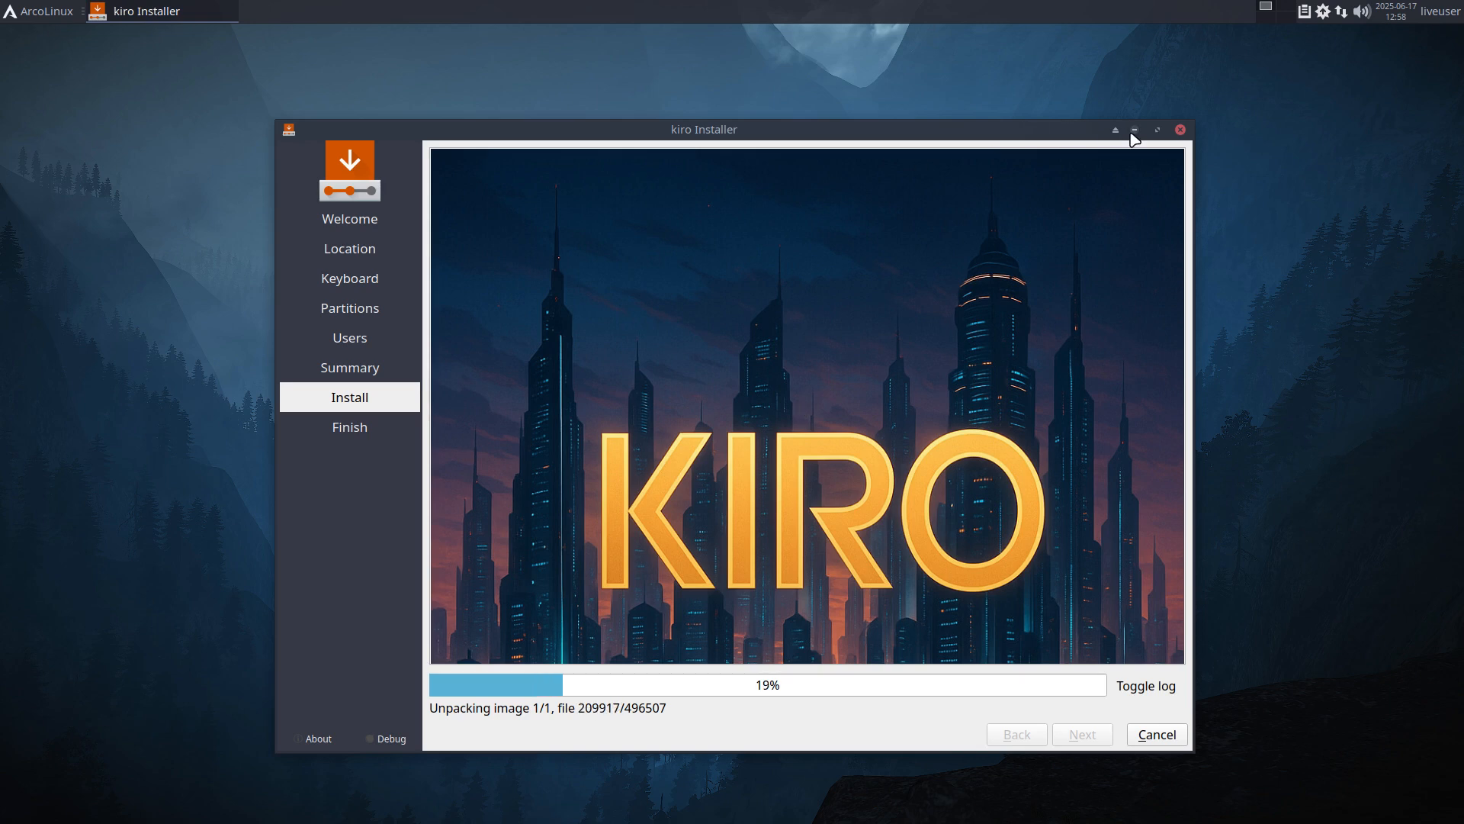
Wait on the Install page while Calamares unpacks the kiro image.
click(1161, 128)
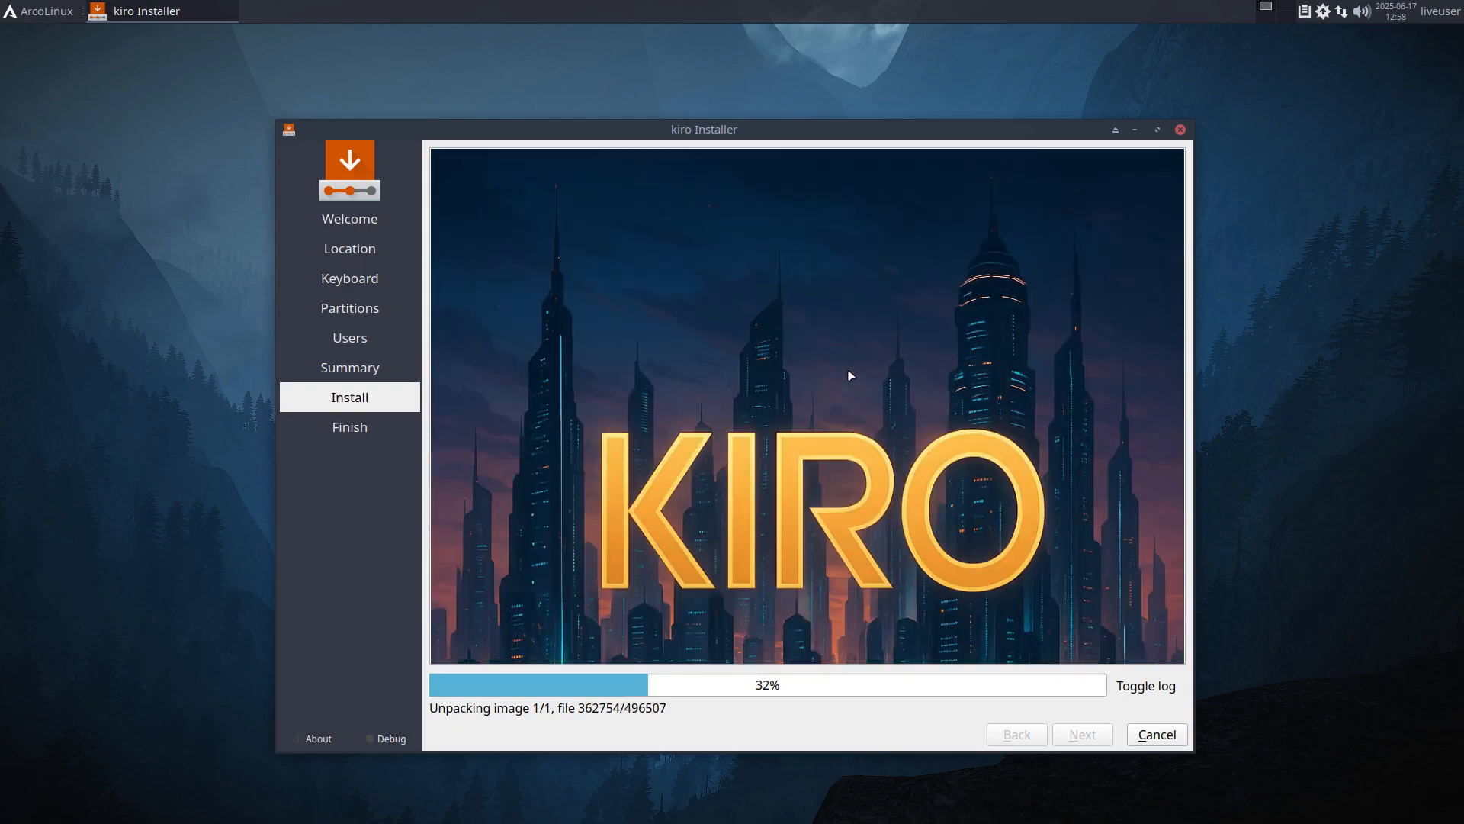
mouse_move(1188, 143)
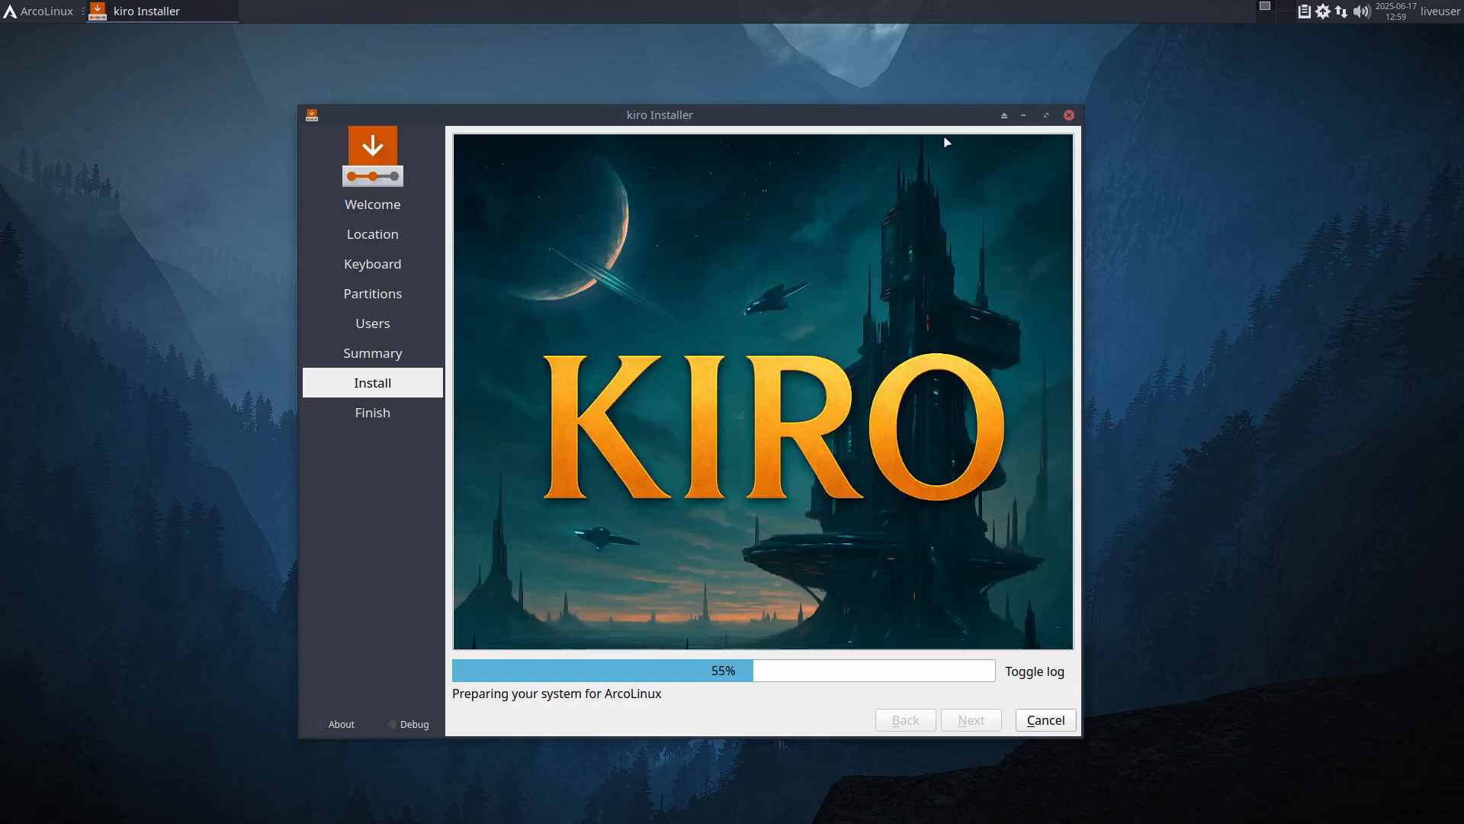
Maximize then restore the installer window while waiting for the All done page.
click(1044, 116)
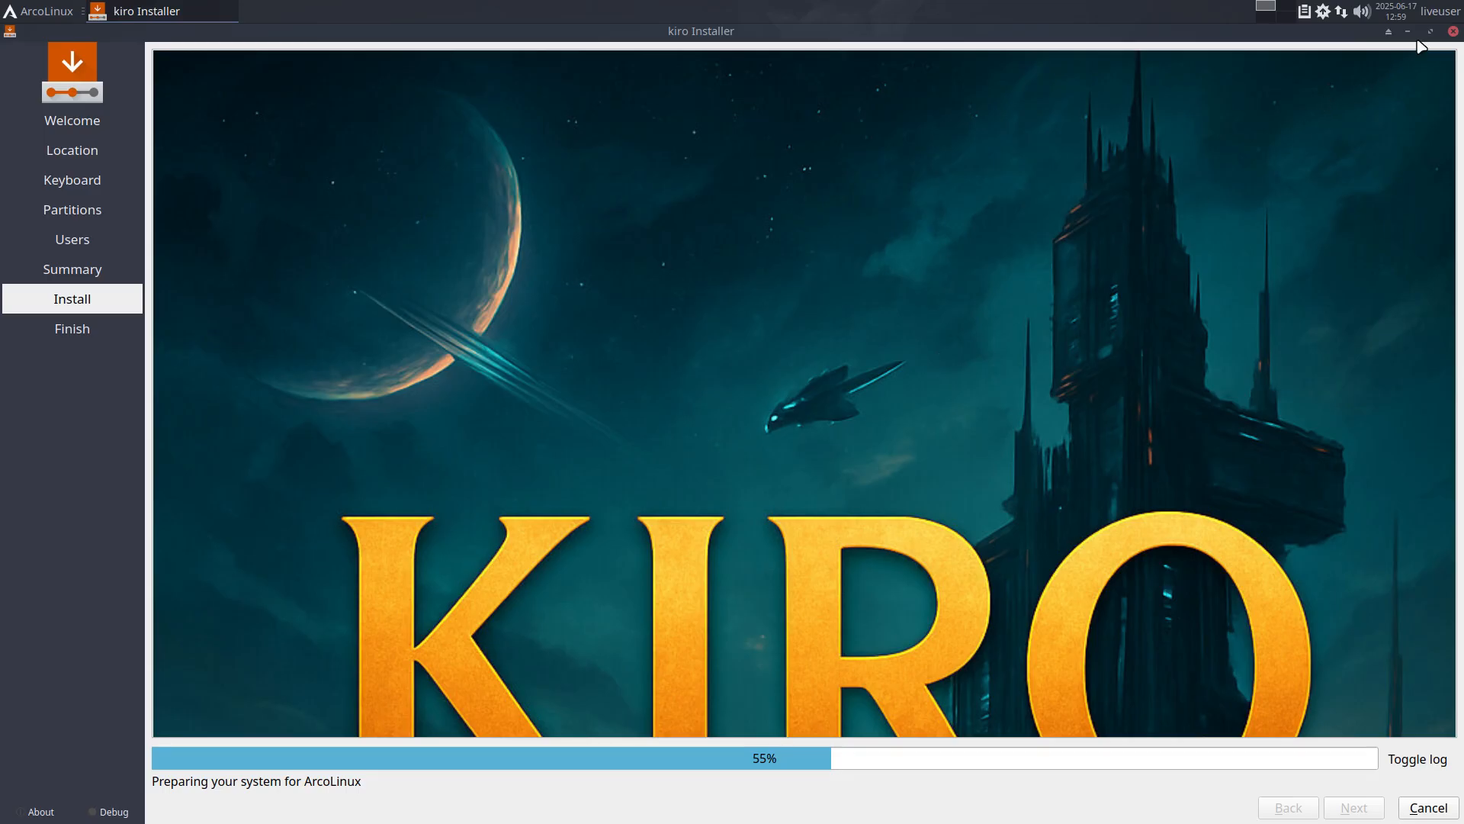
click(1431, 31)
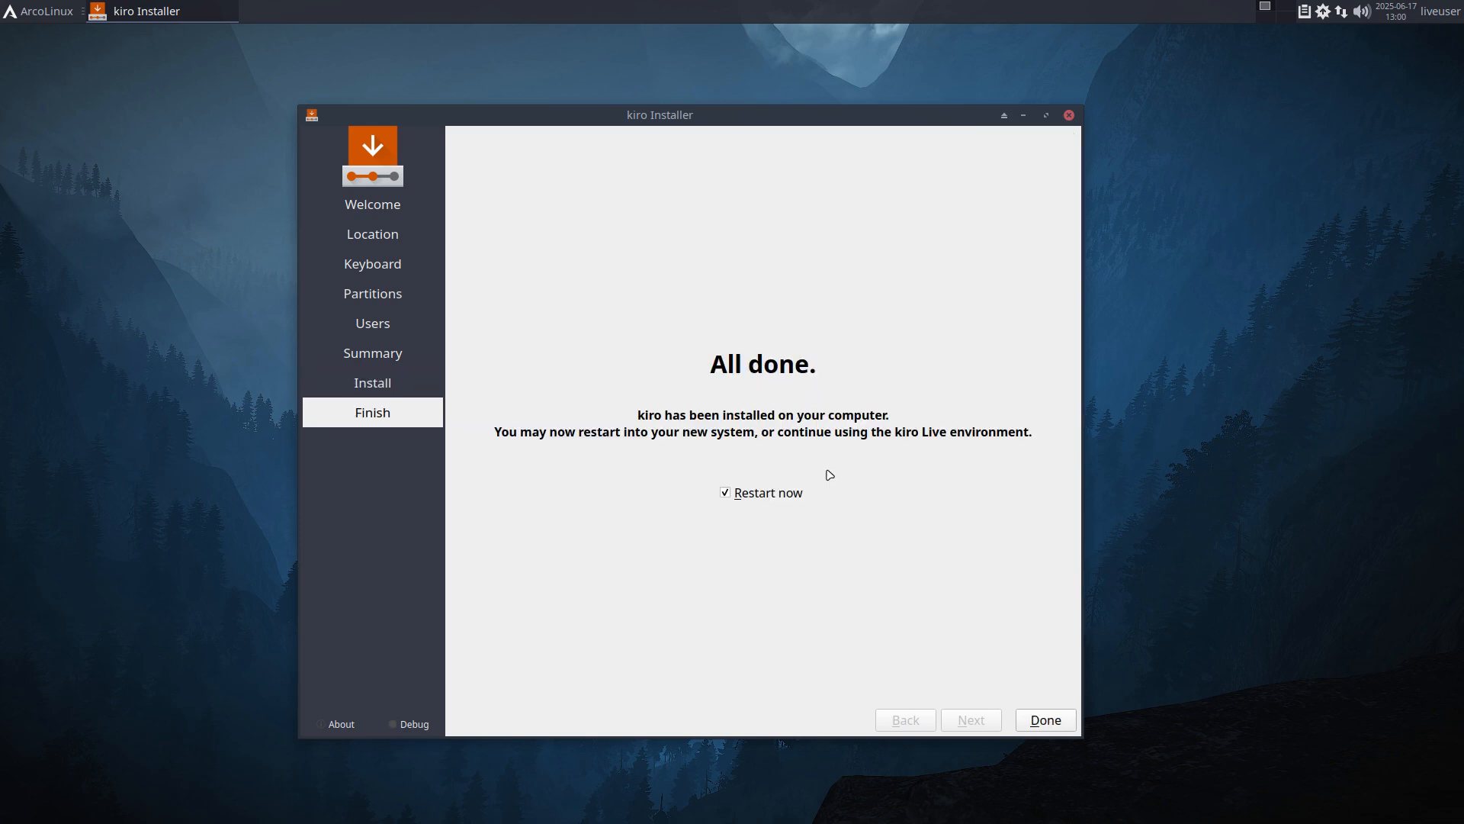
mouse_move(979, 650)
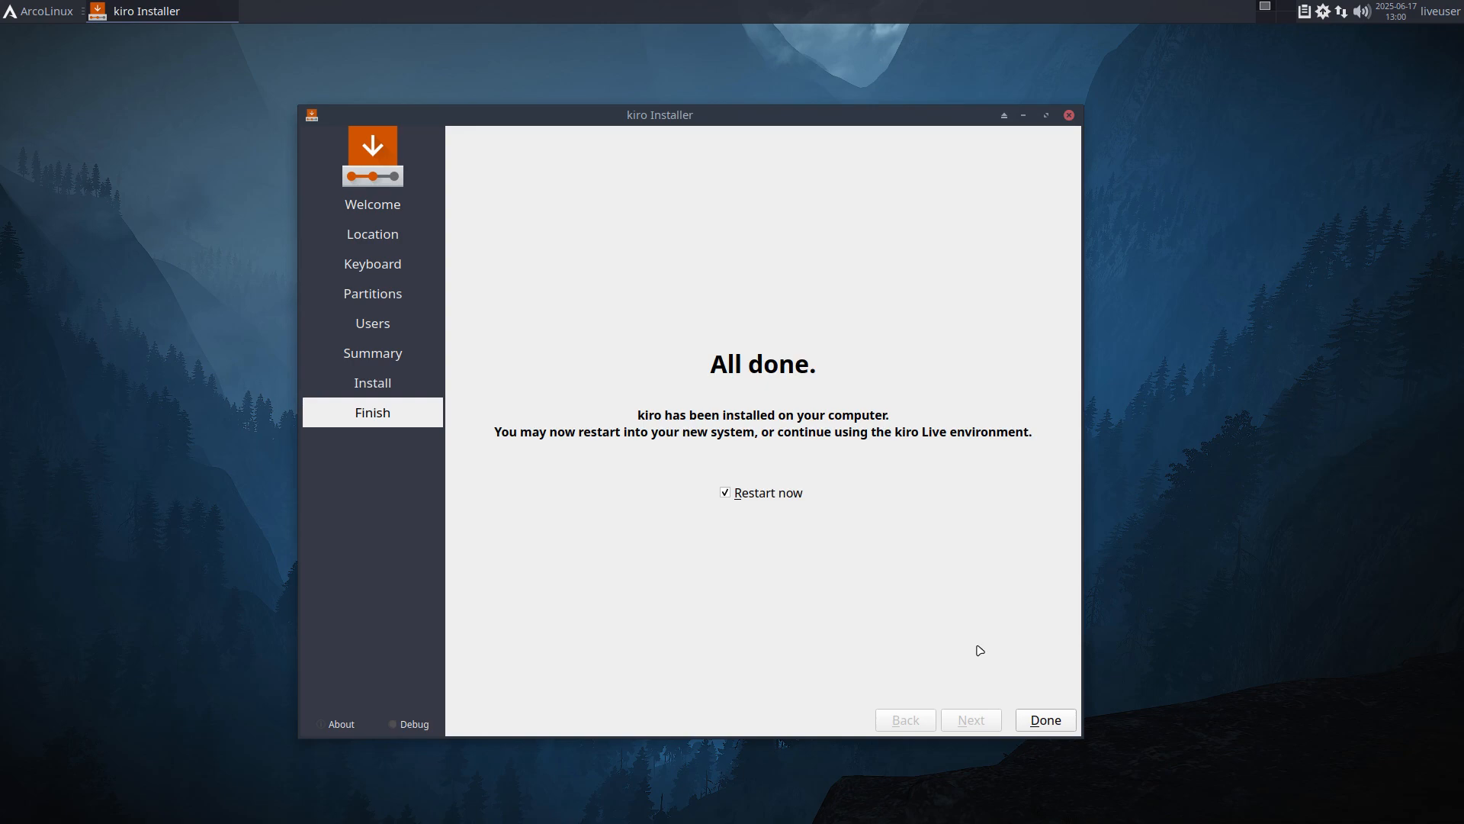
Finish the installer with Restart now checked so the machine reboots into kiro.
click(1045, 719)
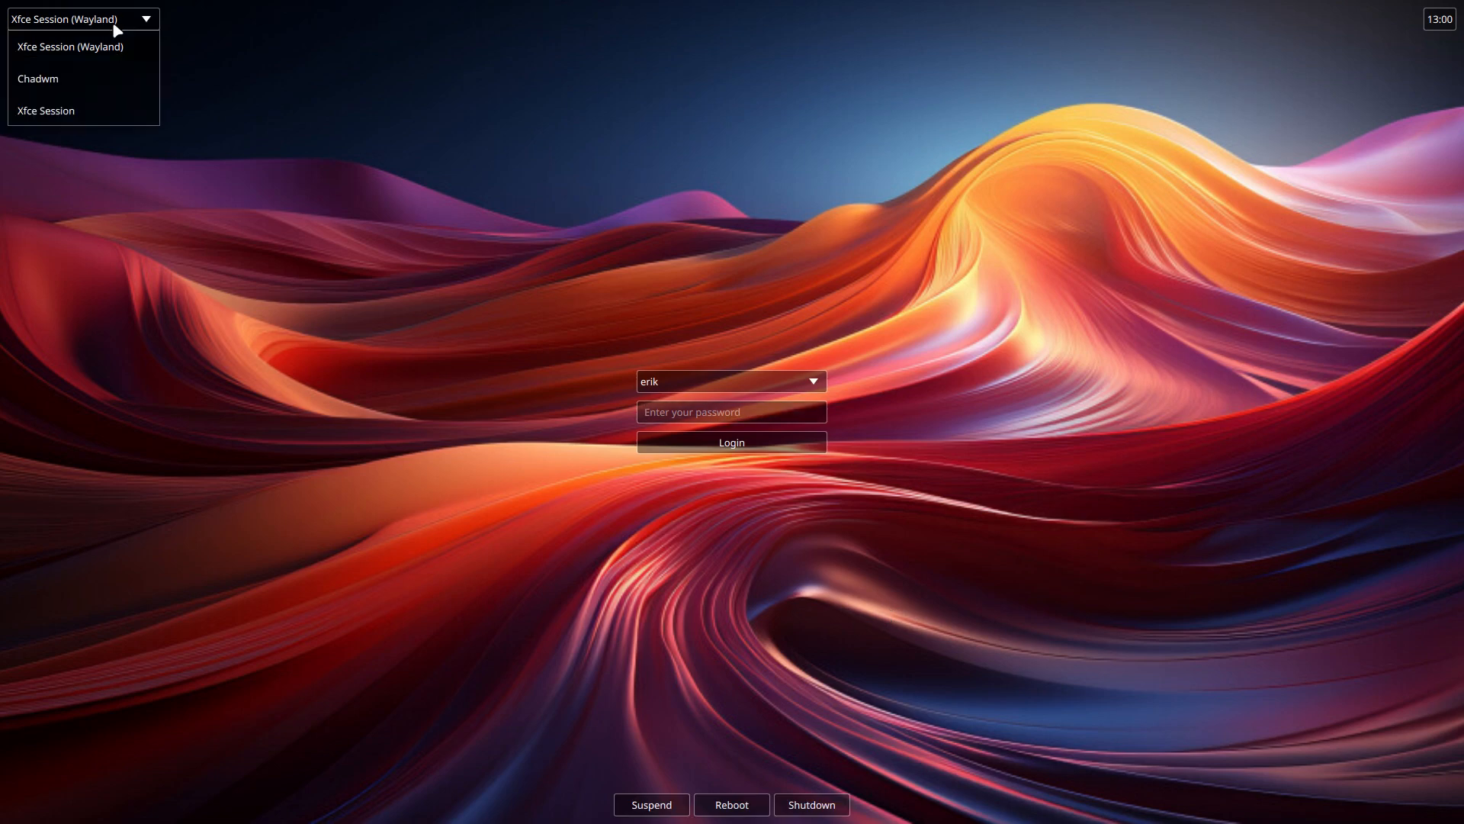
mouse_move(64, 98)
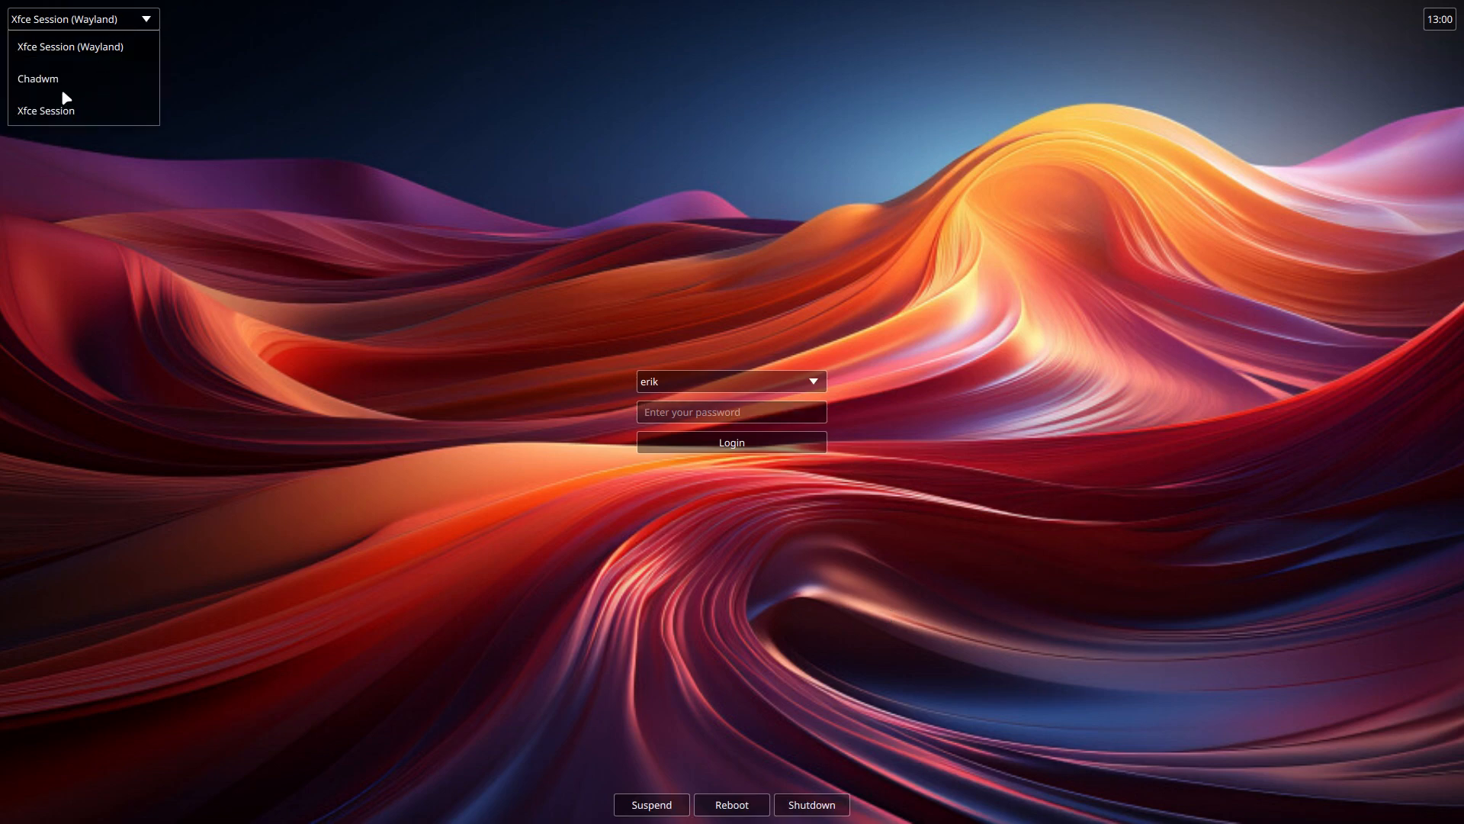
Choose the Chadwm session from the SDDM session list and log in as erik.
click(39, 80)
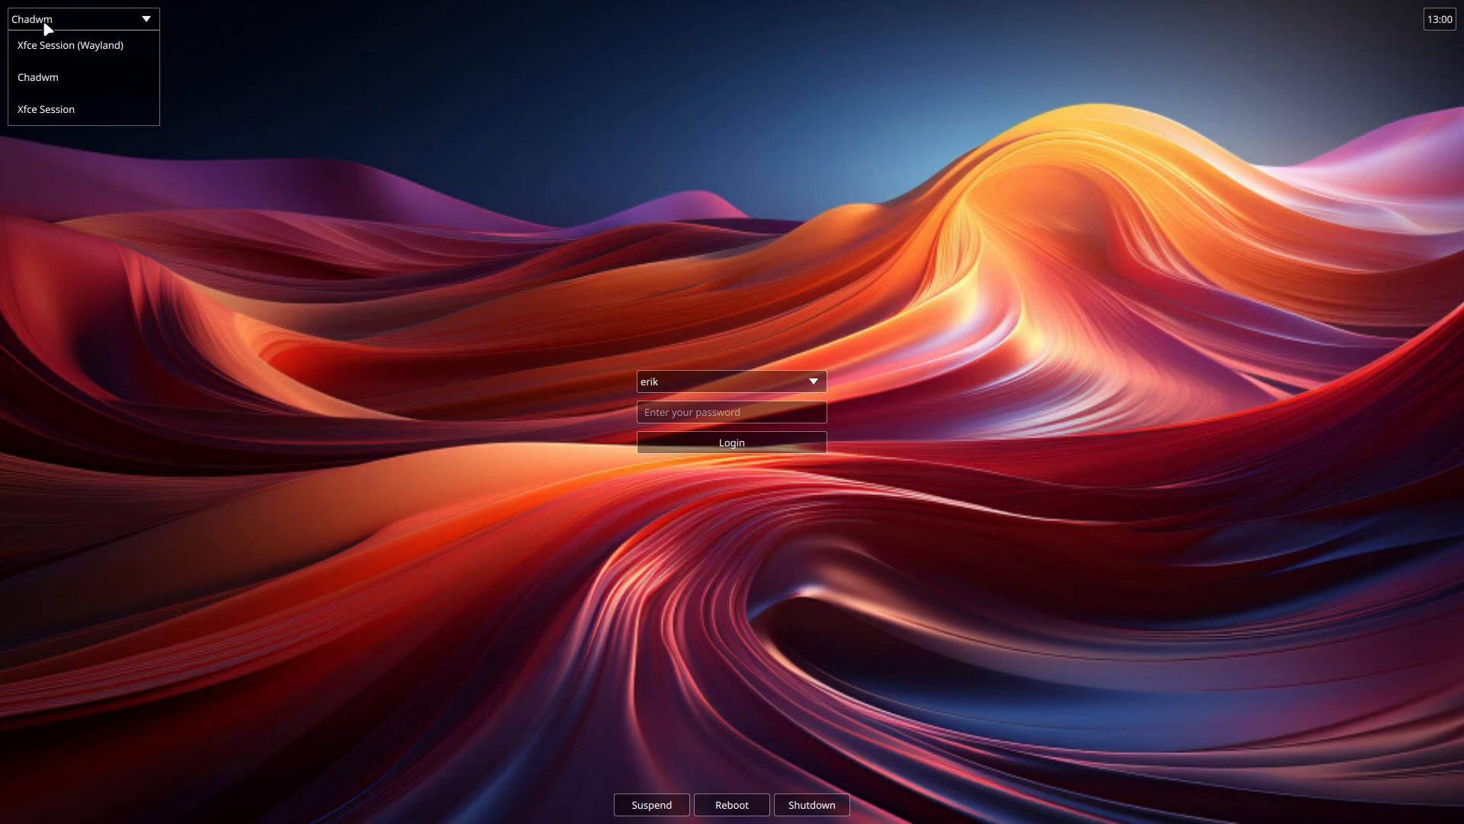
click(46, 110)
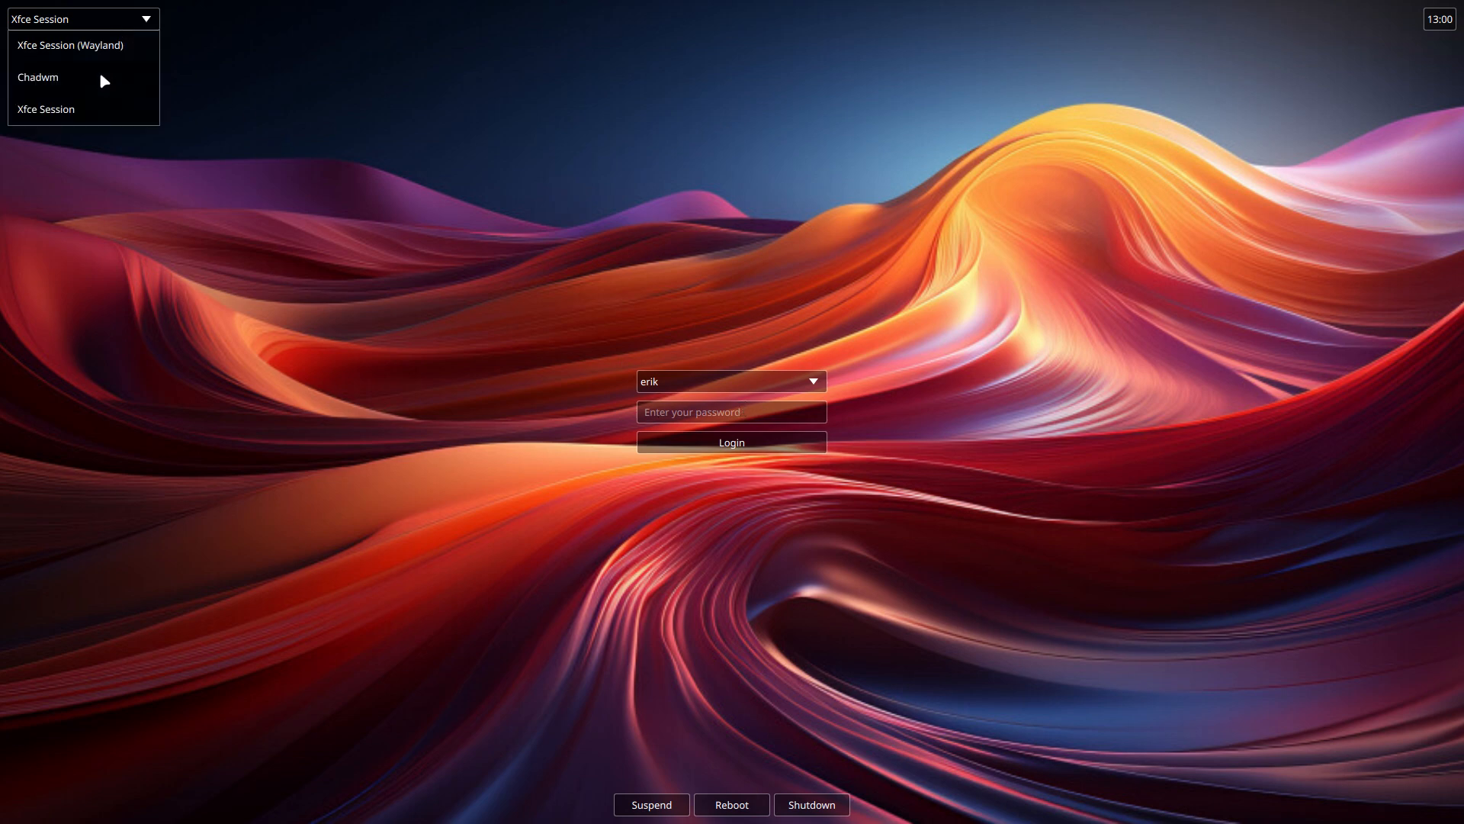
click(35, 76)
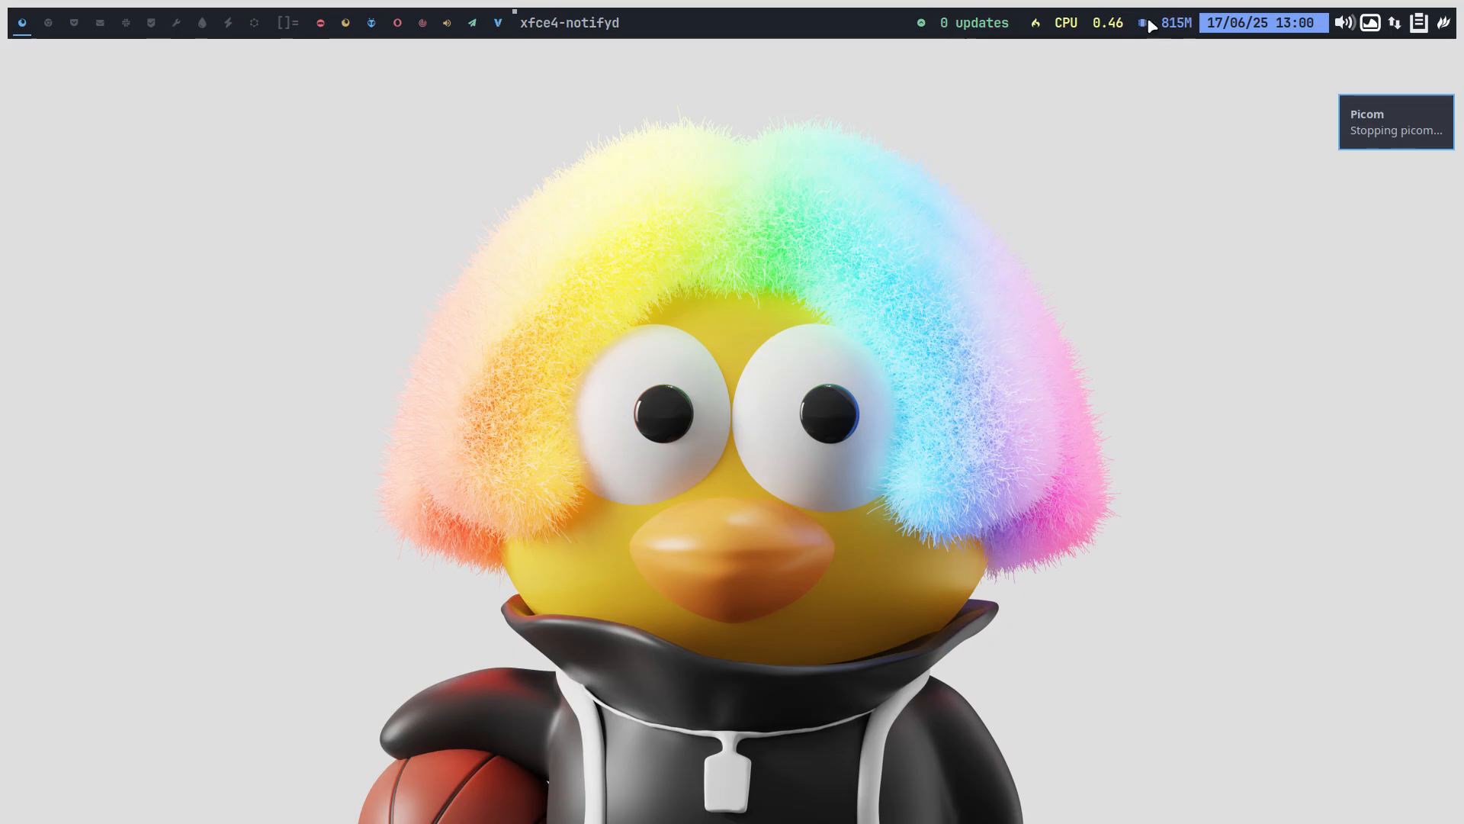
mouse_move(473, 337)
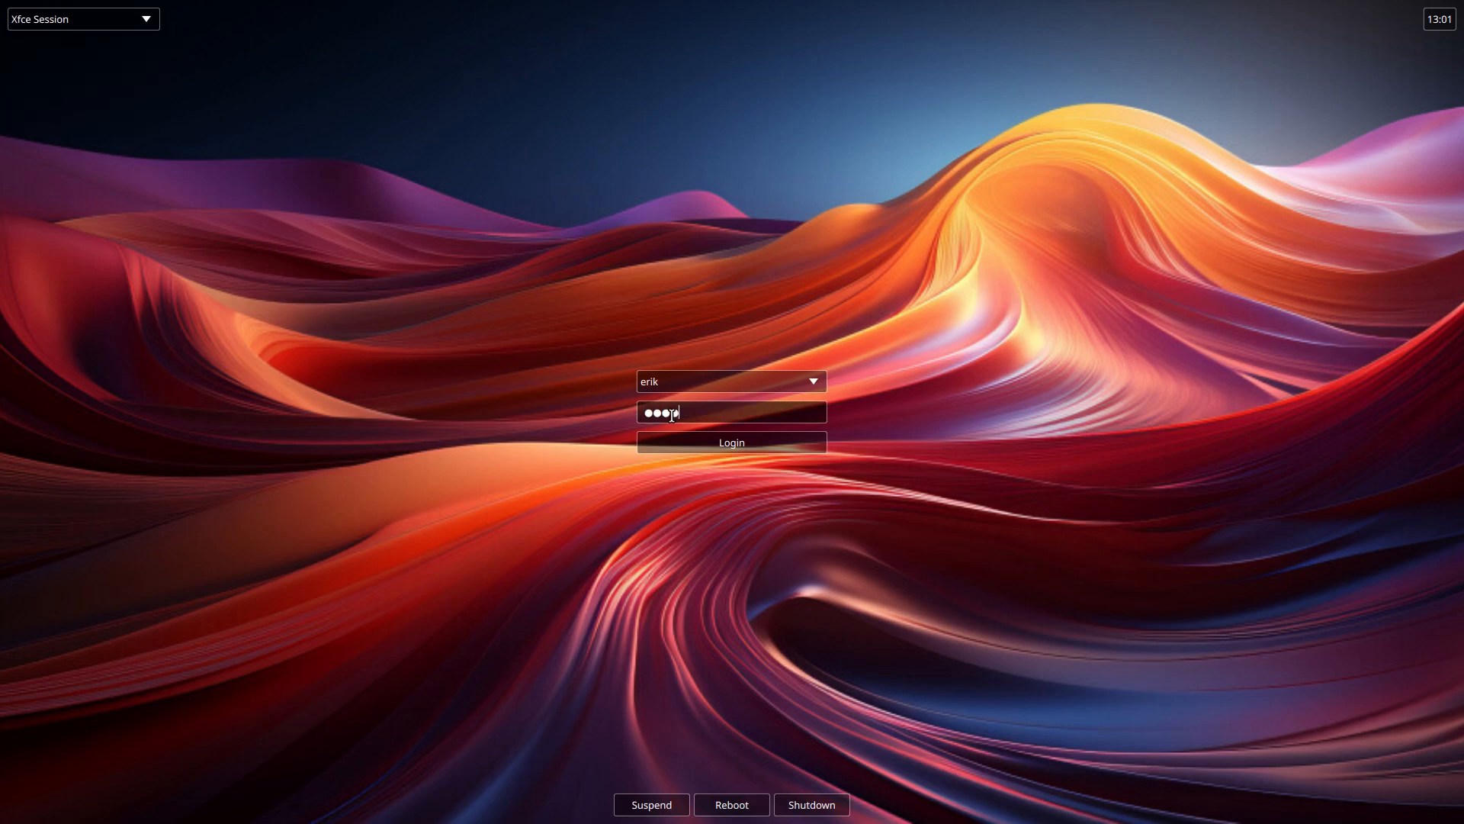
Log in to the Xfce session and look at the alacritty folder in ~/.config.
click(732, 442)
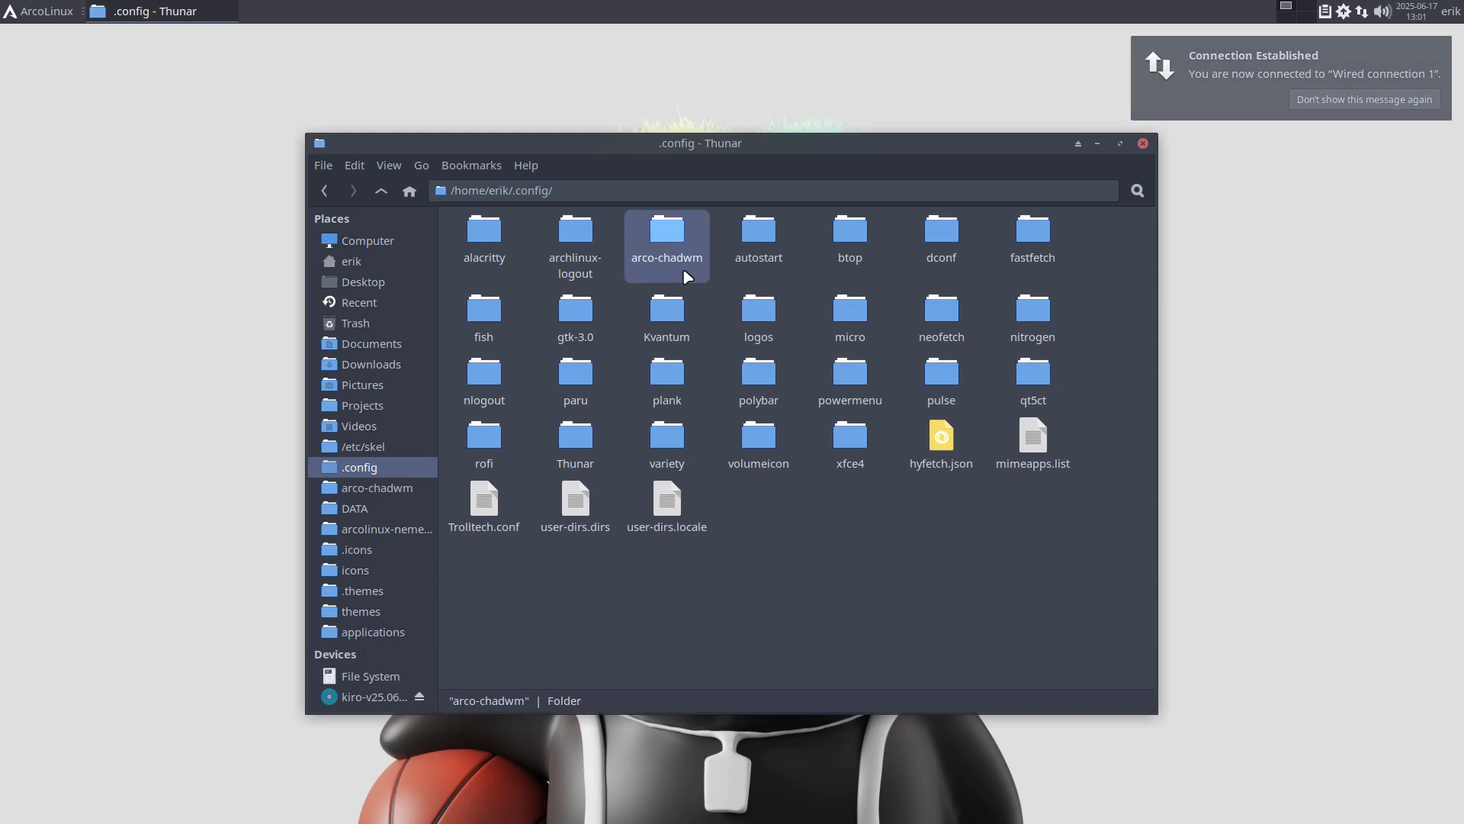
click(483, 231)
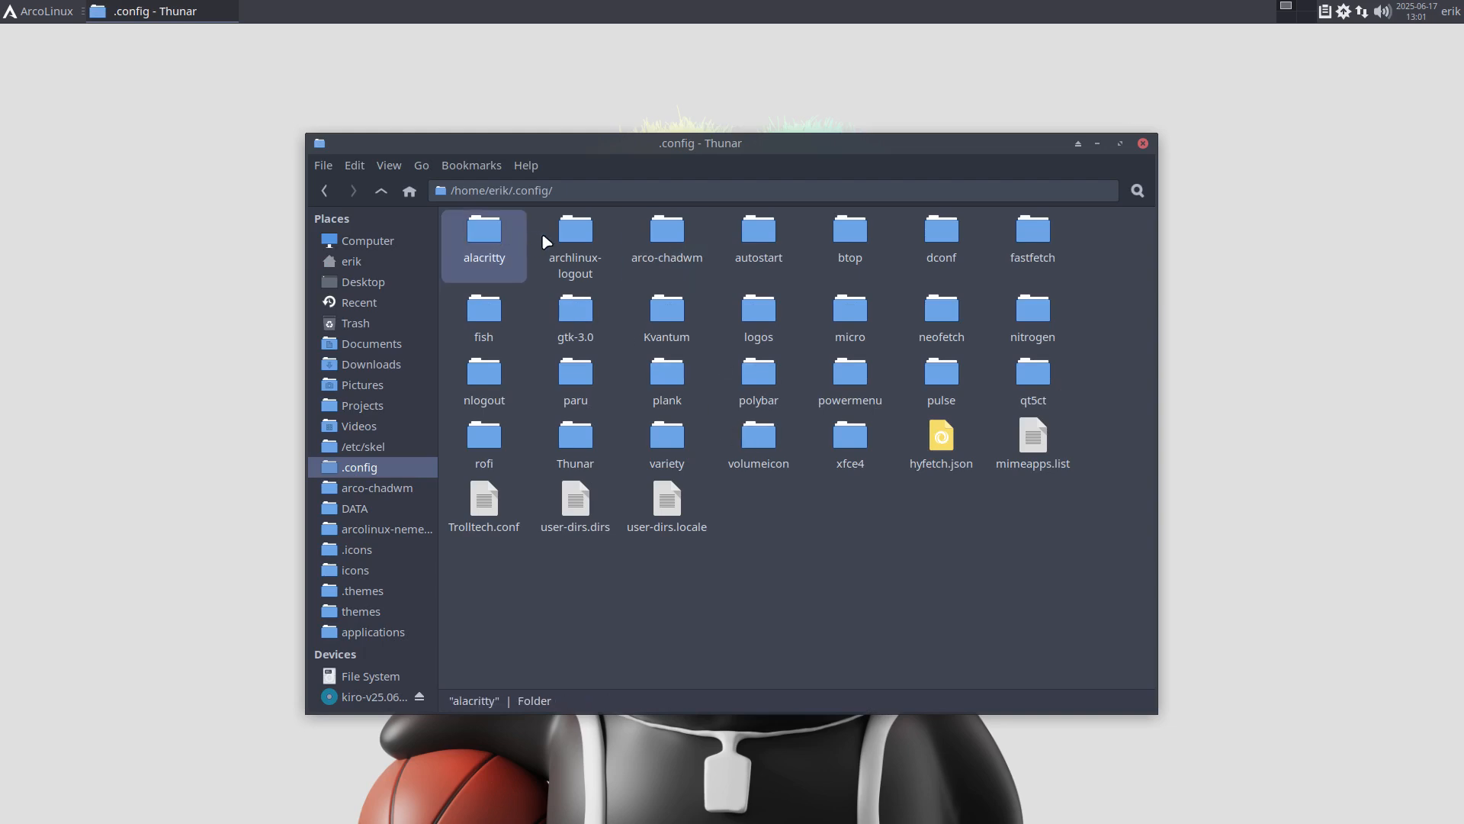
click(850, 232)
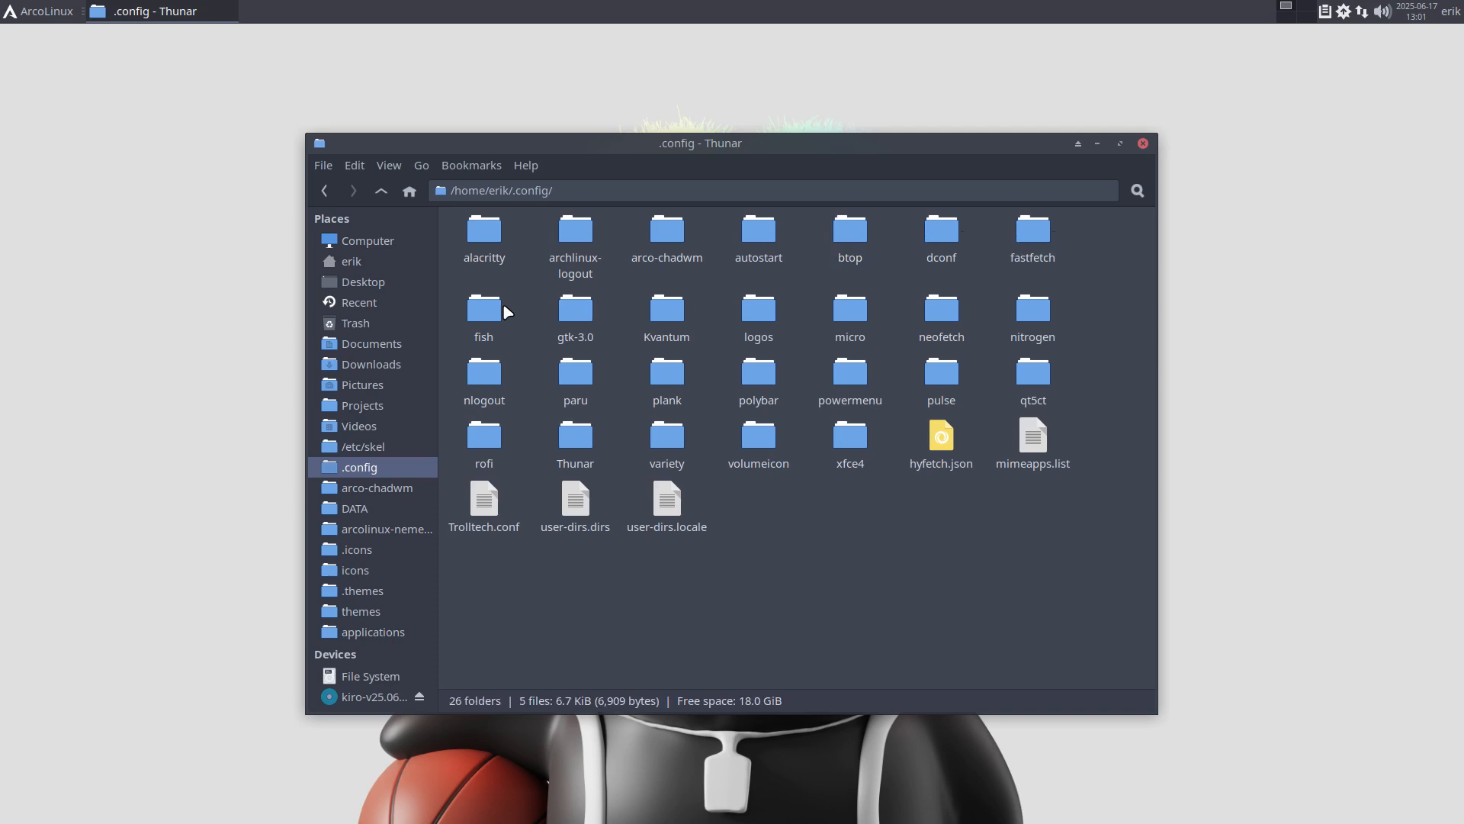
Check the micro, neofetch and variety config folders, then close Thunar.
click(850, 310)
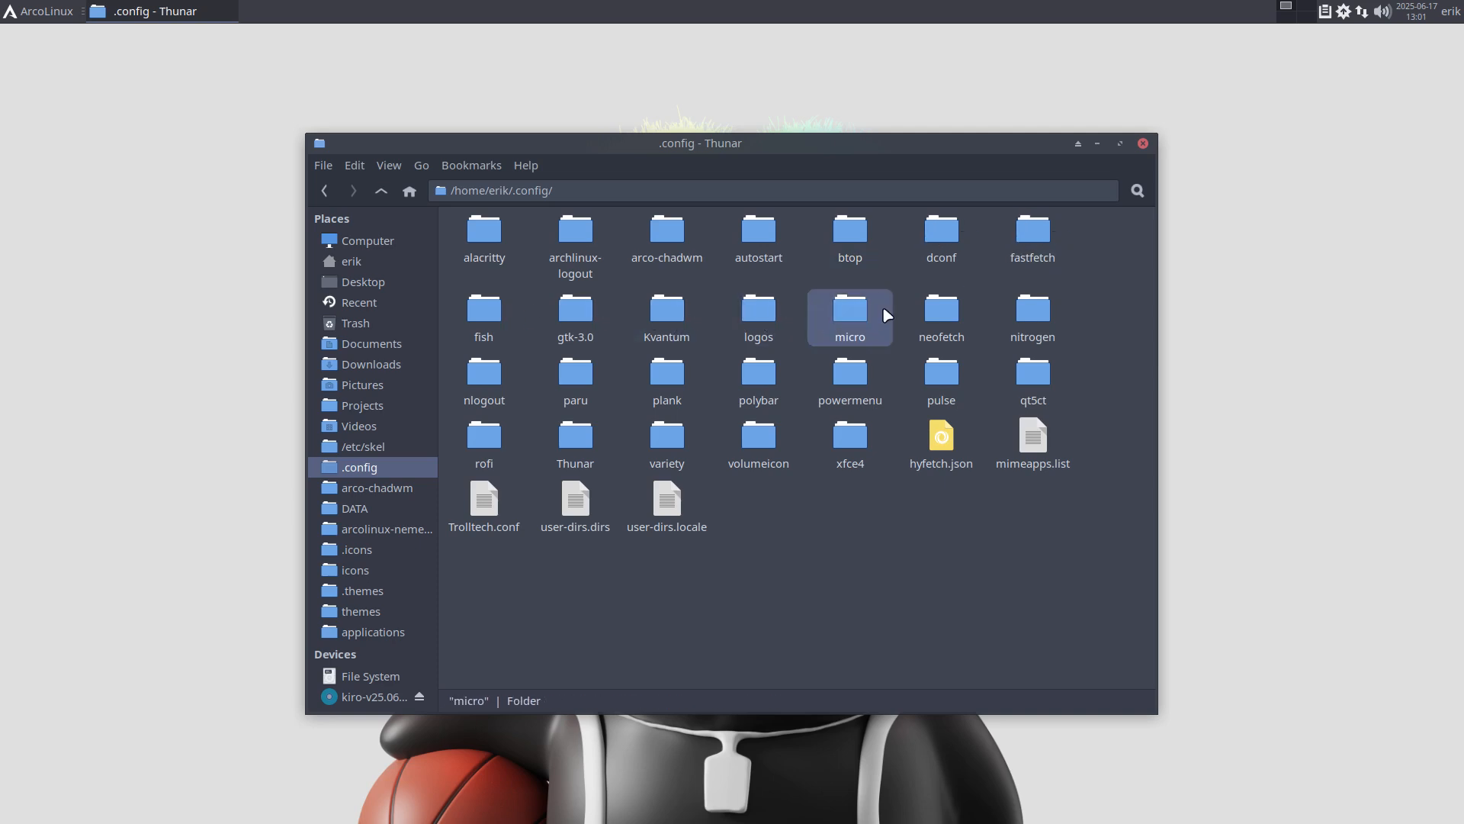
click(941, 314)
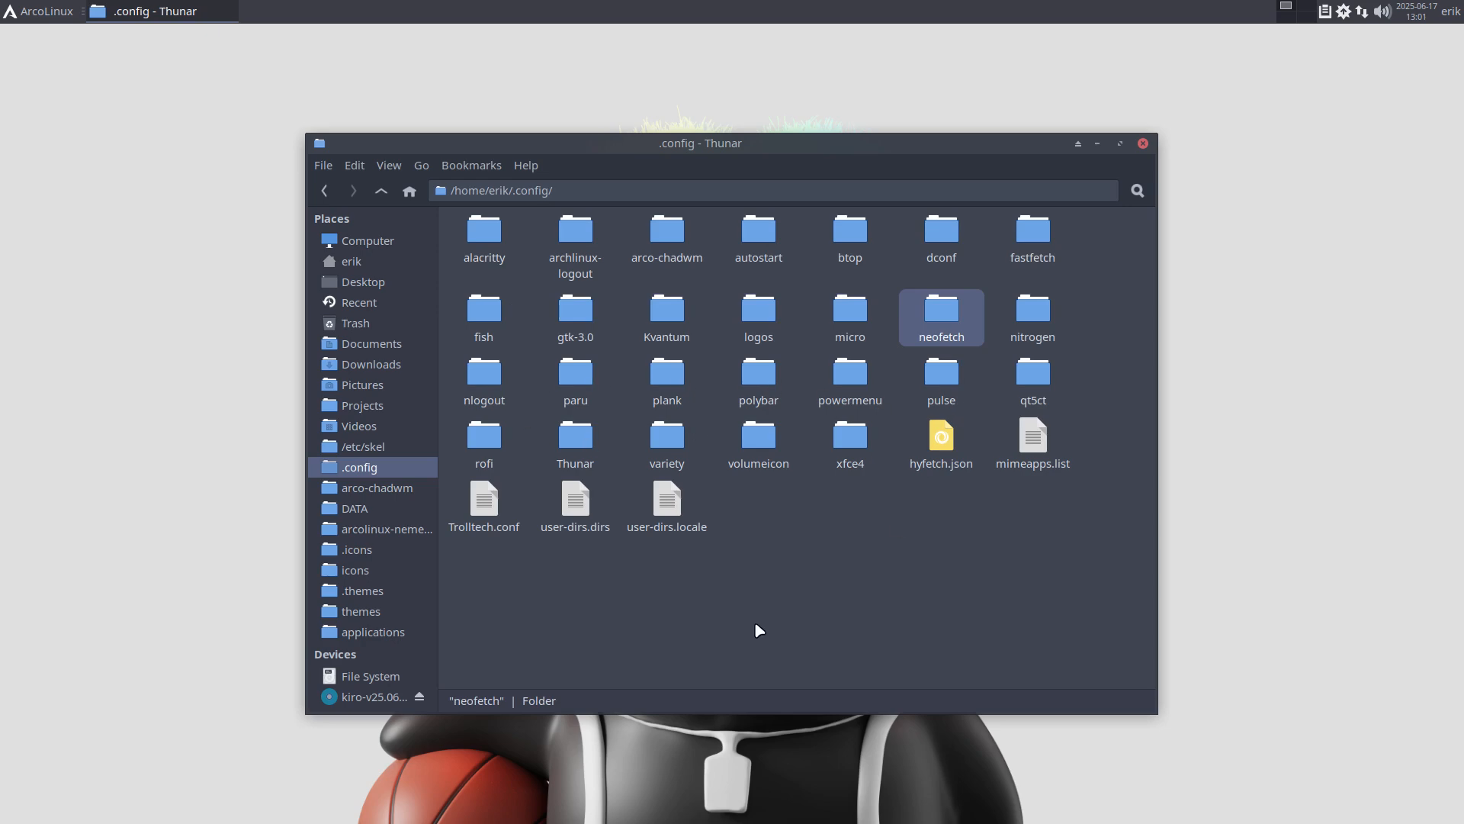
click(666, 437)
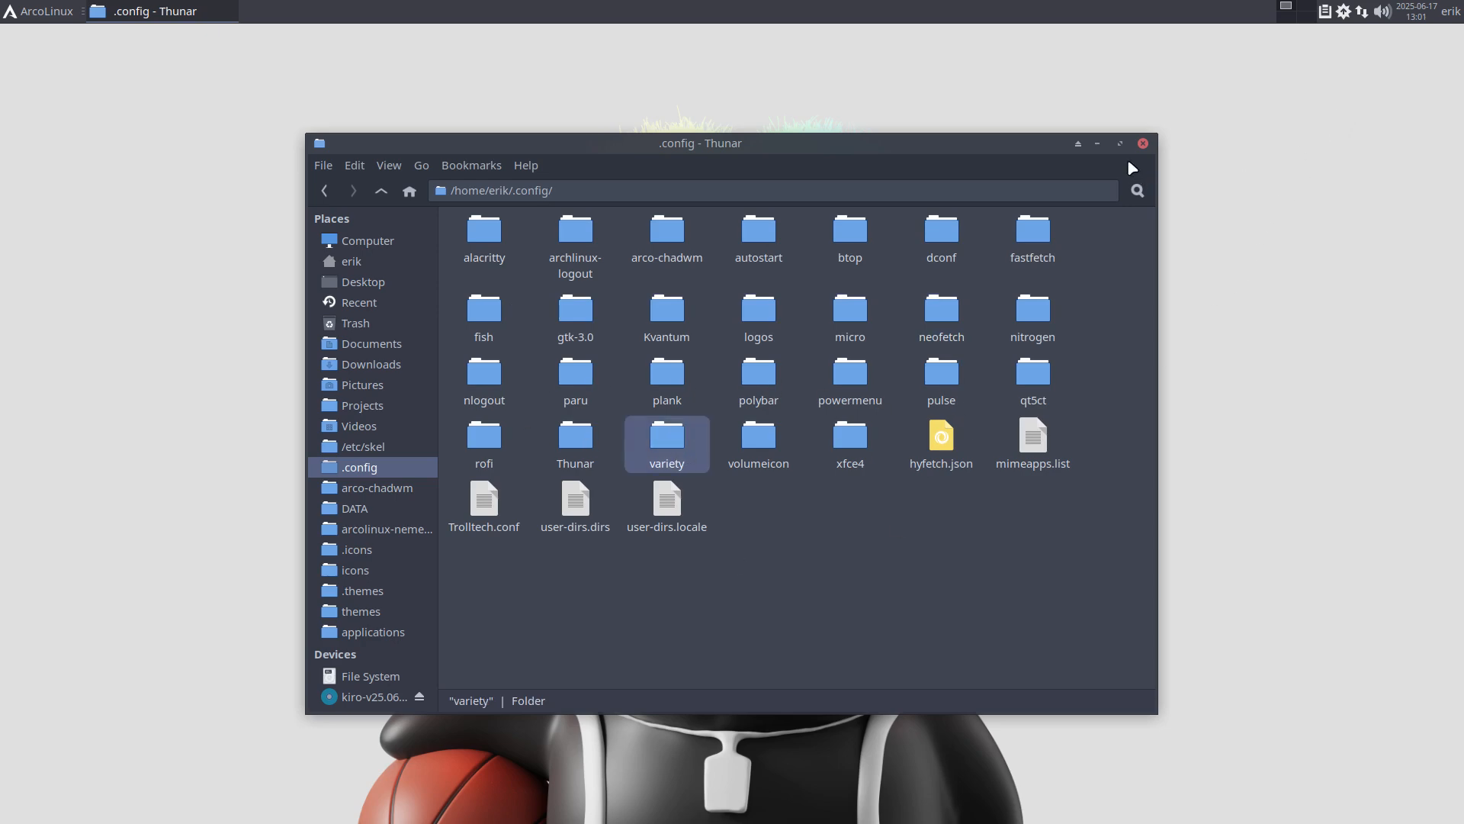
click(1142, 144)
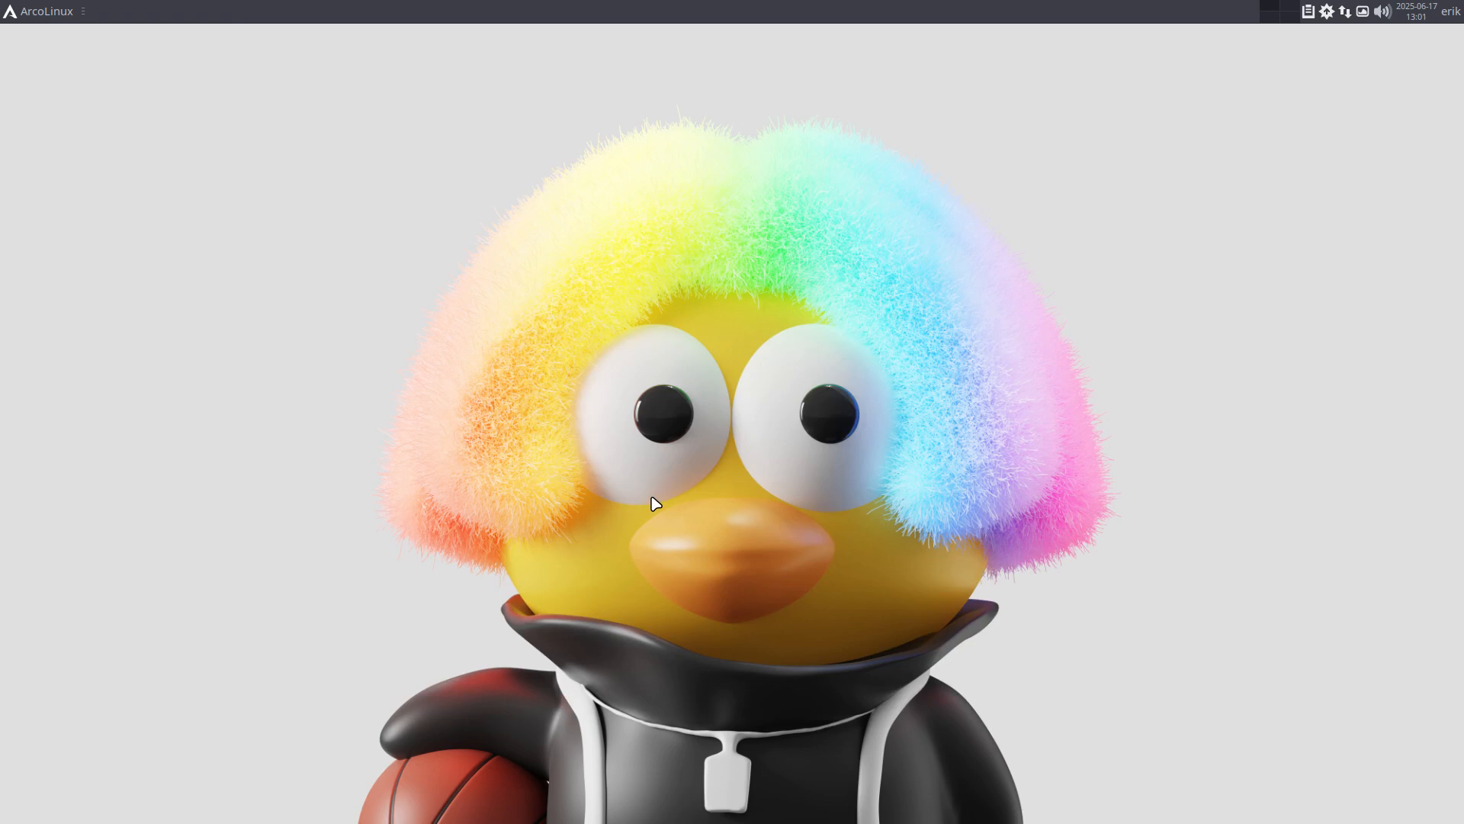
mouse_move(815, 285)
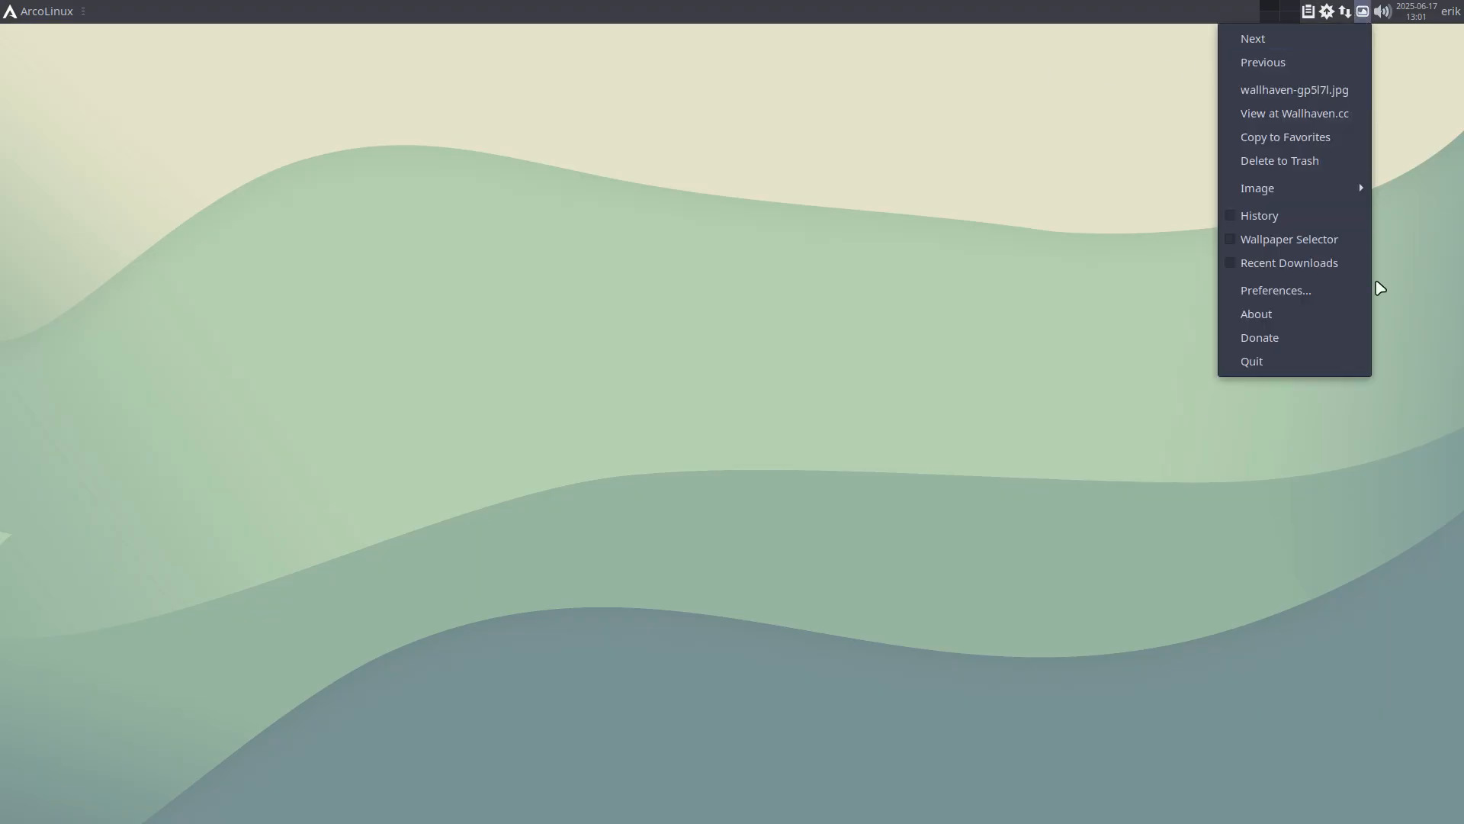
Review the wallhaven minimal and scifi sources in Variety Preferences, then close it.
click(1275, 290)
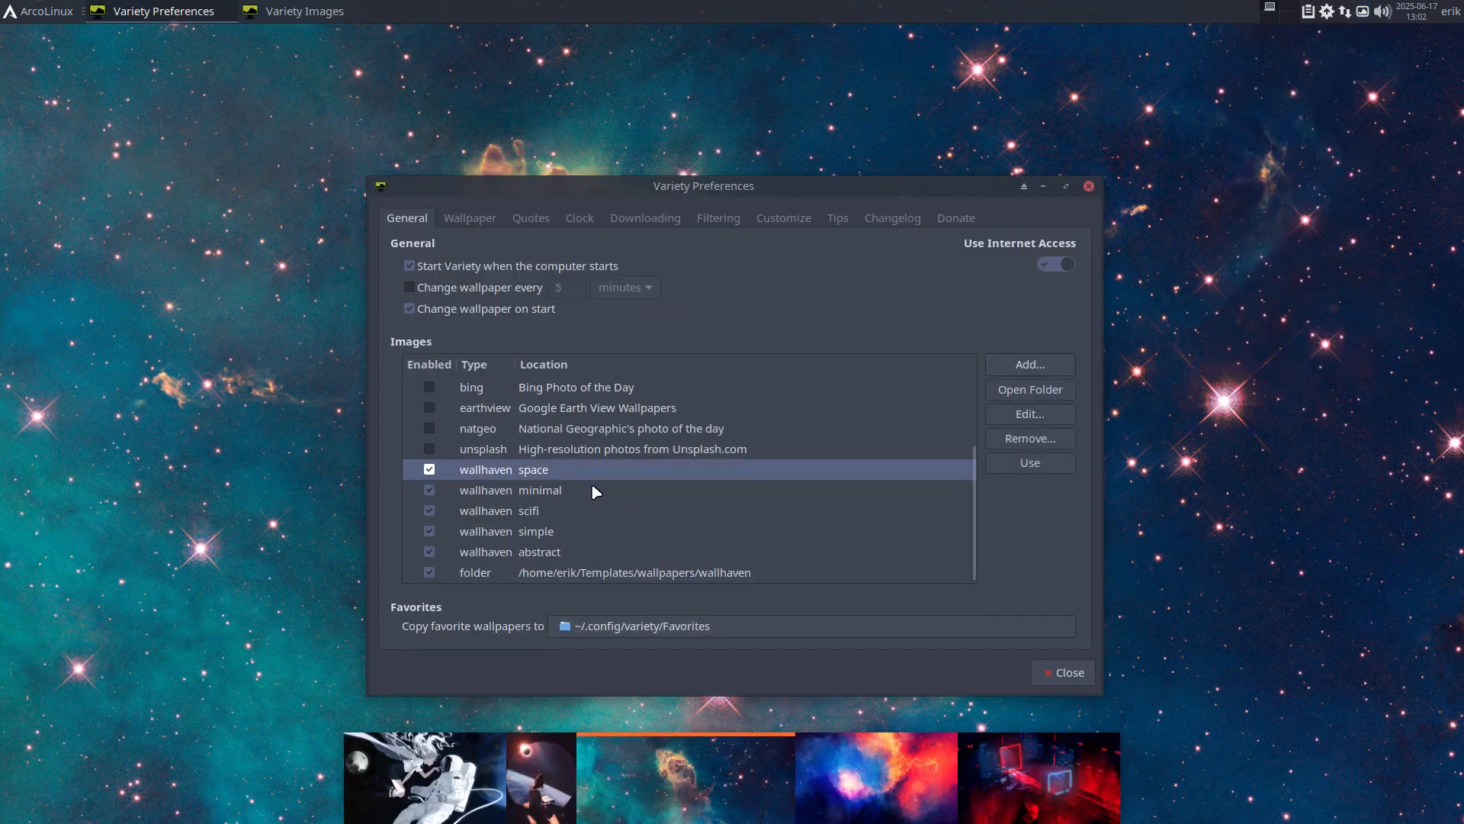
click(540, 489)
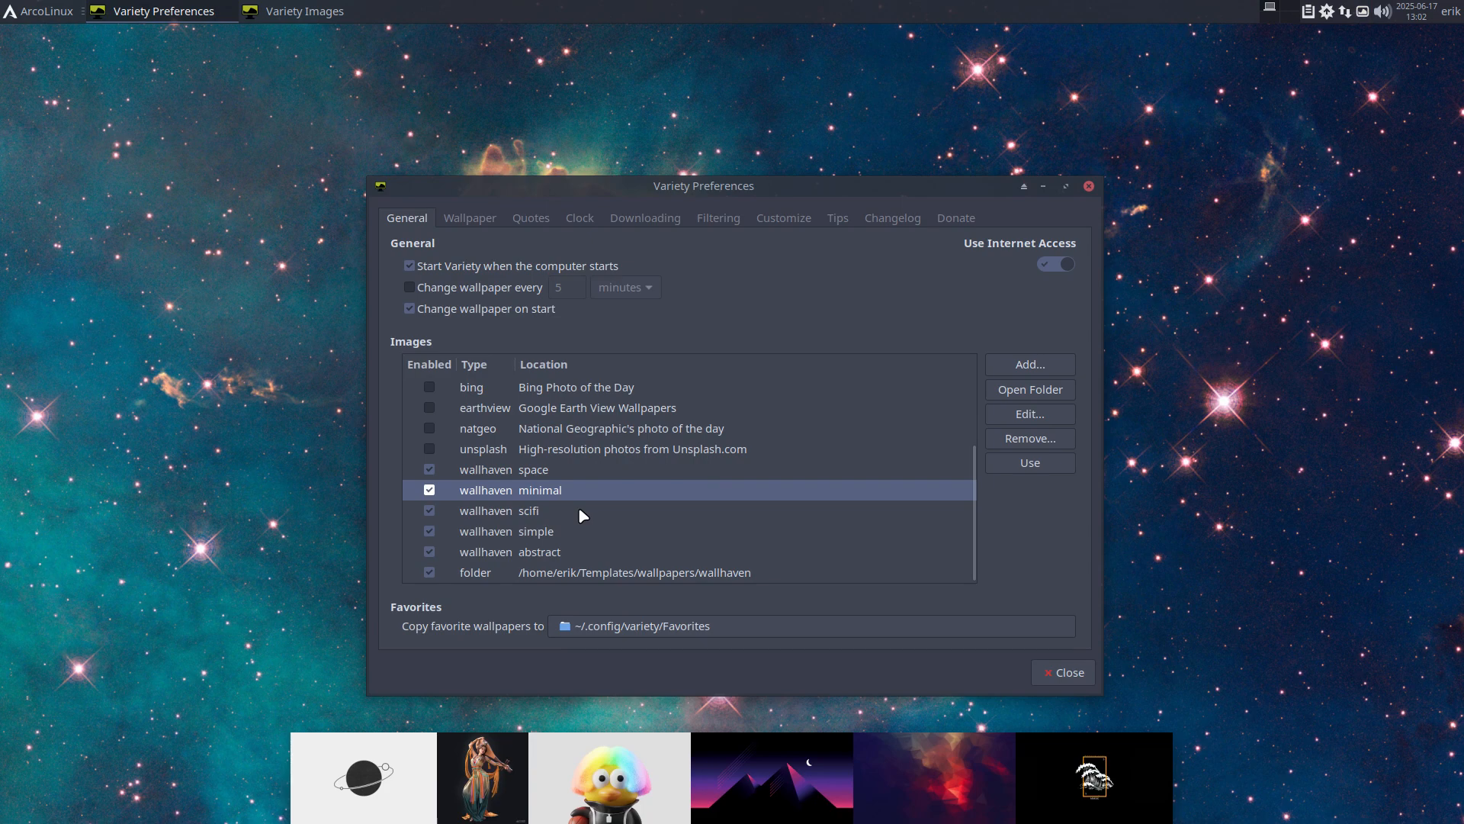
click(527, 509)
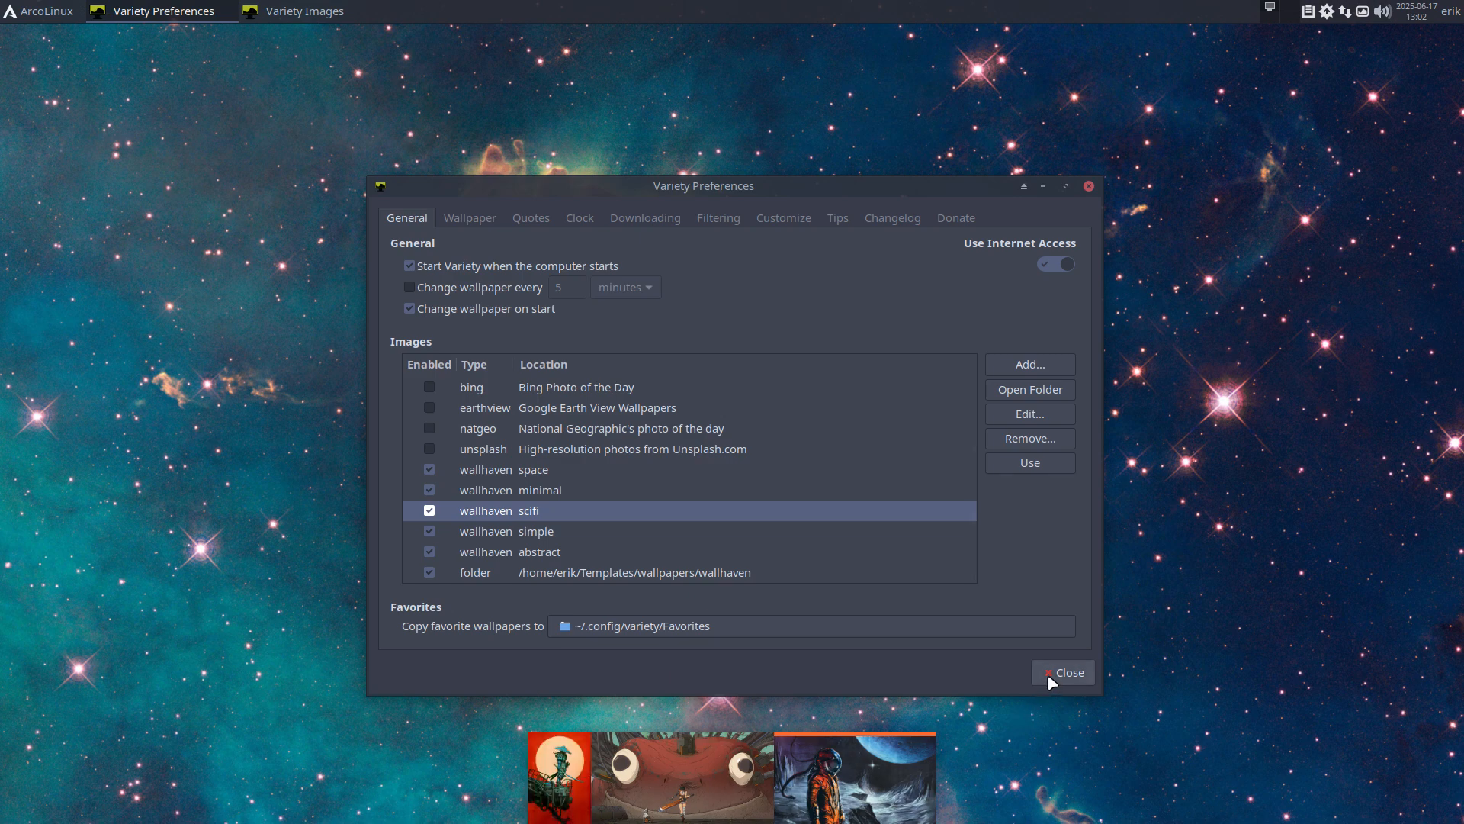
click(1065, 671)
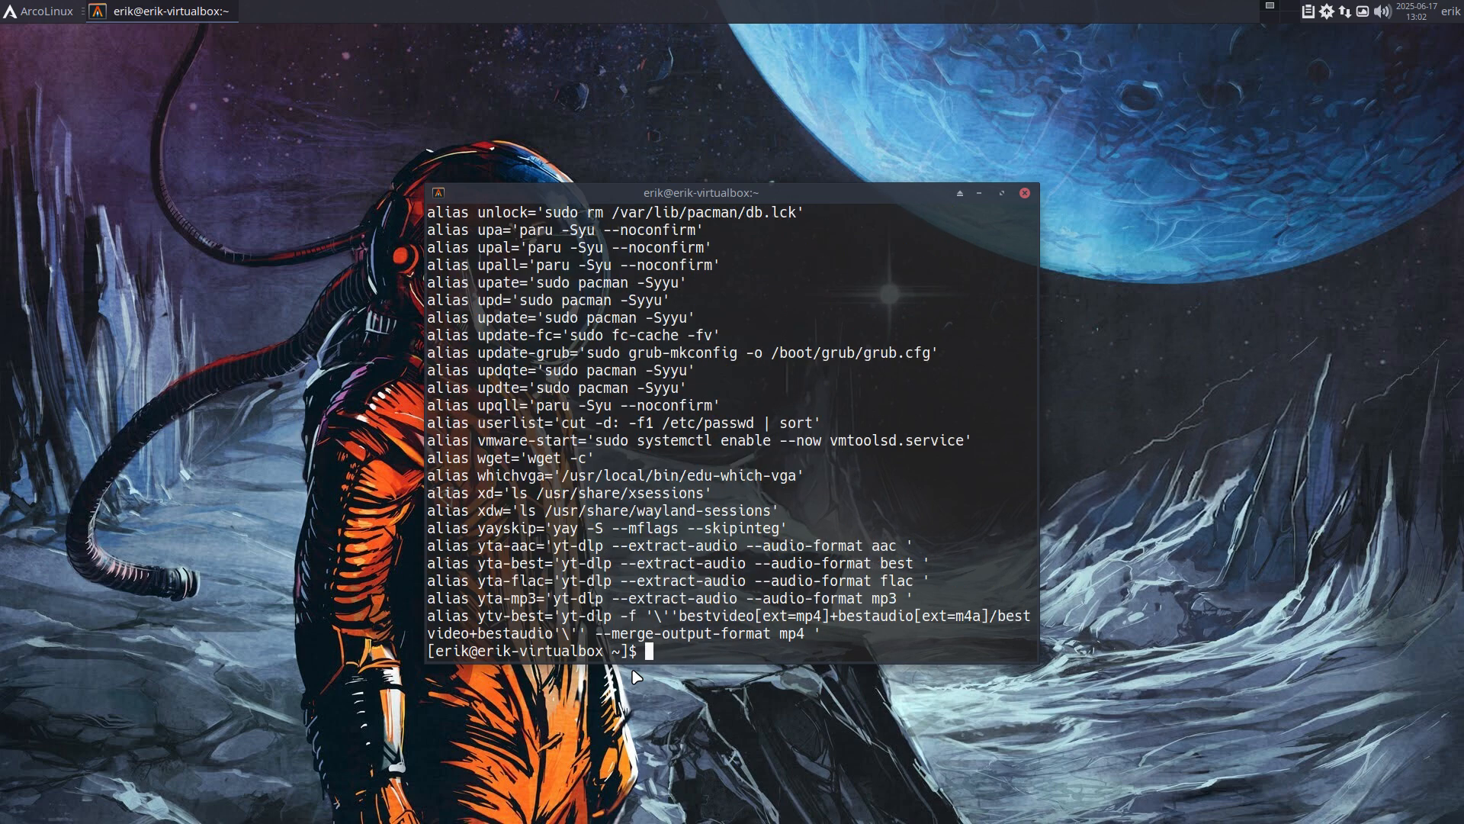
mouse_move(976, 208)
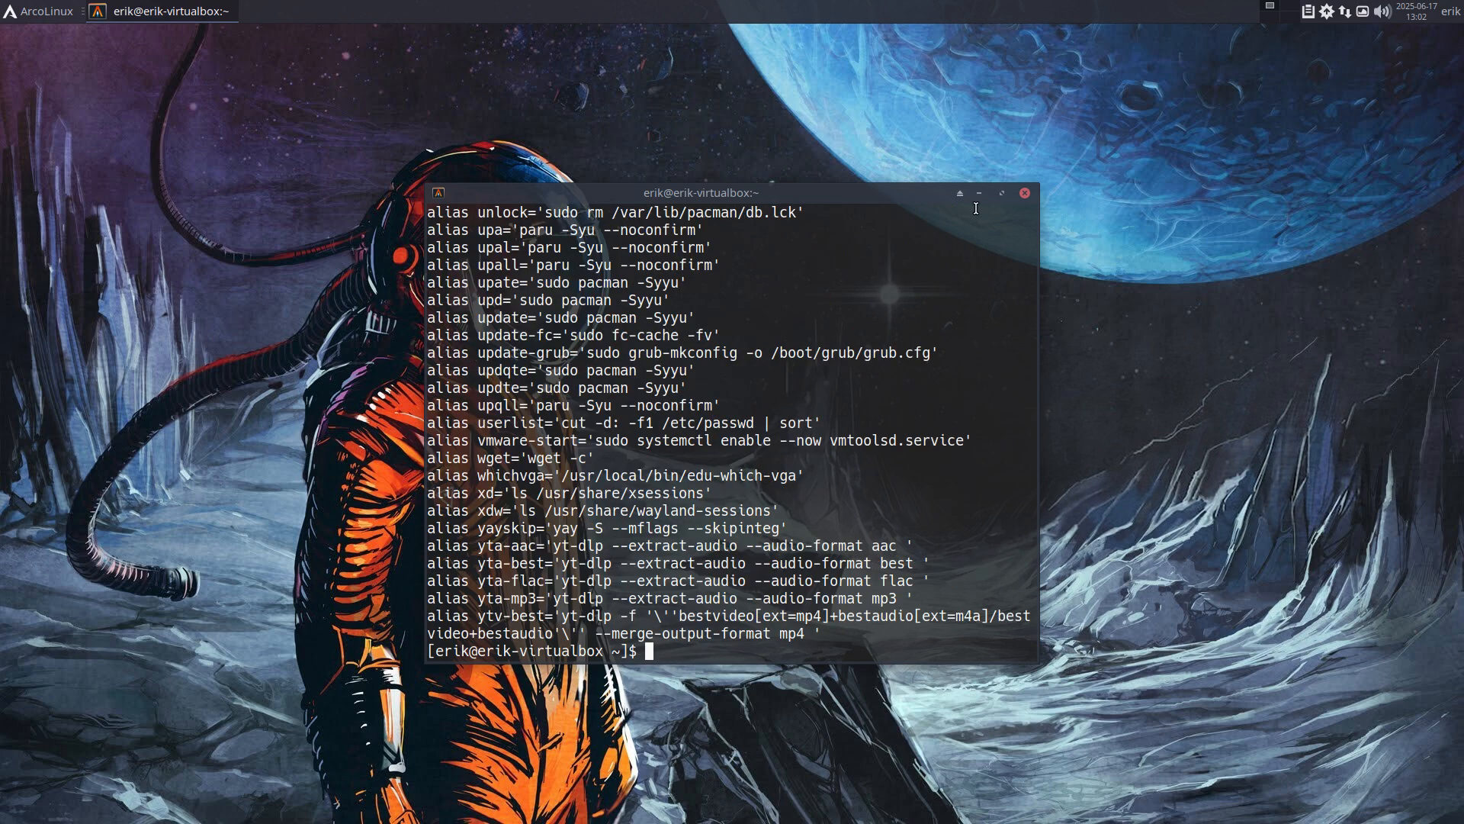